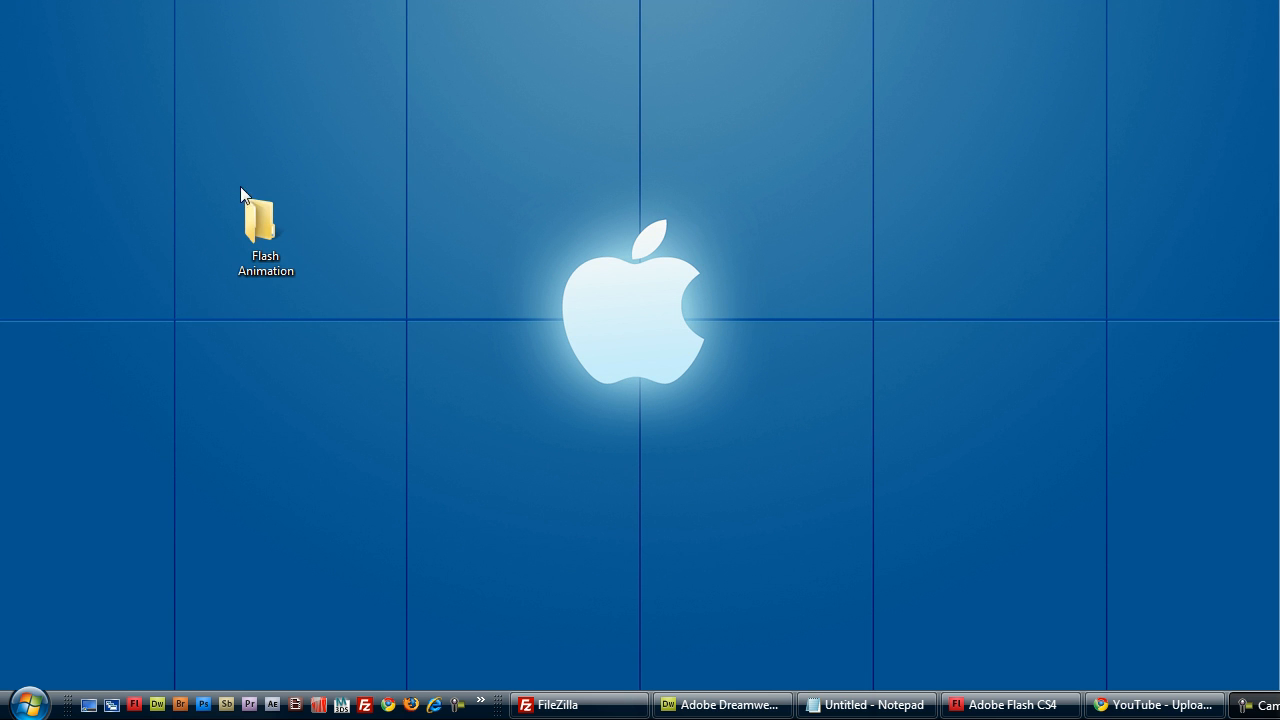
- Launch Flash and create a new ActionScript 3.0 document
{"action": "left_click", "coordinate": [265, 225]}
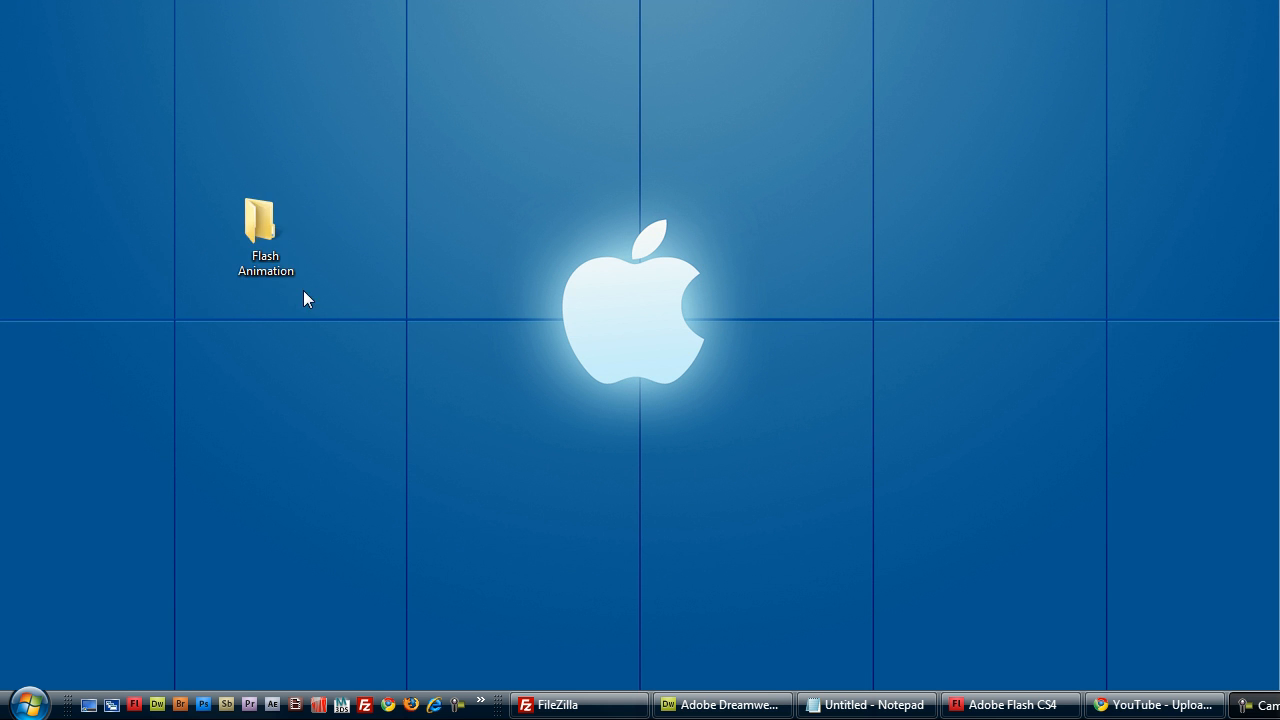
{"action": "double_click", "coordinate": [264, 225]}
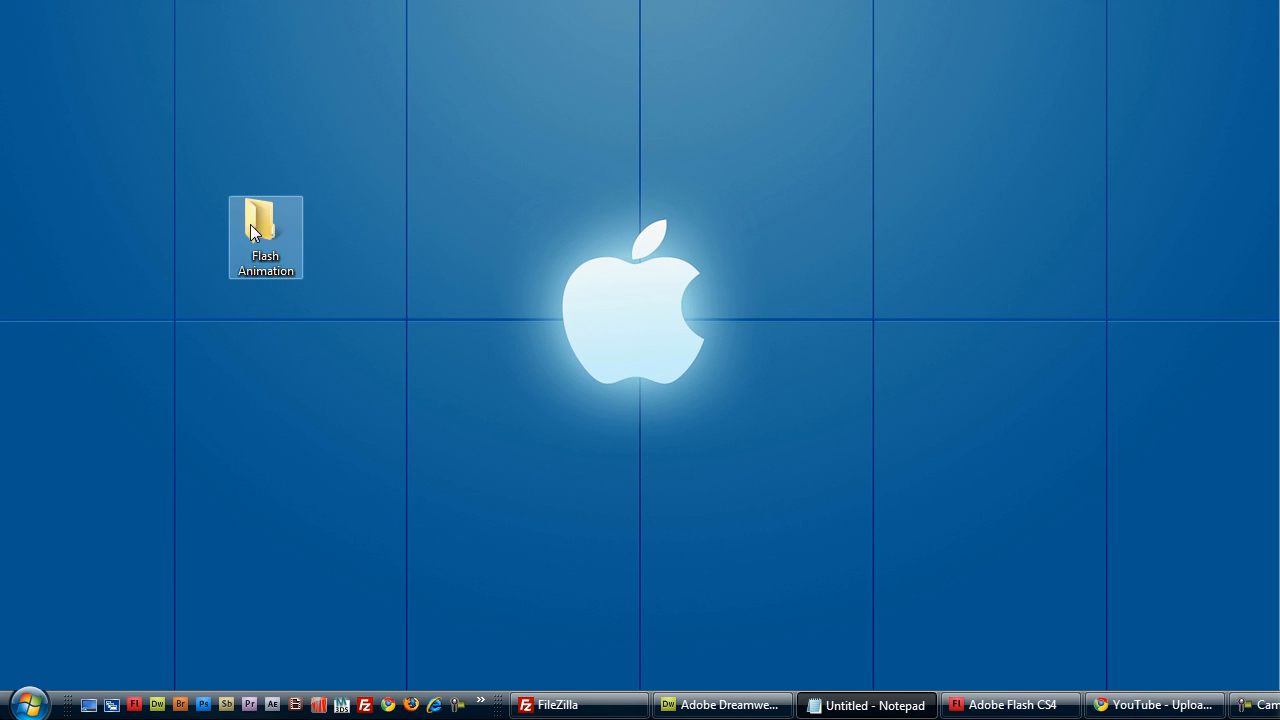
{"action": "left_click", "coordinate": [1010, 705]}
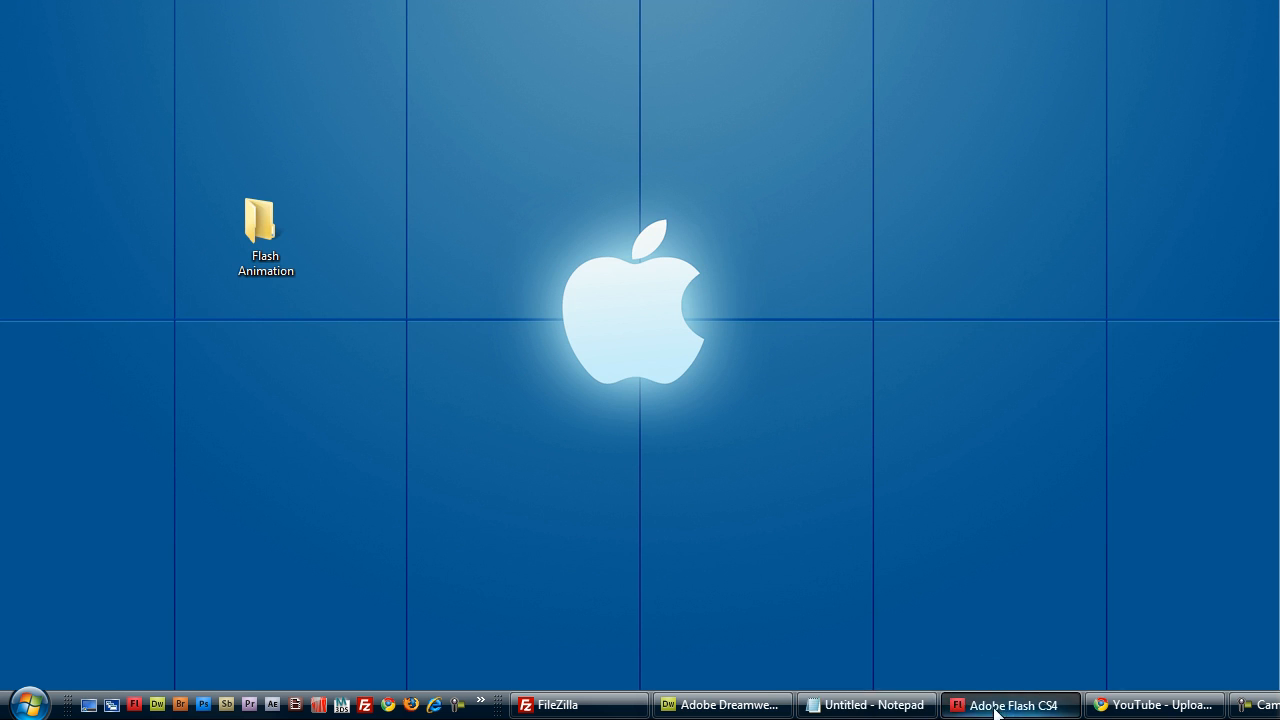
{"action": "left_click", "coordinate": [1009, 705]}
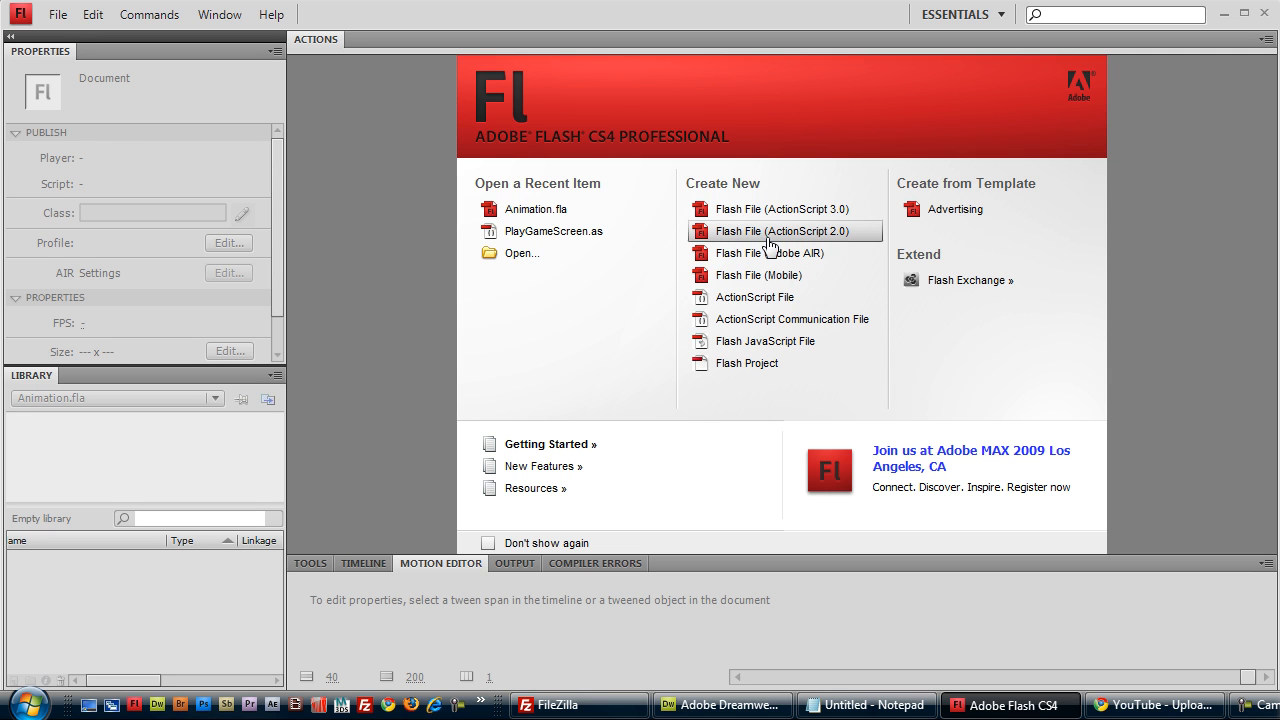
{"action": "mouse_move", "coordinate": [770, 209]}
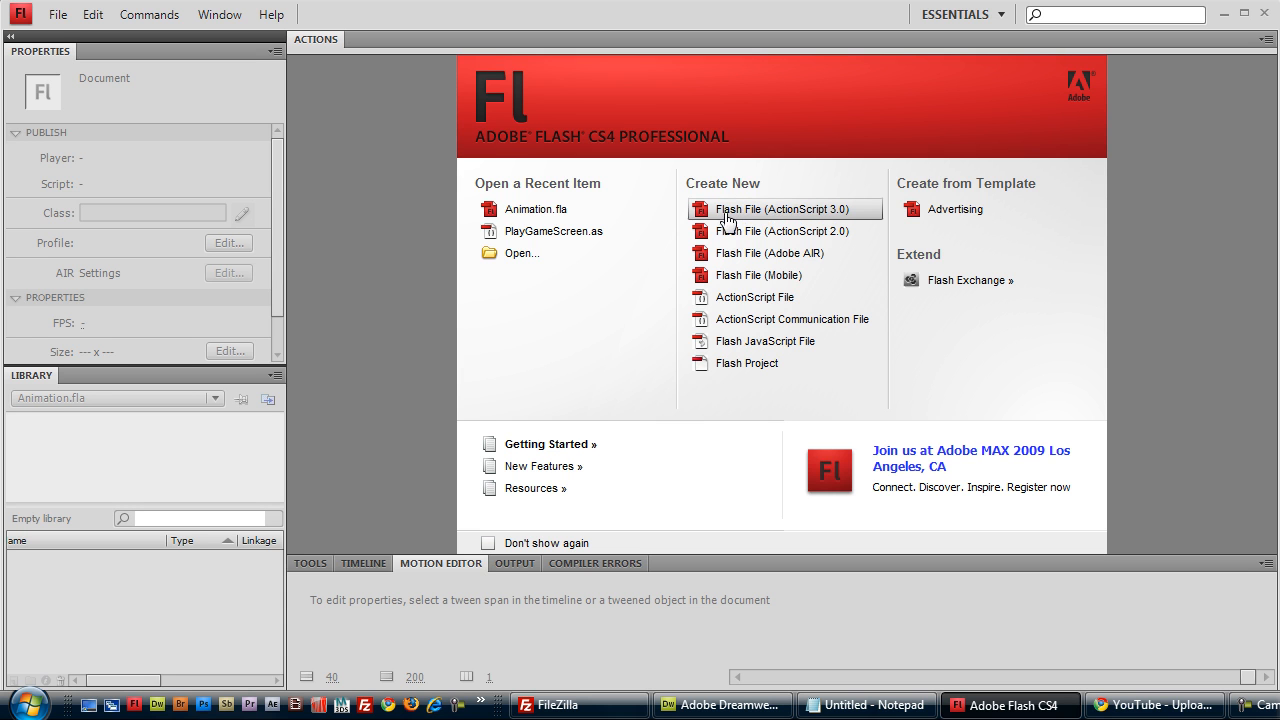
{"action": "mouse_move", "coordinate": [850, 213]}
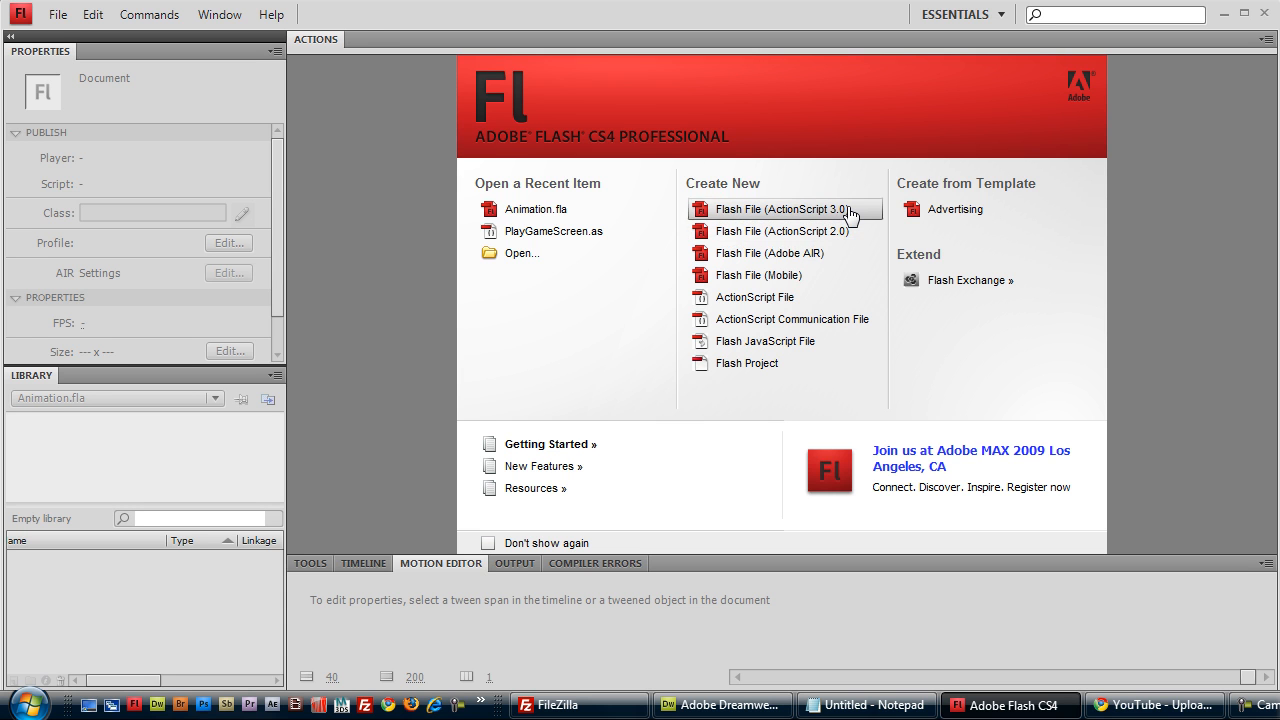
{"action": "left_click", "coordinate": [782, 209]}
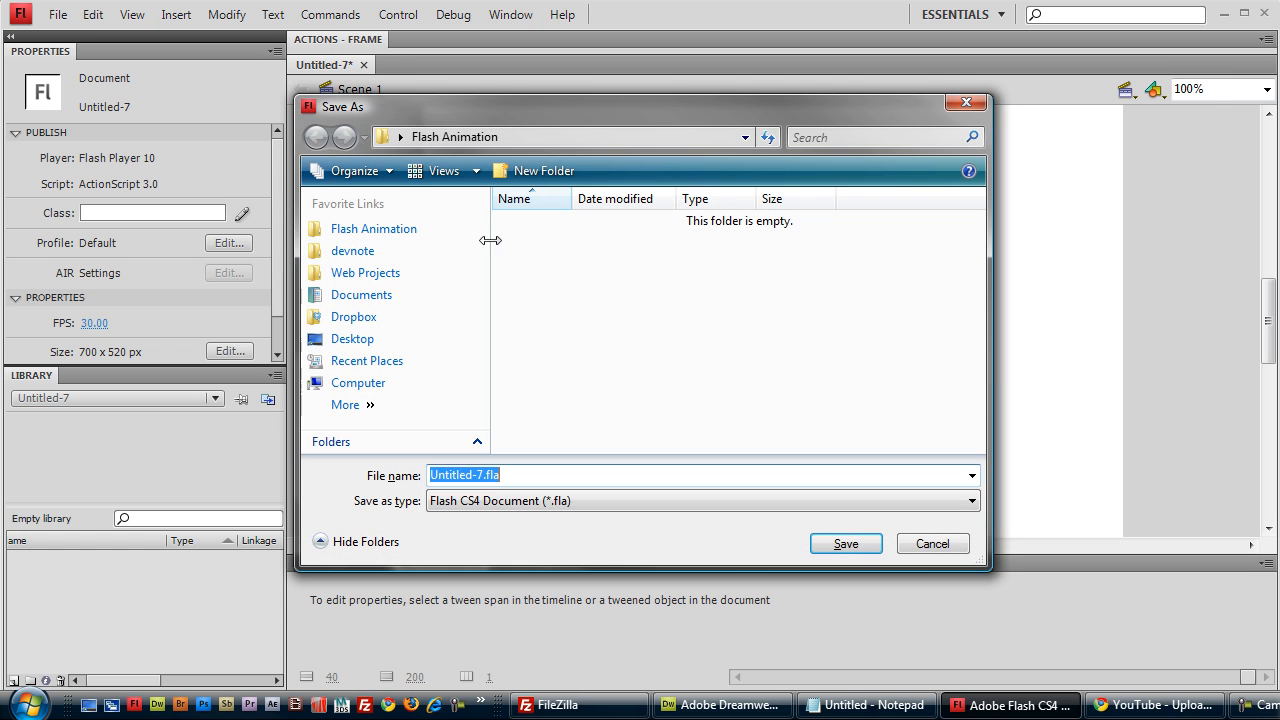
- Save the document as Animation.fla in the Flash Animation folder
{"action": "type", "text": "Animation"}
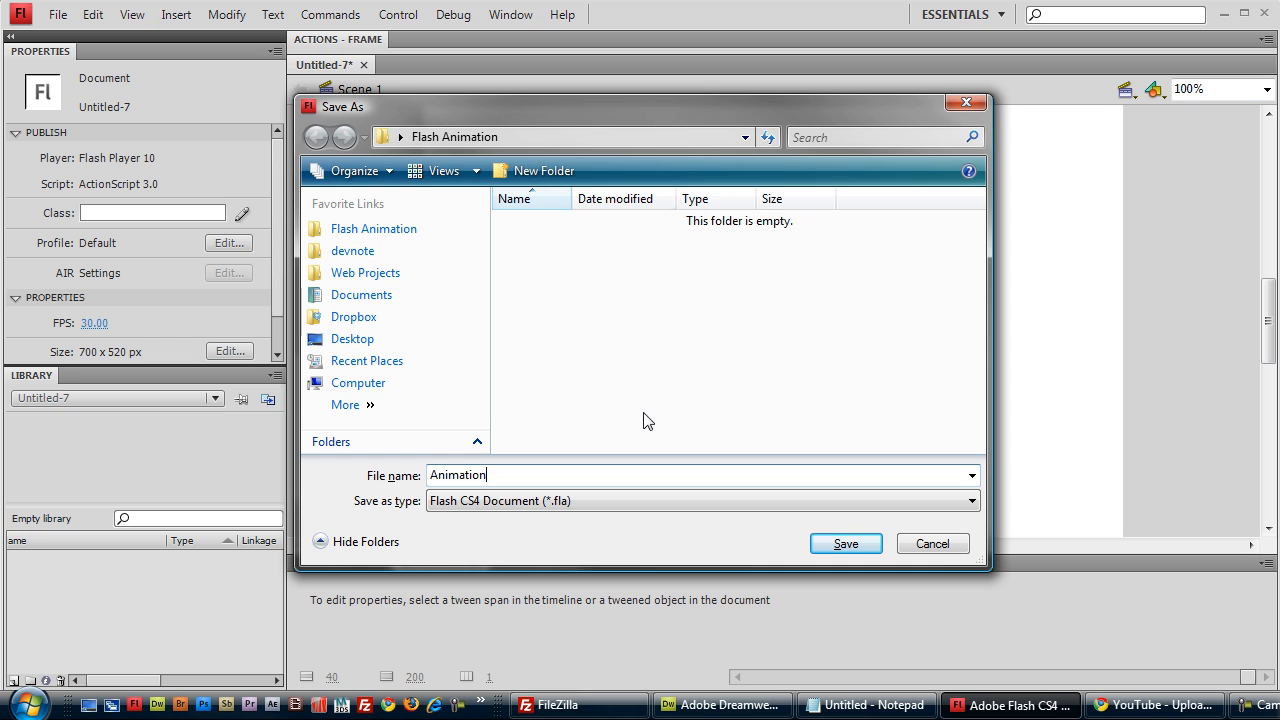
{"action": "left_click", "coordinate": [454, 137]}
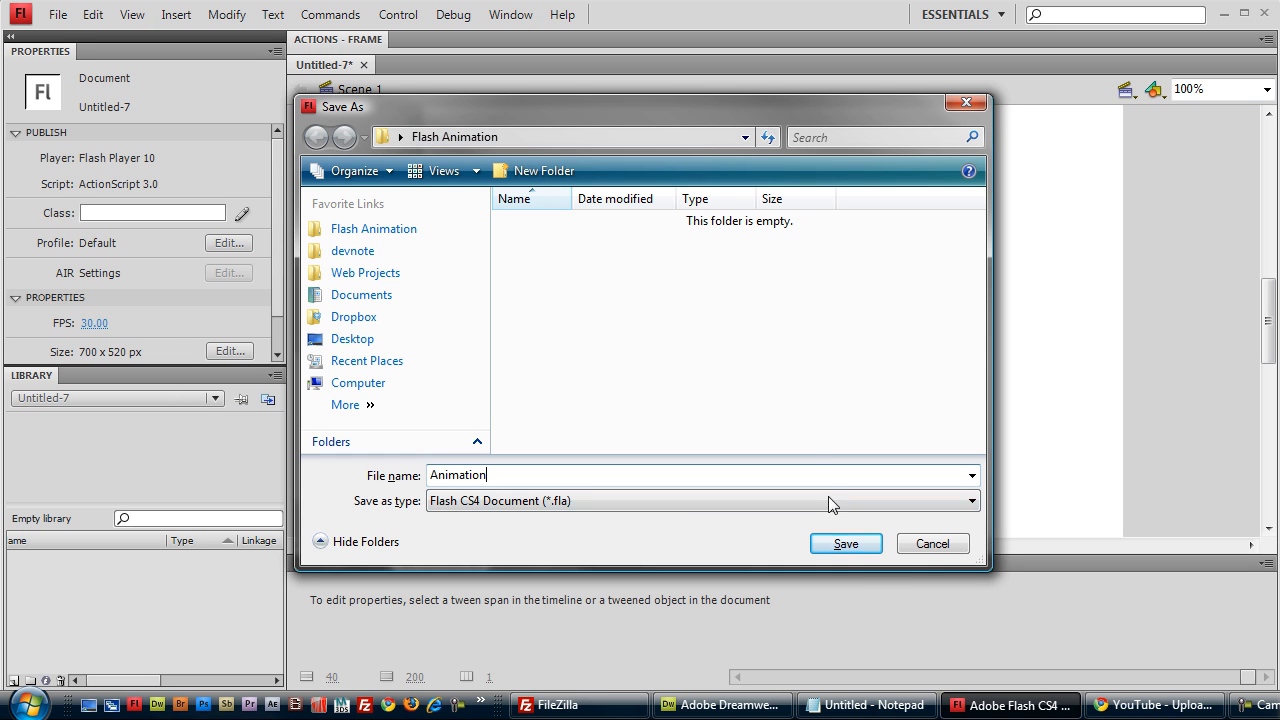
{"action": "left_click", "coordinate": [845, 543]}
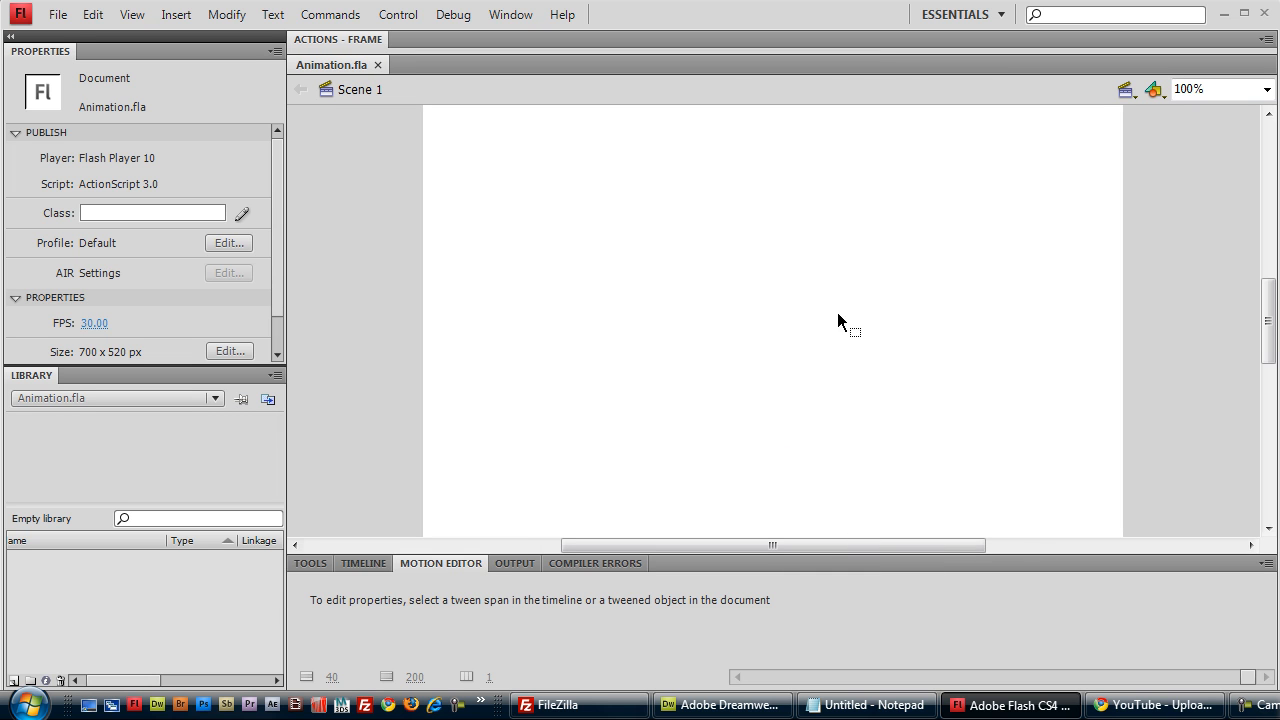
- Draw a stroke-free green radial-gradient circle with the Oval Tool and select it
{"action": "left_click", "coordinate": [310, 563]}
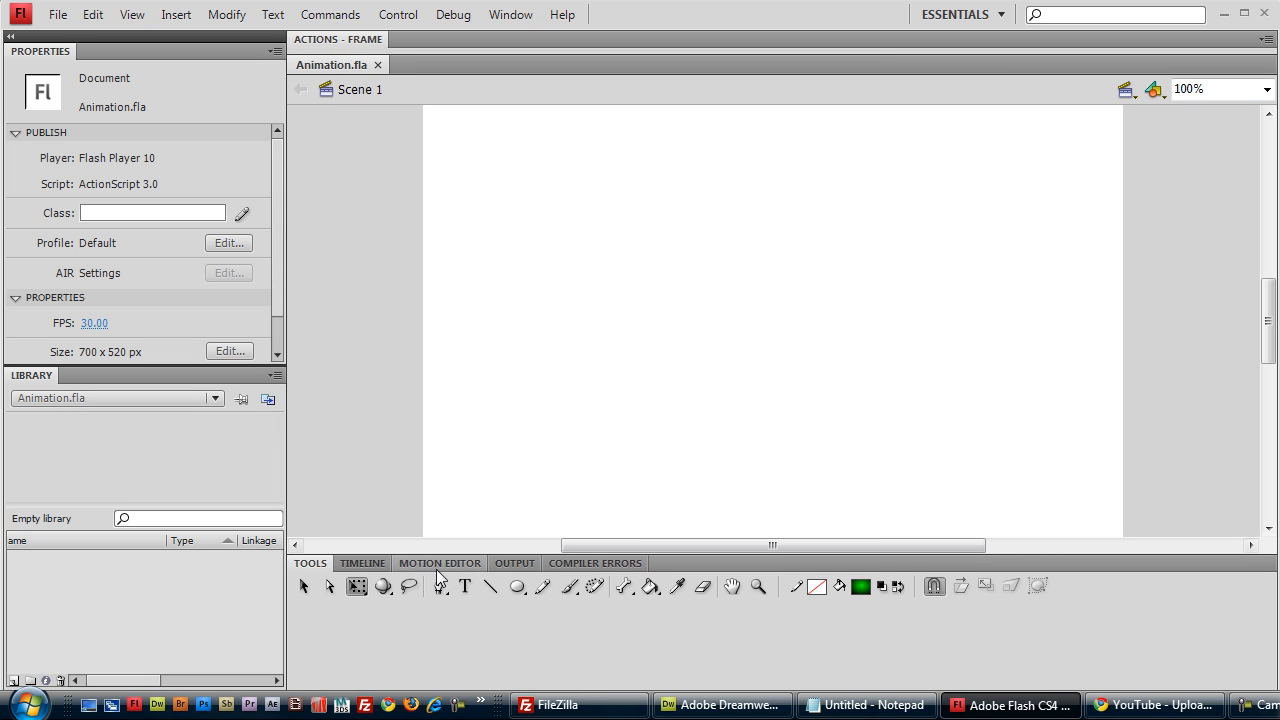
{"action": "left_click", "coordinate": [516, 586]}
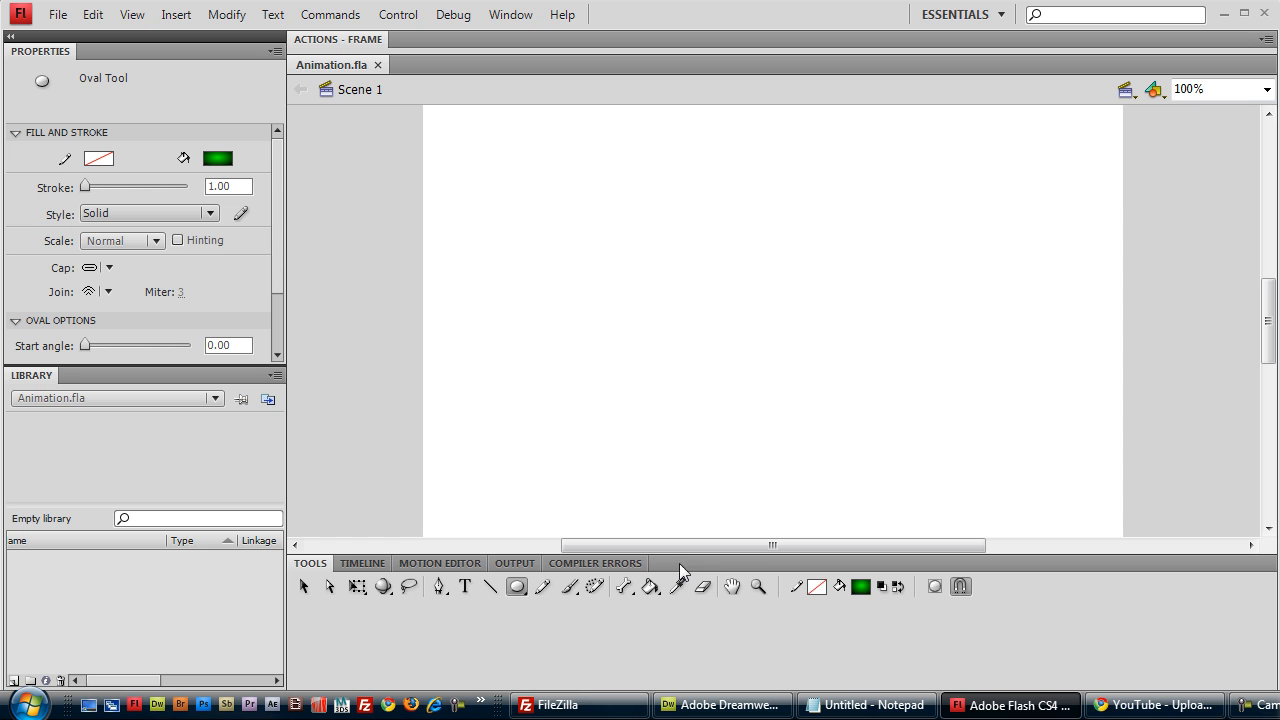
{"action": "mouse_move", "coordinate": [862, 587]}
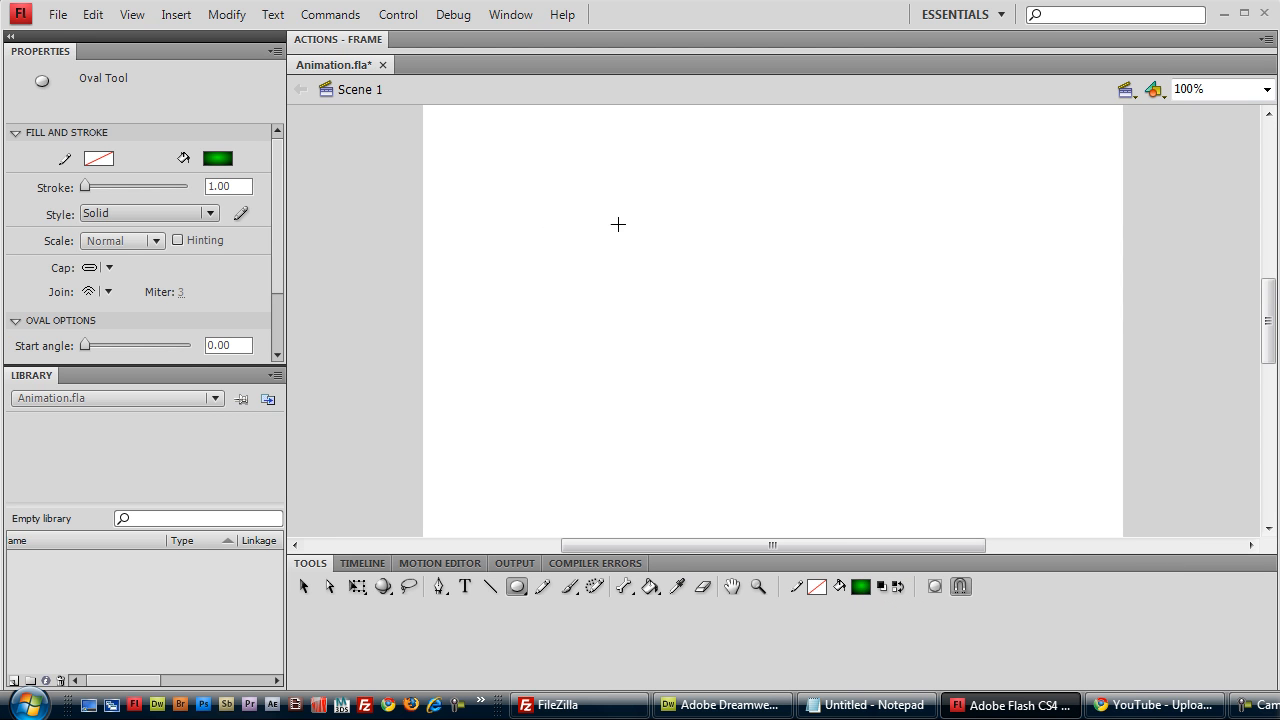
{"action": "left_click_drag", "start_coordinate": [620, 225], "coordinate": [692, 300]}
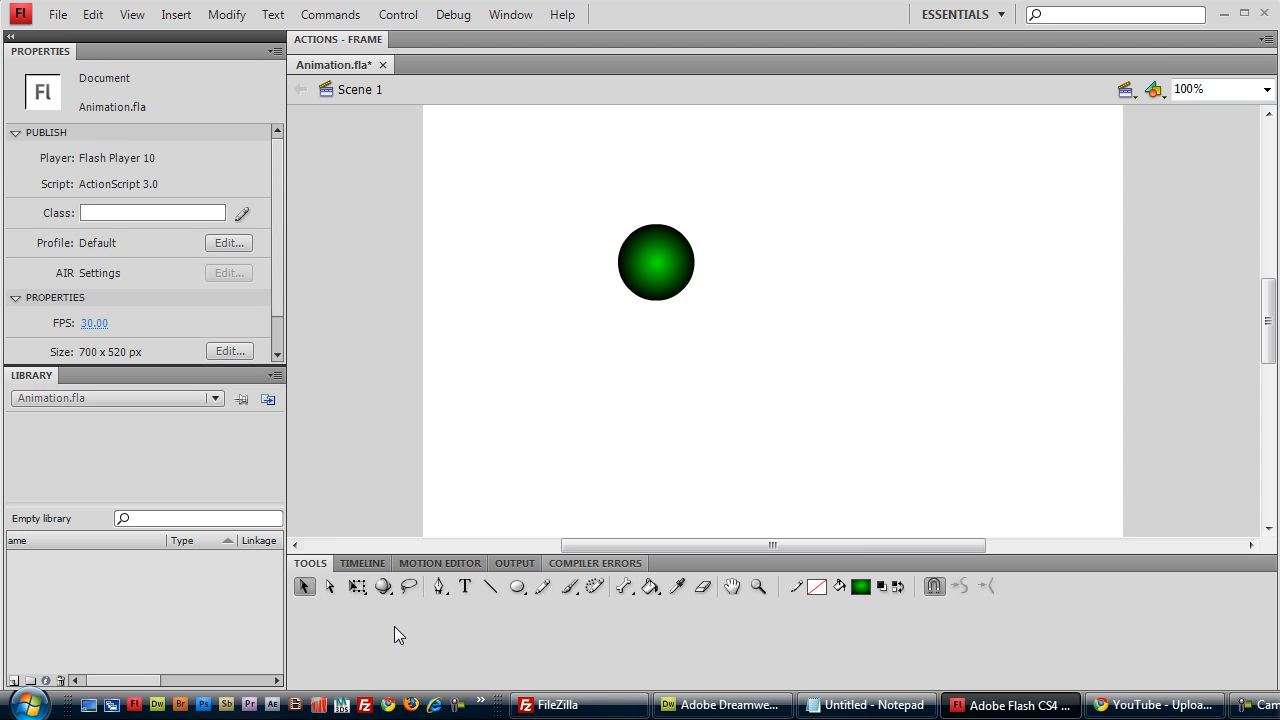
{"action": "left_click", "coordinate": [656, 262]}
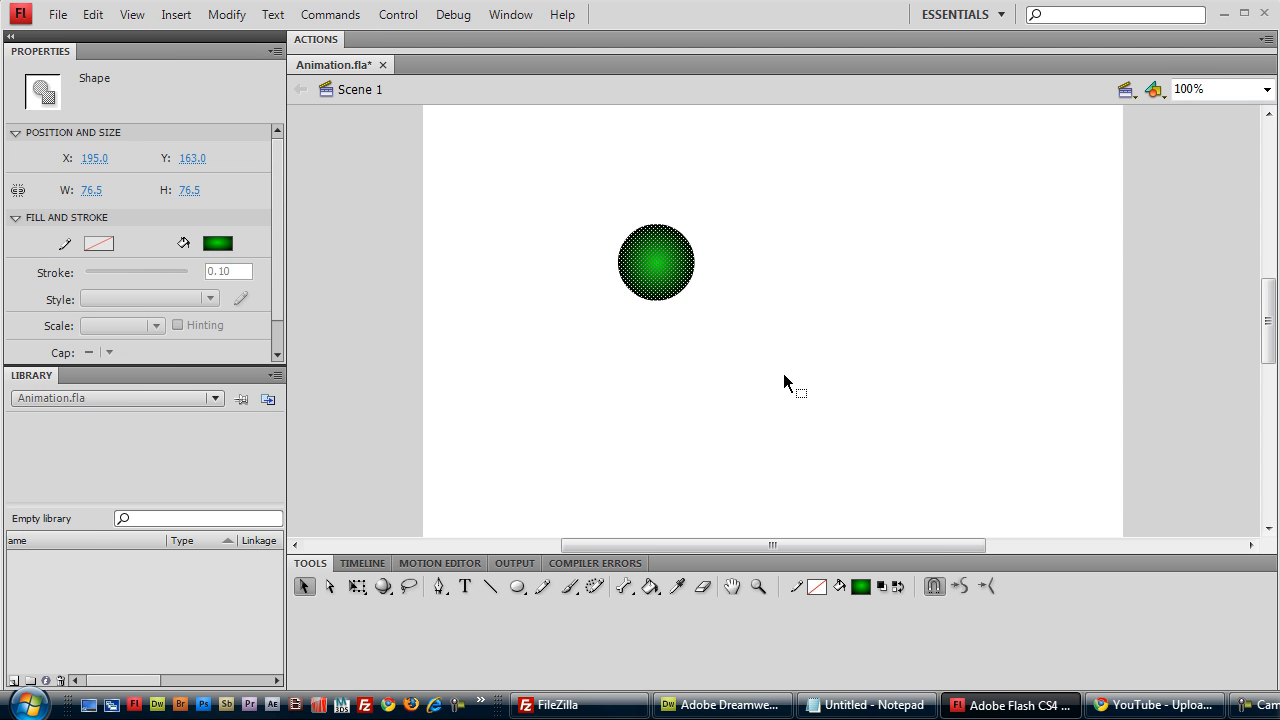
{"action": "mouse_move", "coordinate": [665, 275]}
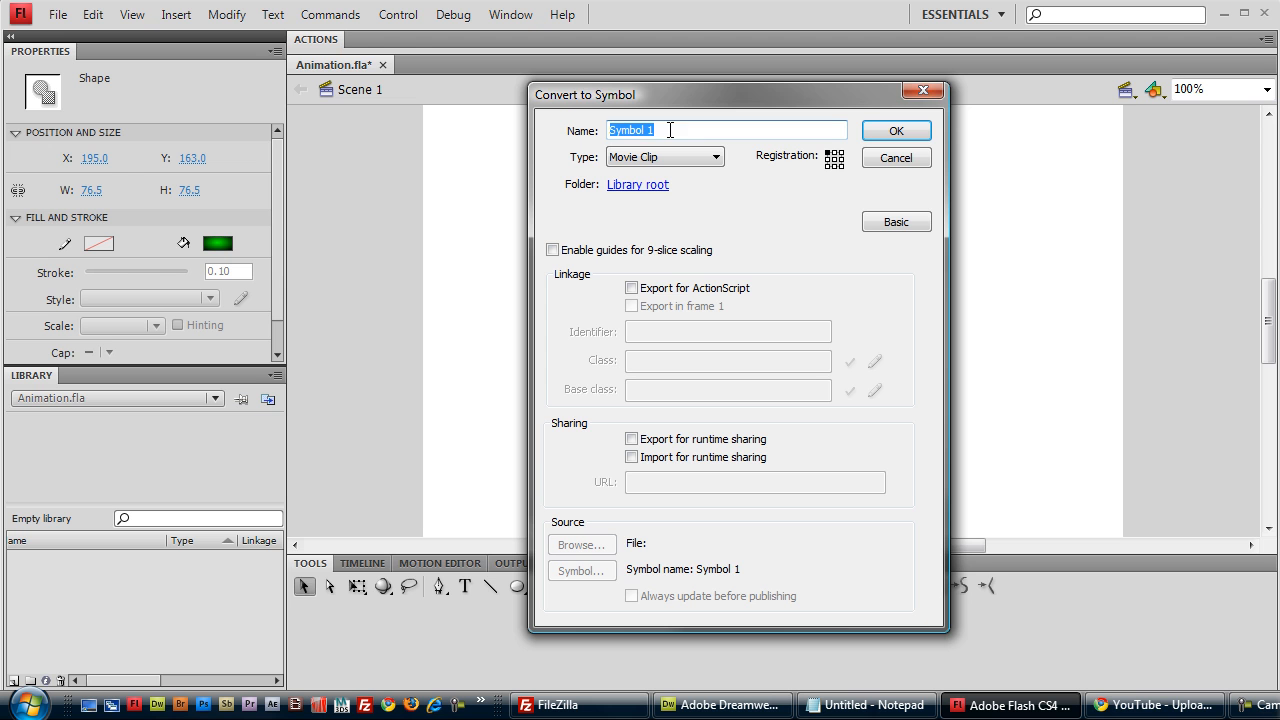
- Convert the circle into the GreenBall movie clip, keeping one instance at the upper left
{"action": "type", "text": "GreenBall"}
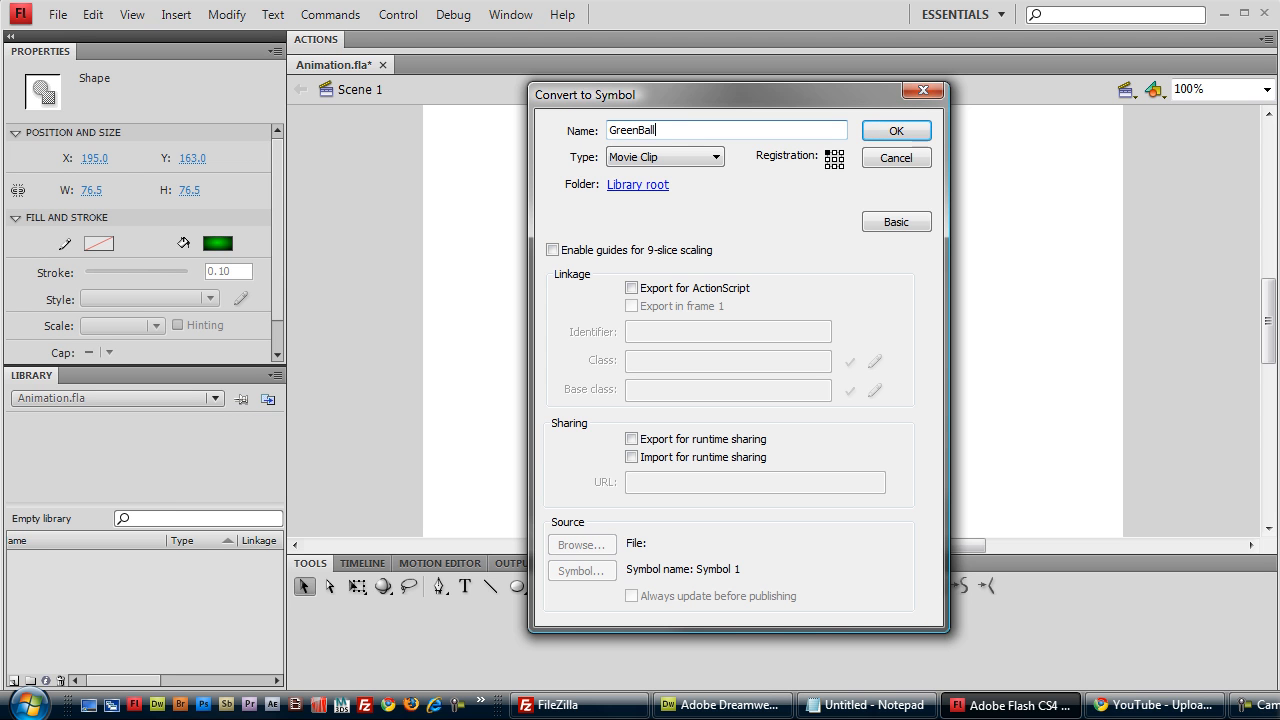
{"action": "left_click", "coordinate": [895, 130]}
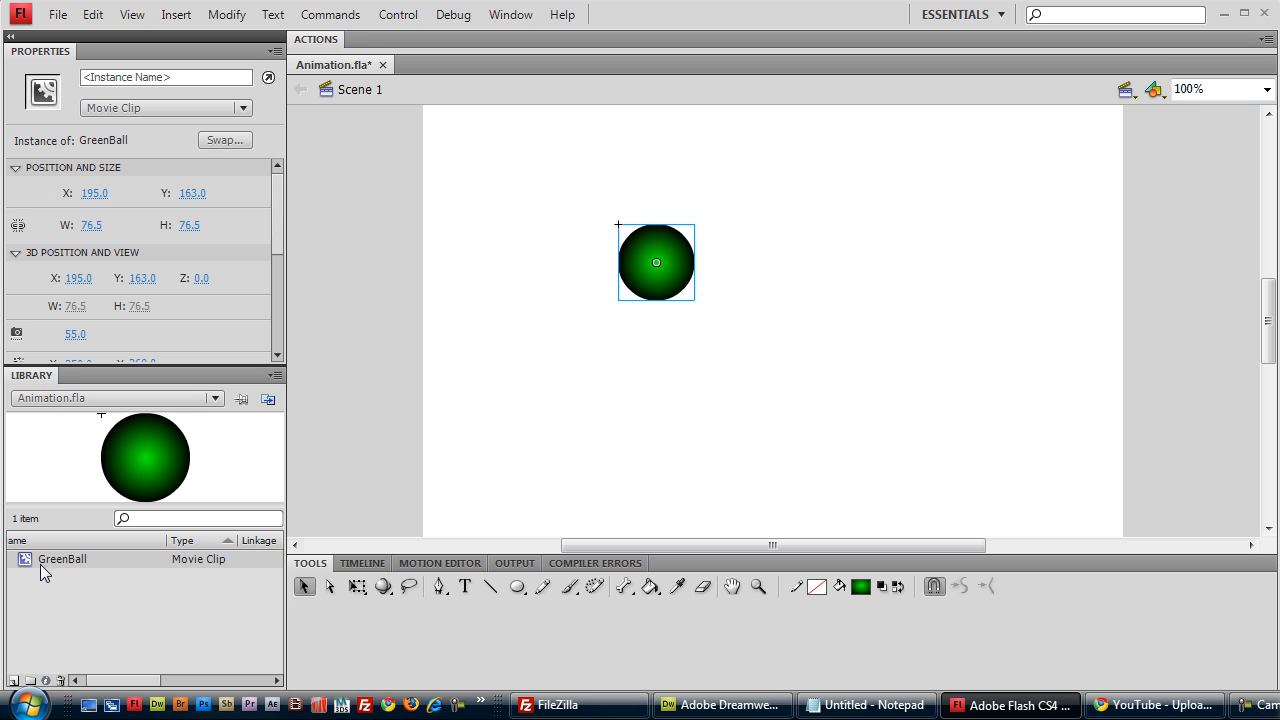
{"action": "left_click_drag", "start_coordinate": [656, 262], "coordinate": [740, 338]}
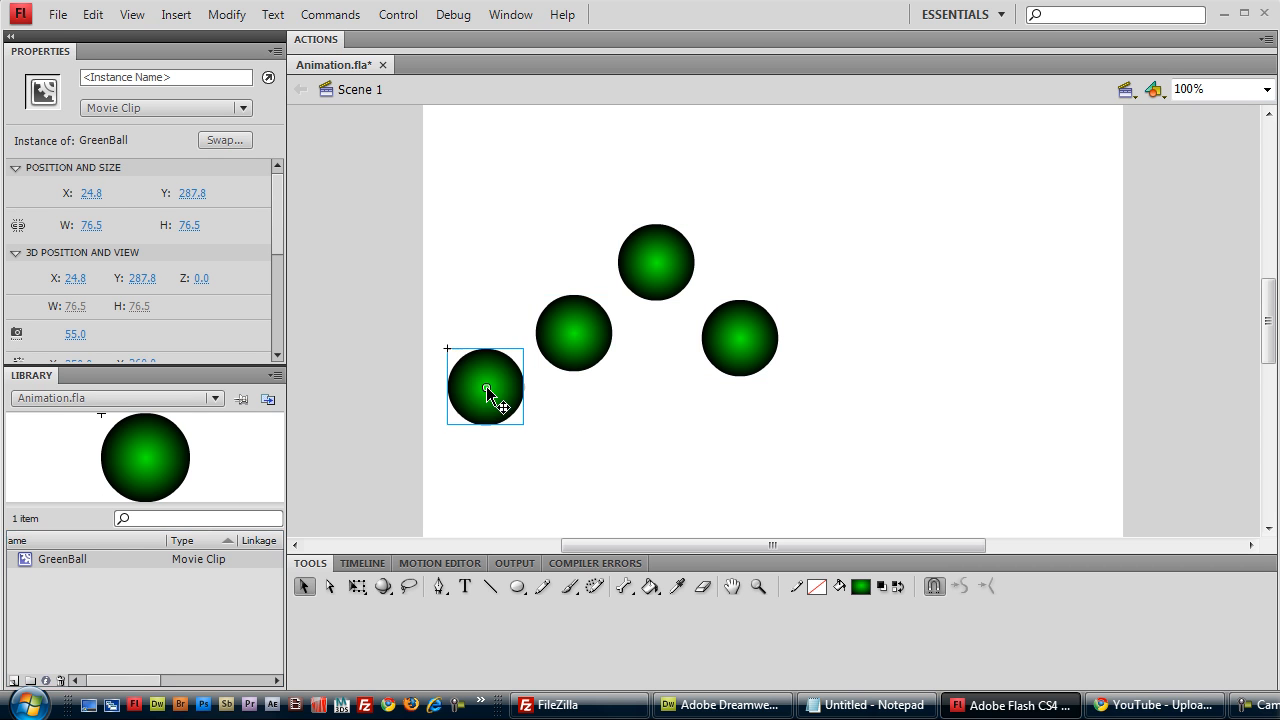
{"action": "left_click_drag", "start_coordinate": [485, 387], "coordinate": [740, 337]}
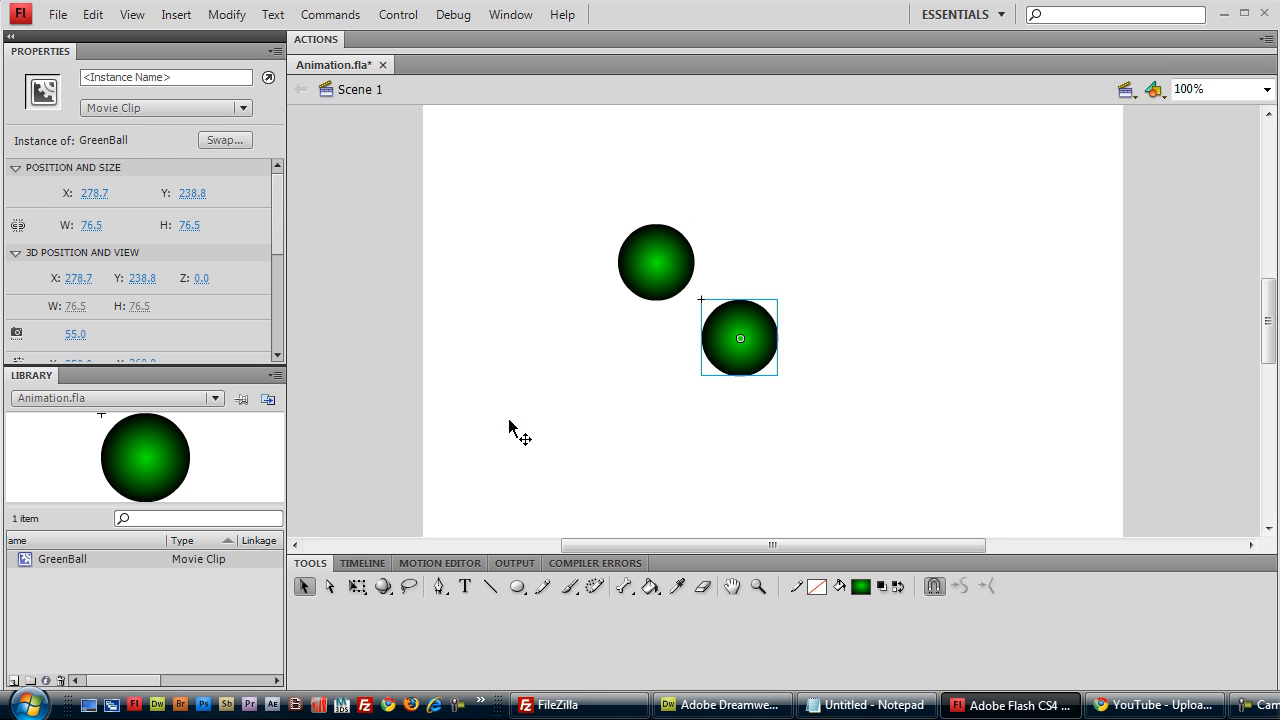
{"action": "left_click_drag", "start_coordinate": [740, 338], "coordinate": [510, 213]}
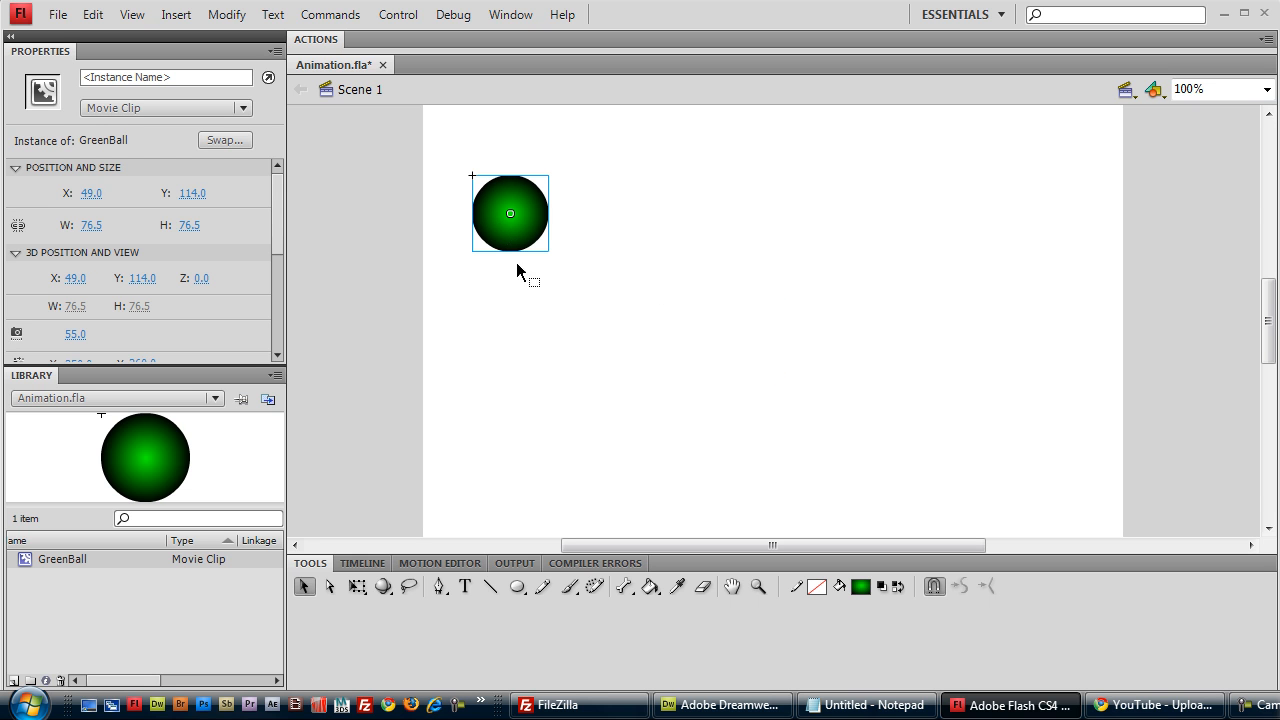
{"action": "left_click", "coordinate": [362, 562]}
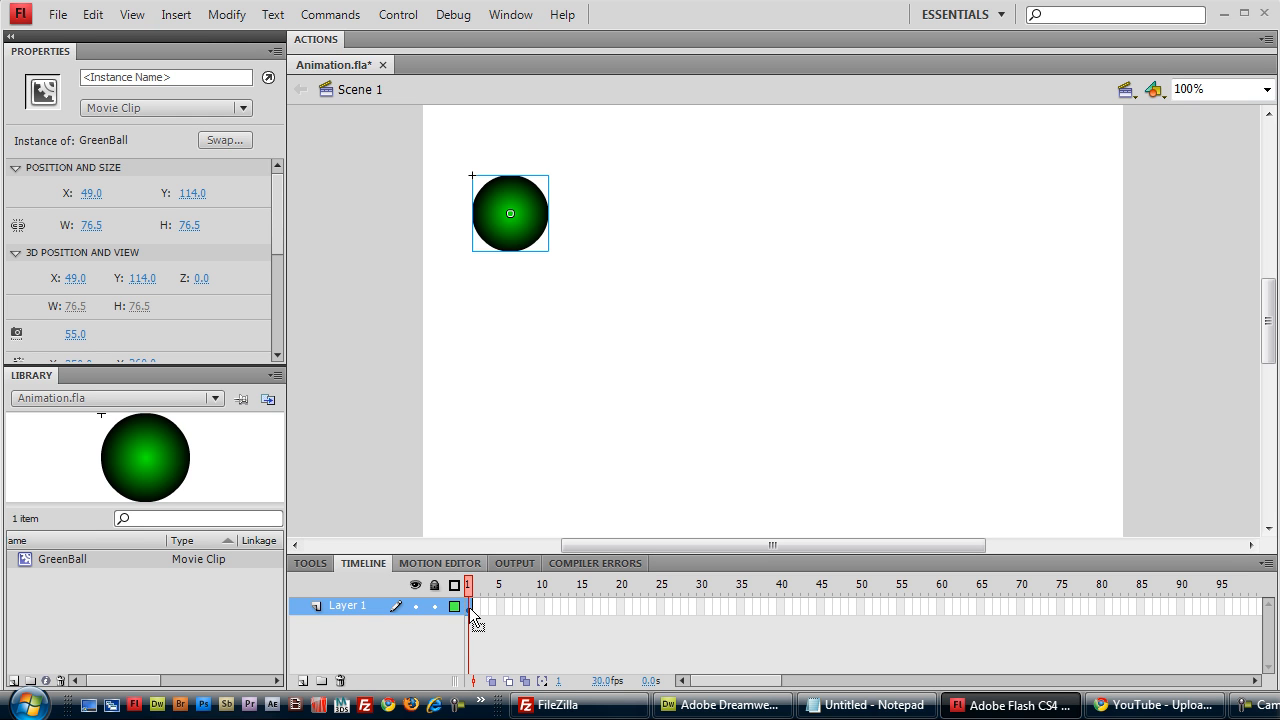
{"action": "mouse_move", "coordinate": [472, 612]}
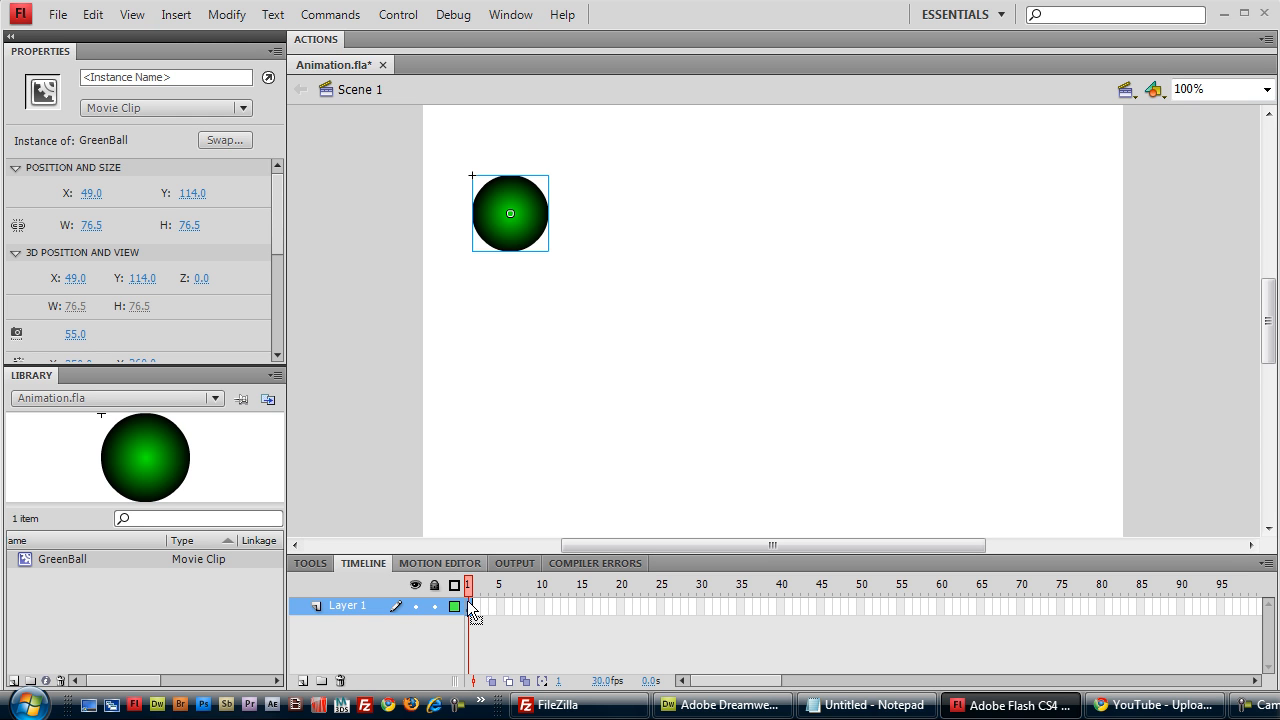
{"action": "mouse_move", "coordinate": [490, 618]}
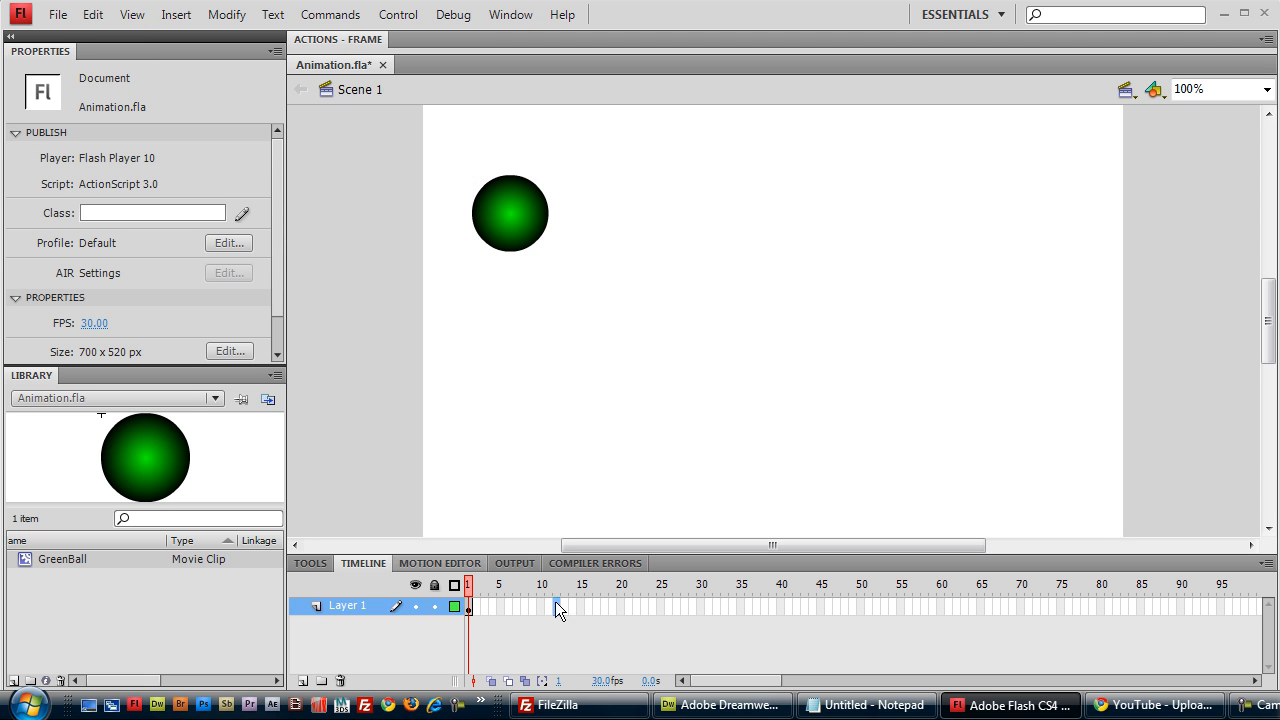
- Add a motion tween to the ball from frame 1 of Layer 1
{"action": "left_click", "coordinate": [628, 606]}
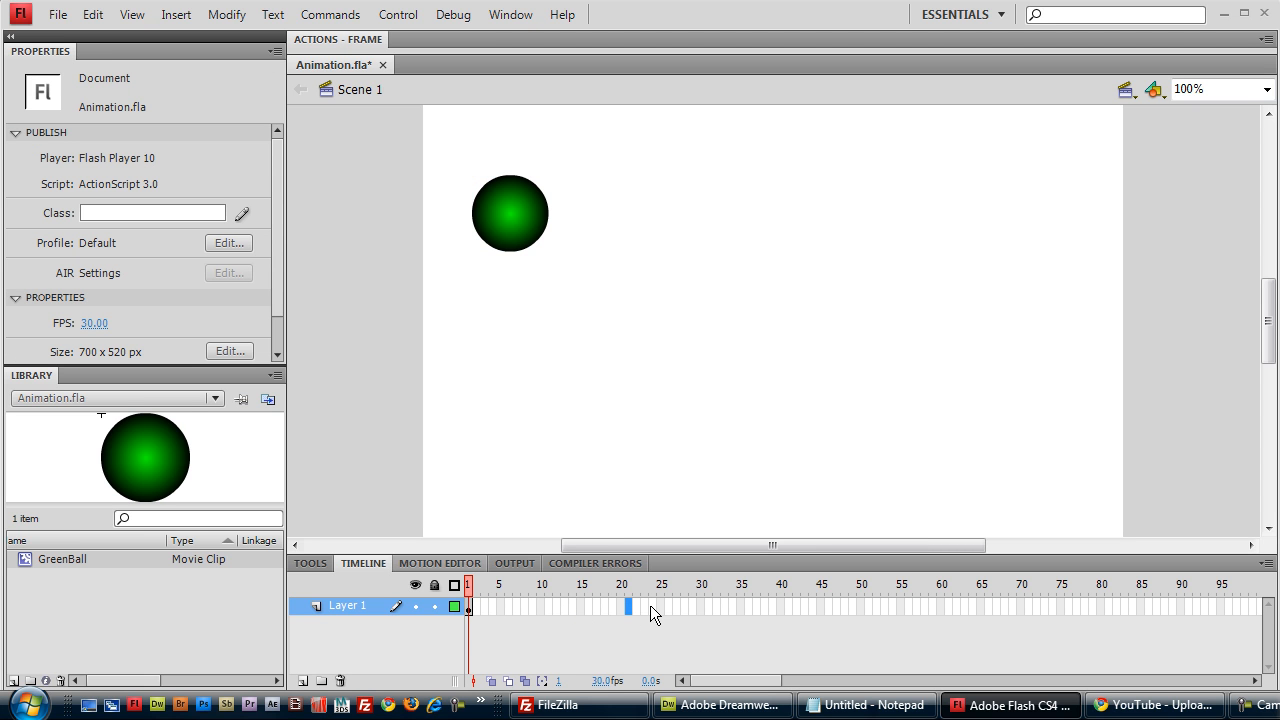
{"action": "left_click", "coordinate": [468, 605]}
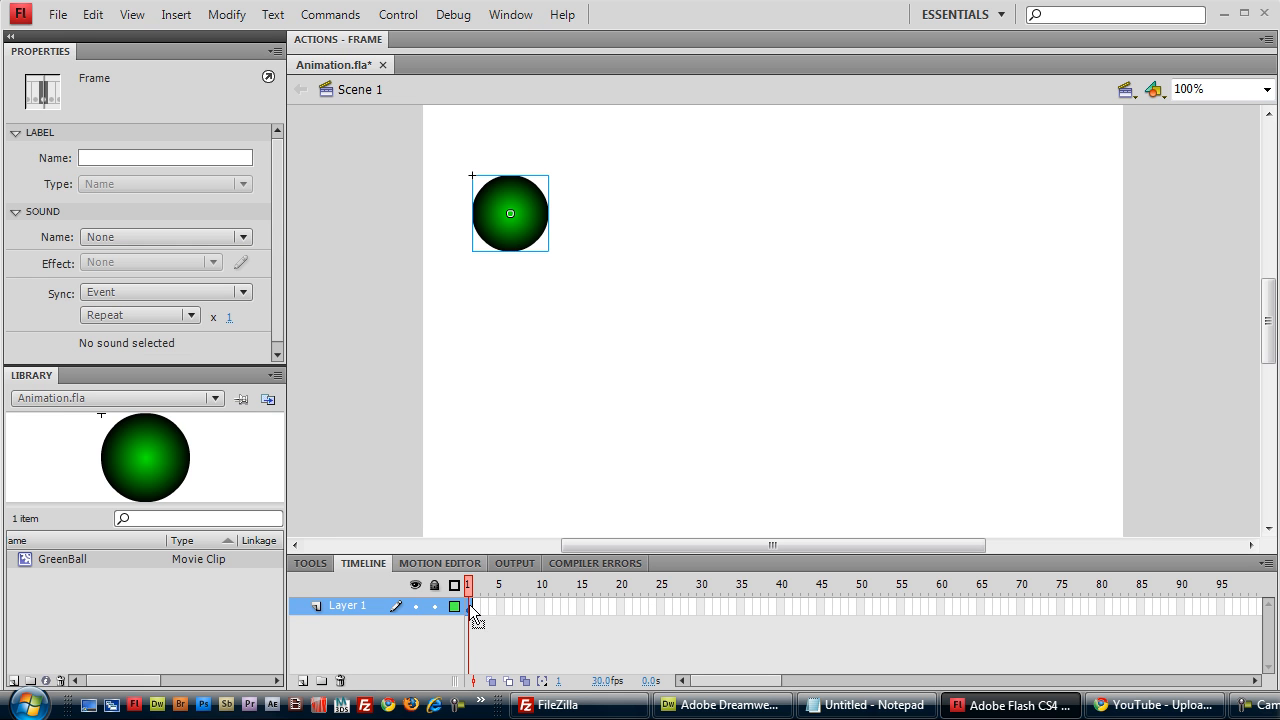
{"action": "right_click", "coordinate": [473, 605]}
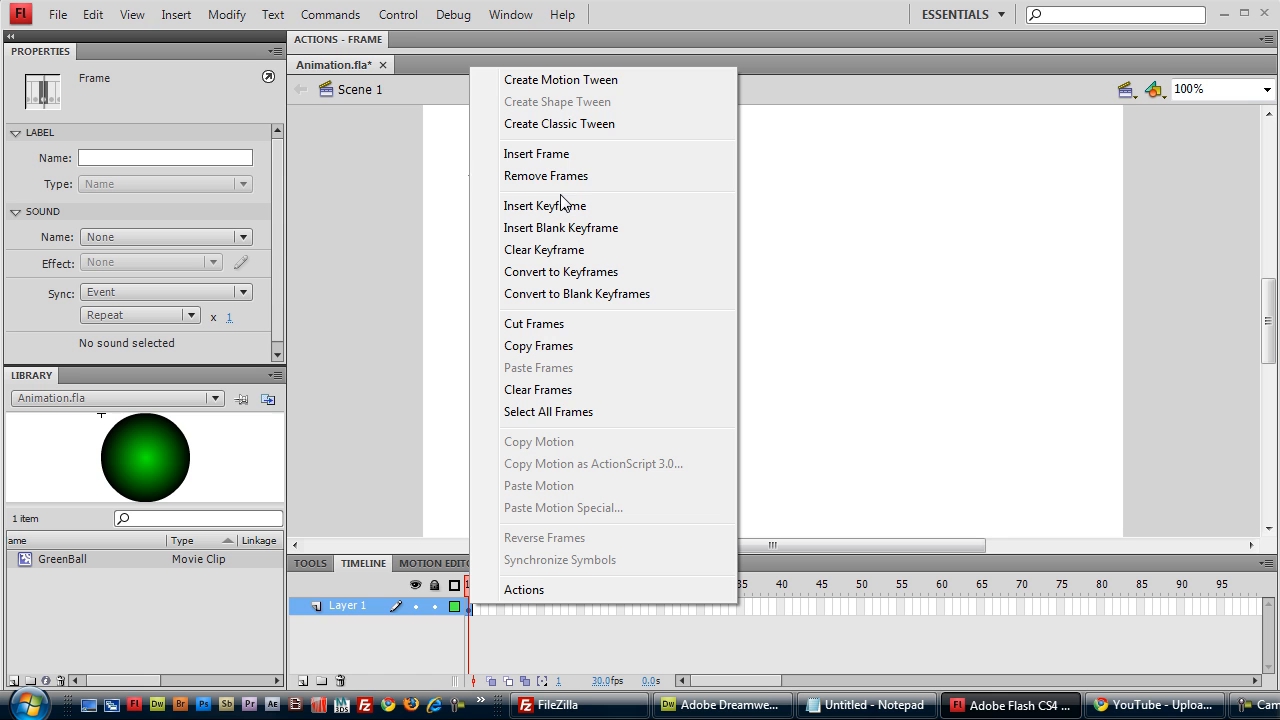
{"action": "mouse_move", "coordinate": [573, 85]}
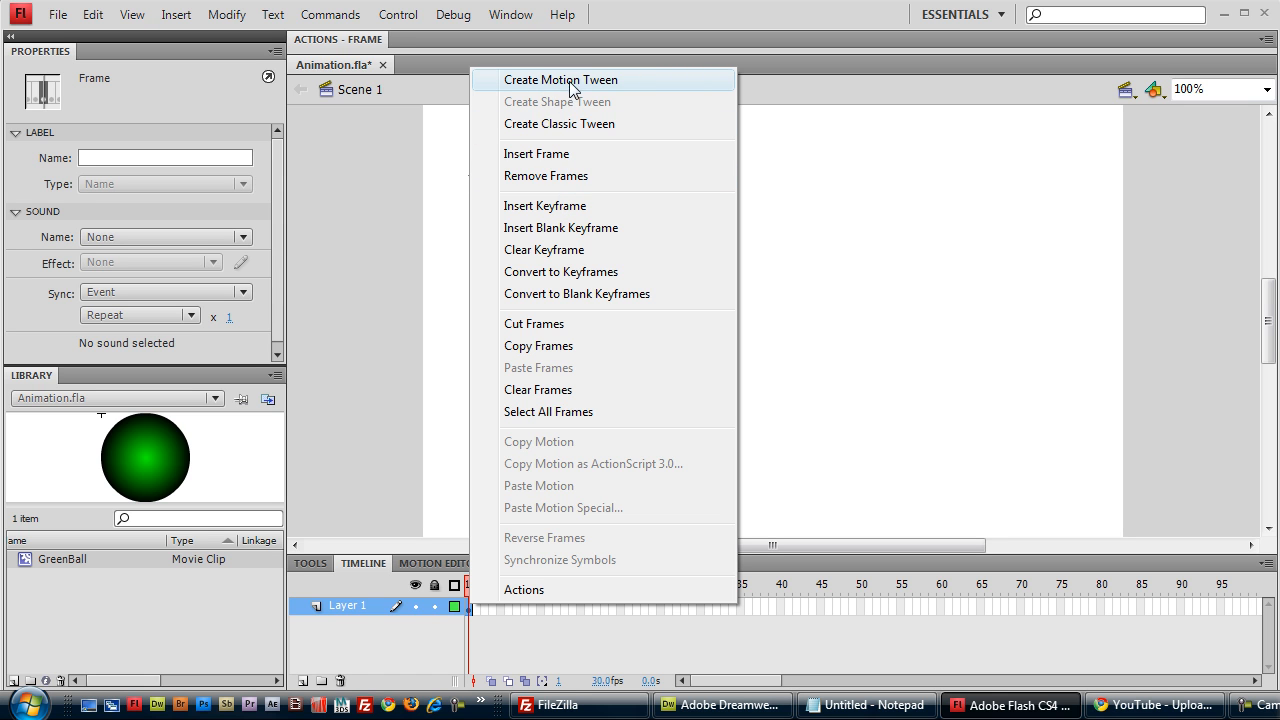
{"action": "mouse_move", "coordinate": [644, 90]}
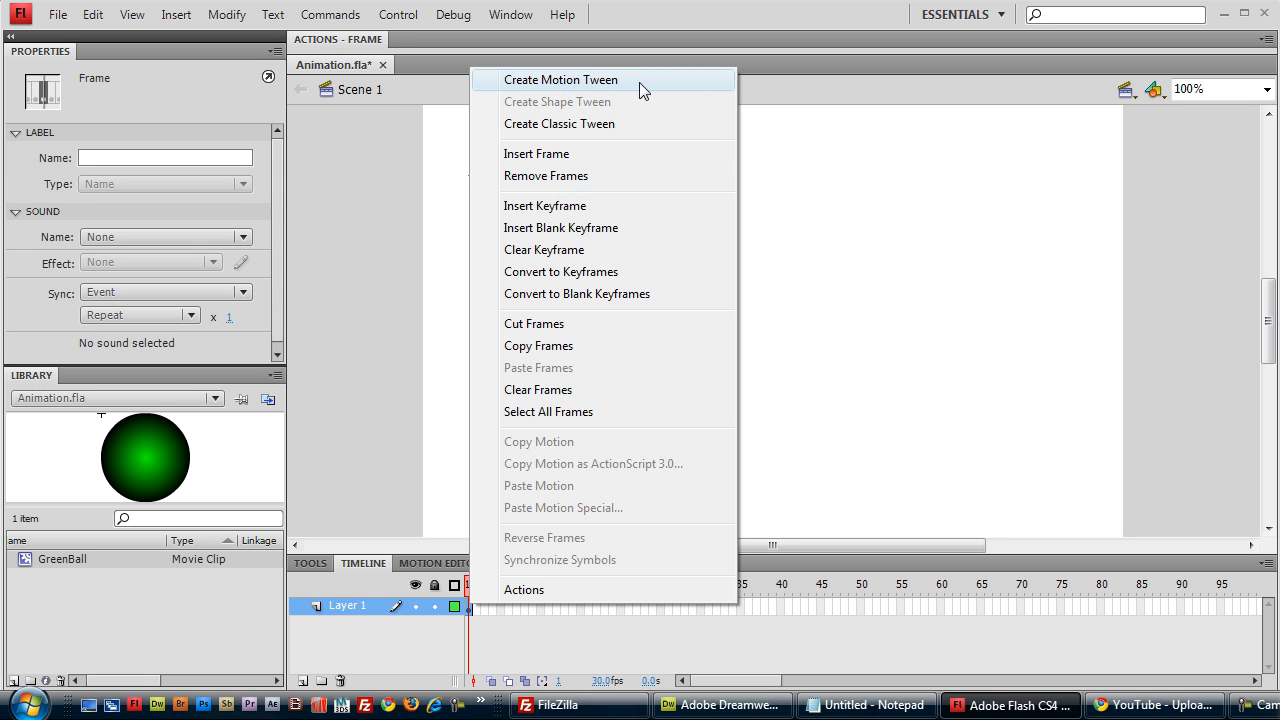
{"action": "left_click", "coordinate": [561, 79]}
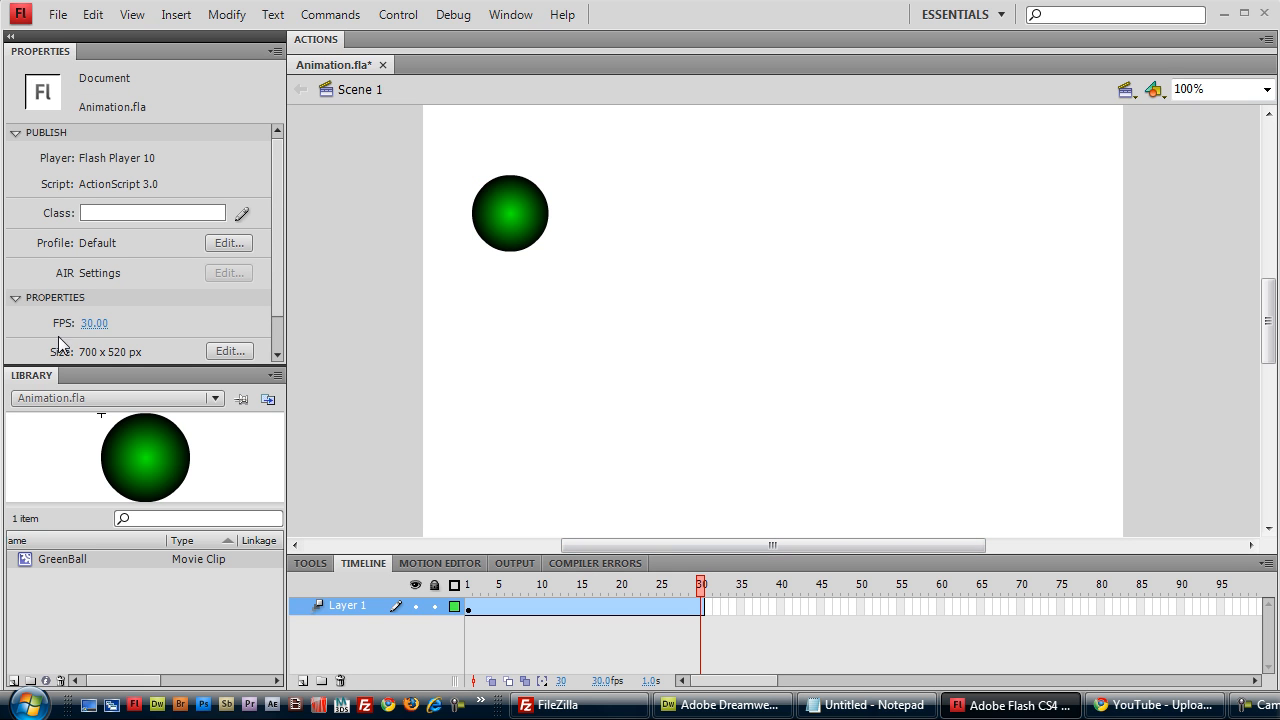
{"action": "mouse_move", "coordinate": [575, 490]}
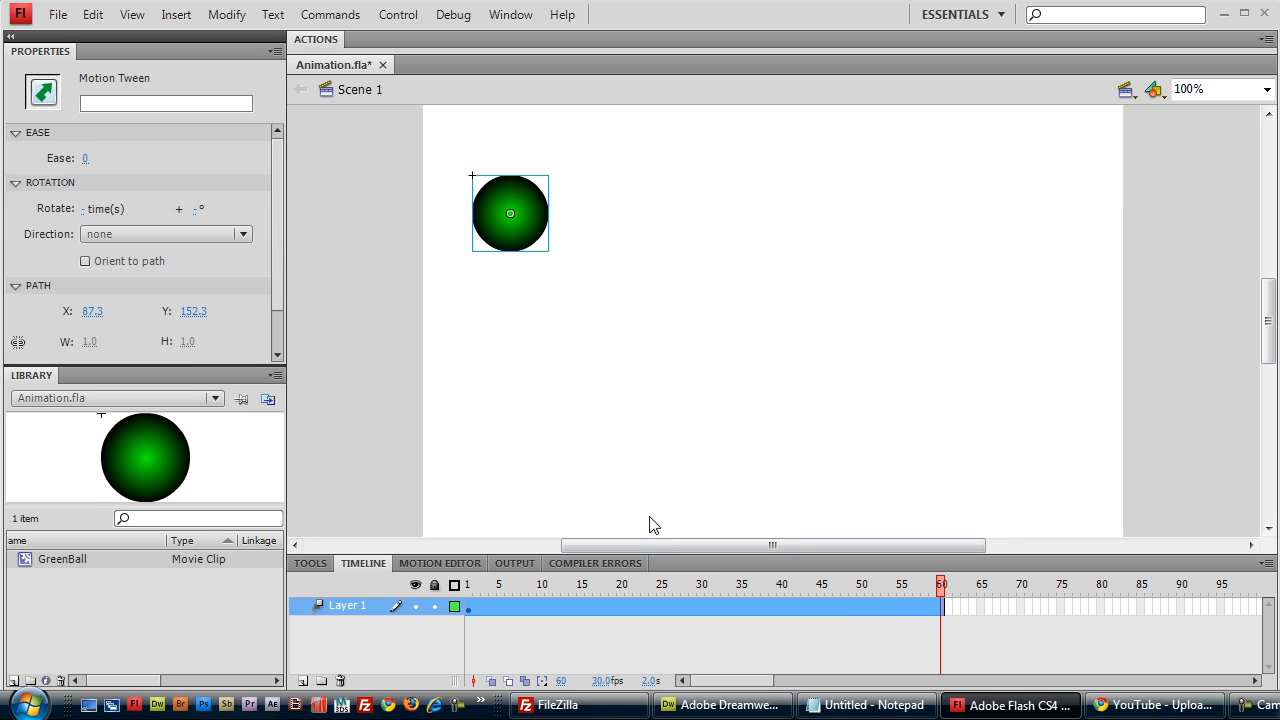
{"action": "mouse_move", "coordinate": [965, 603]}
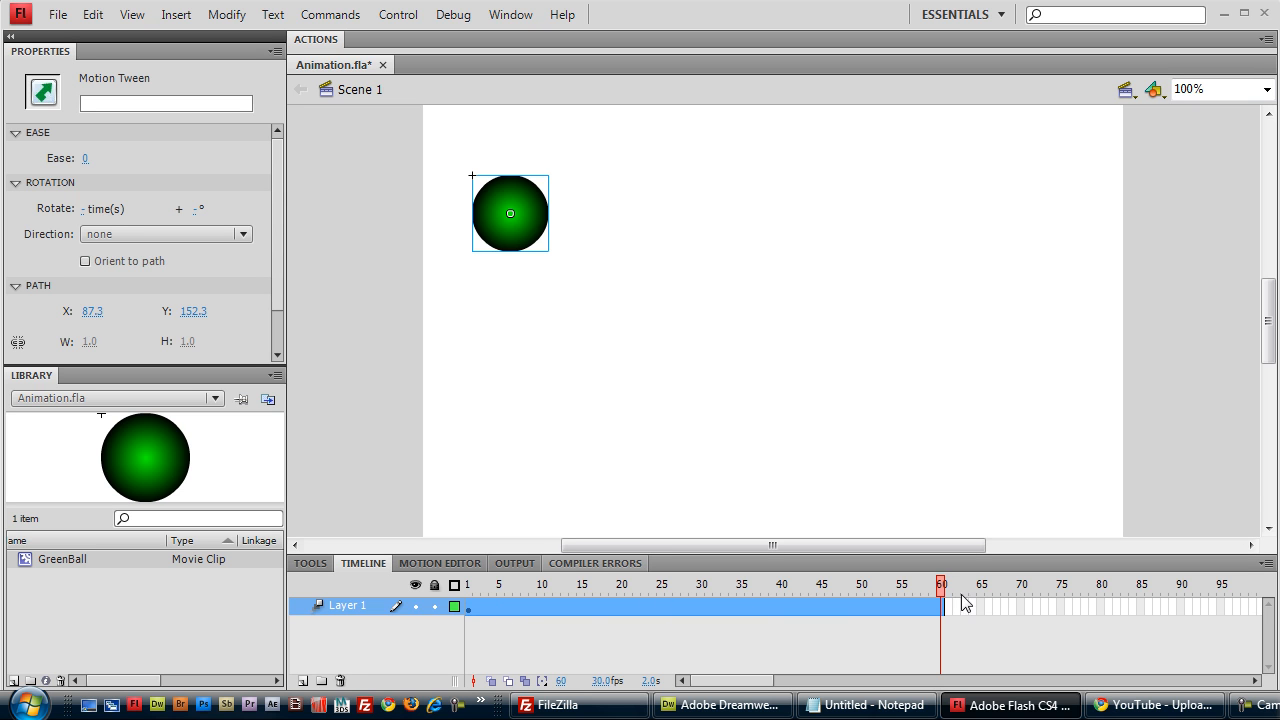
- Go to frame 60, the tween's last frame, to reposition the ball at the right
{"action": "left_click", "coordinate": [573, 585]}
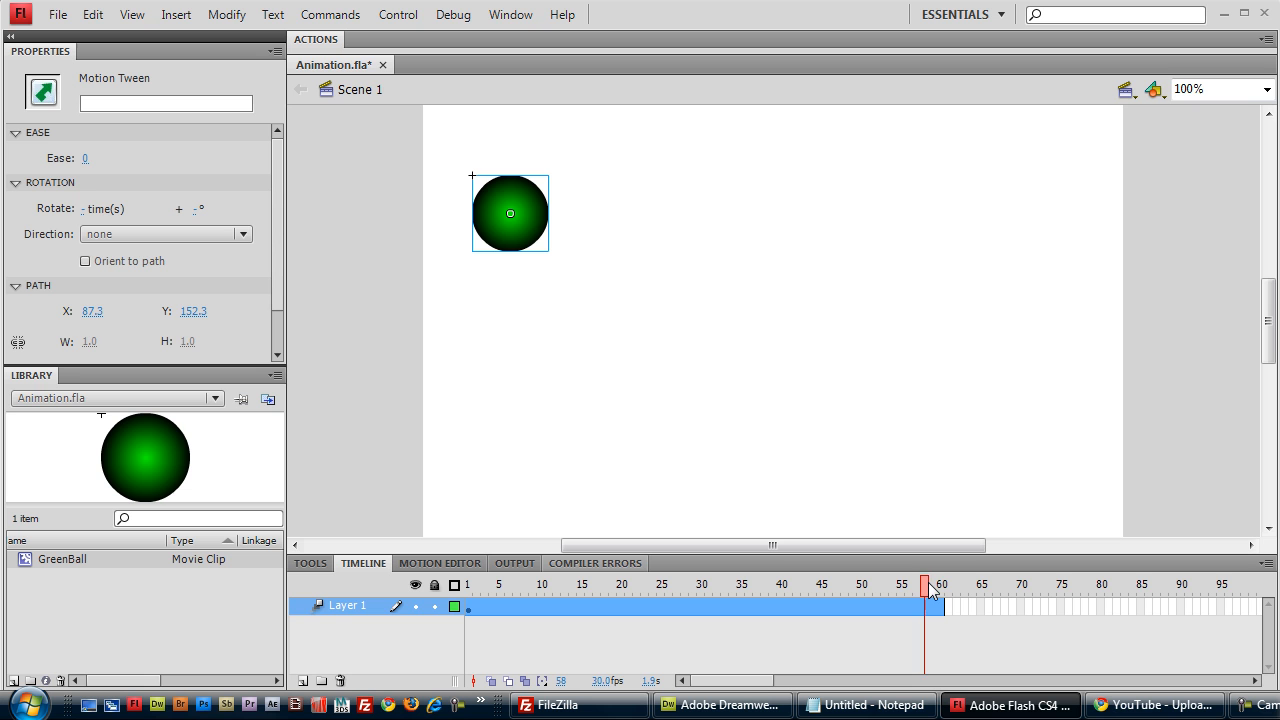
{"action": "left_click", "coordinate": [940, 585]}
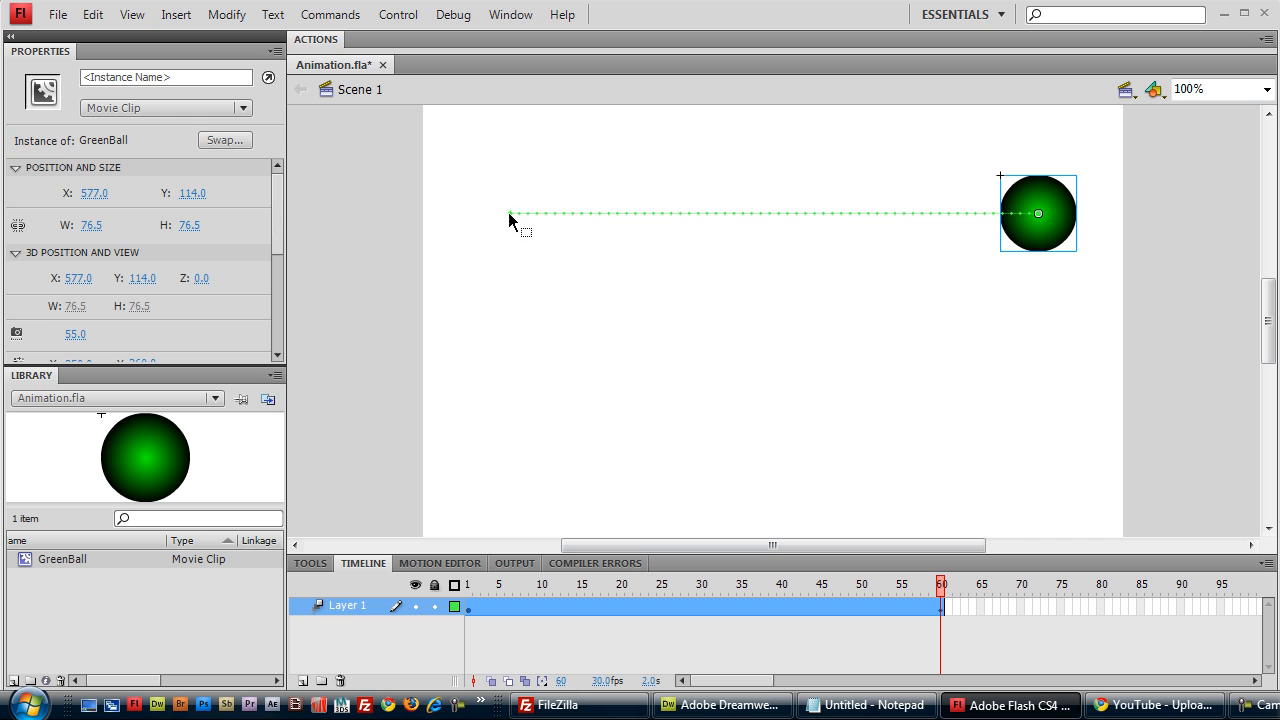
{"action": "mouse_move", "coordinate": [665, 195]}
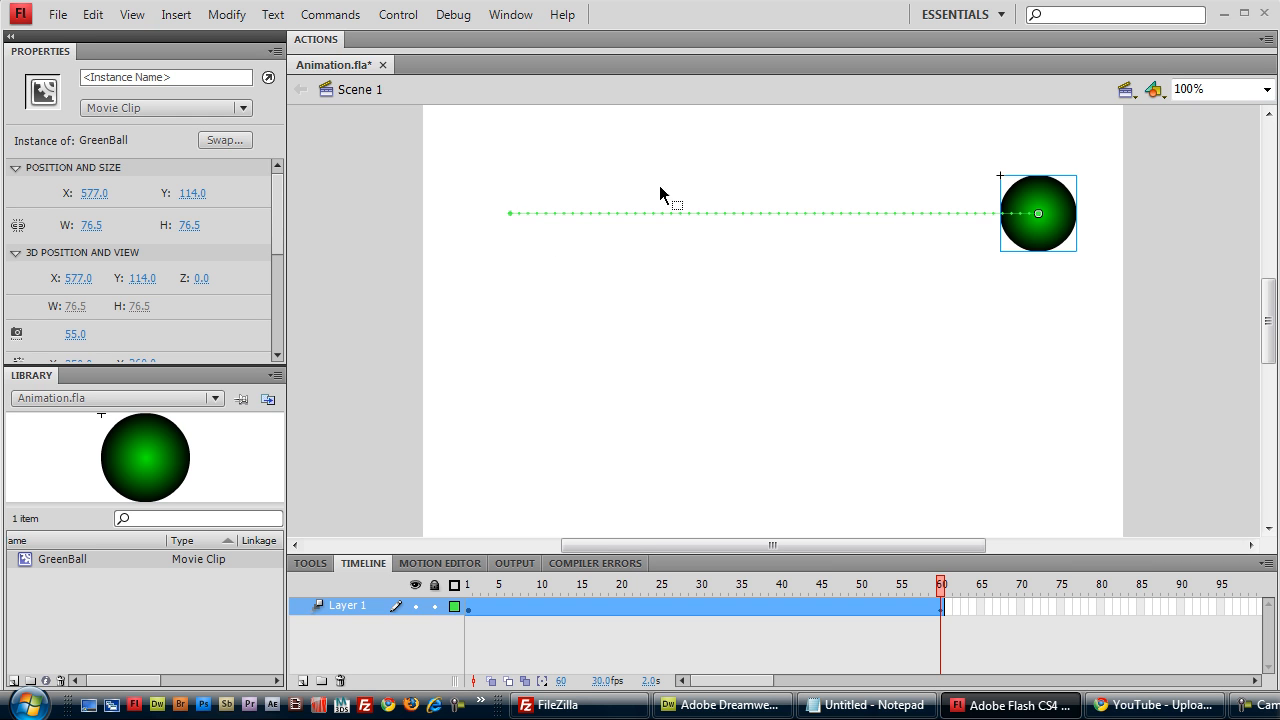
{"action": "mouse_move", "coordinate": [945, 220]}
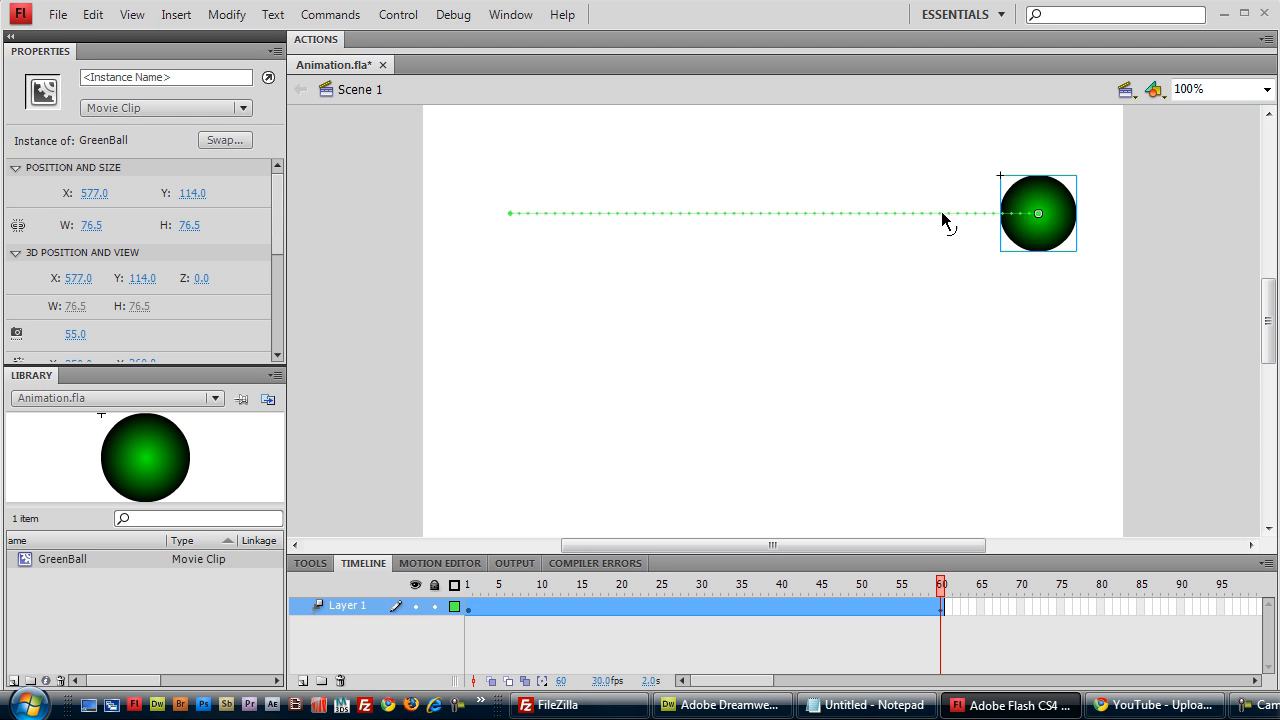
{"action": "mouse_move", "coordinate": [955, 240]}
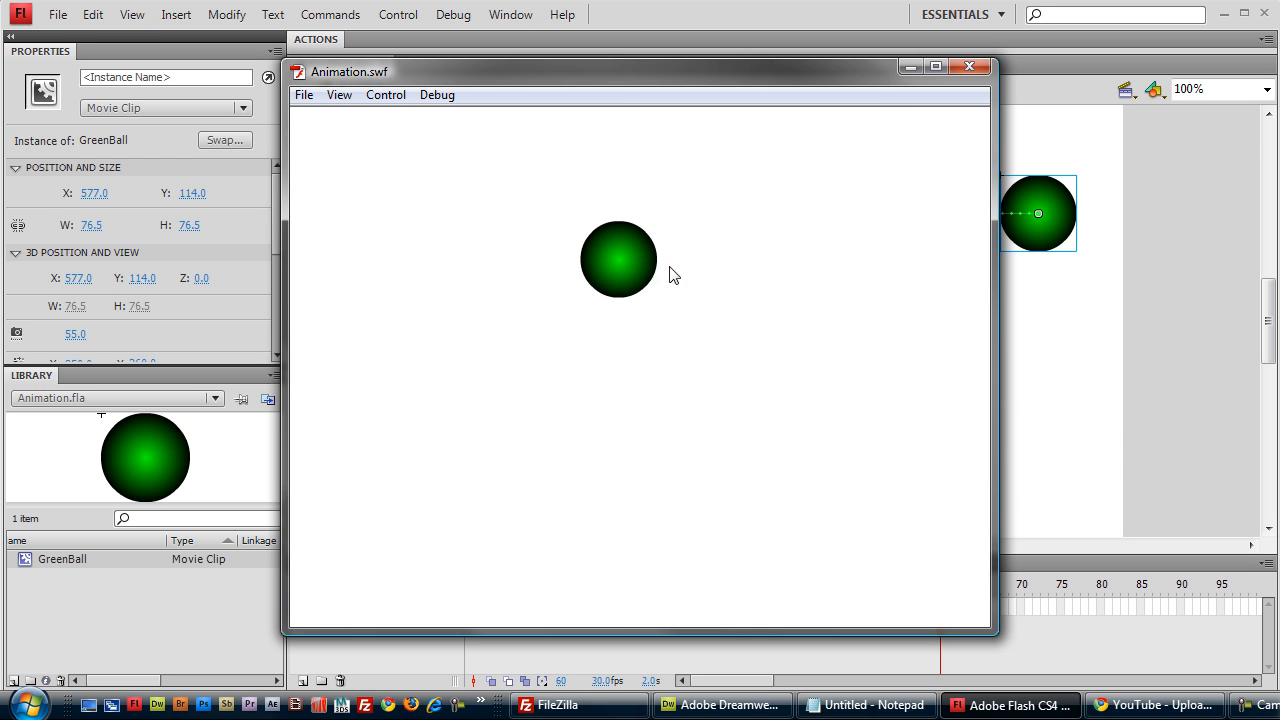
{"action": "mouse_move", "coordinate": [770, 260]}
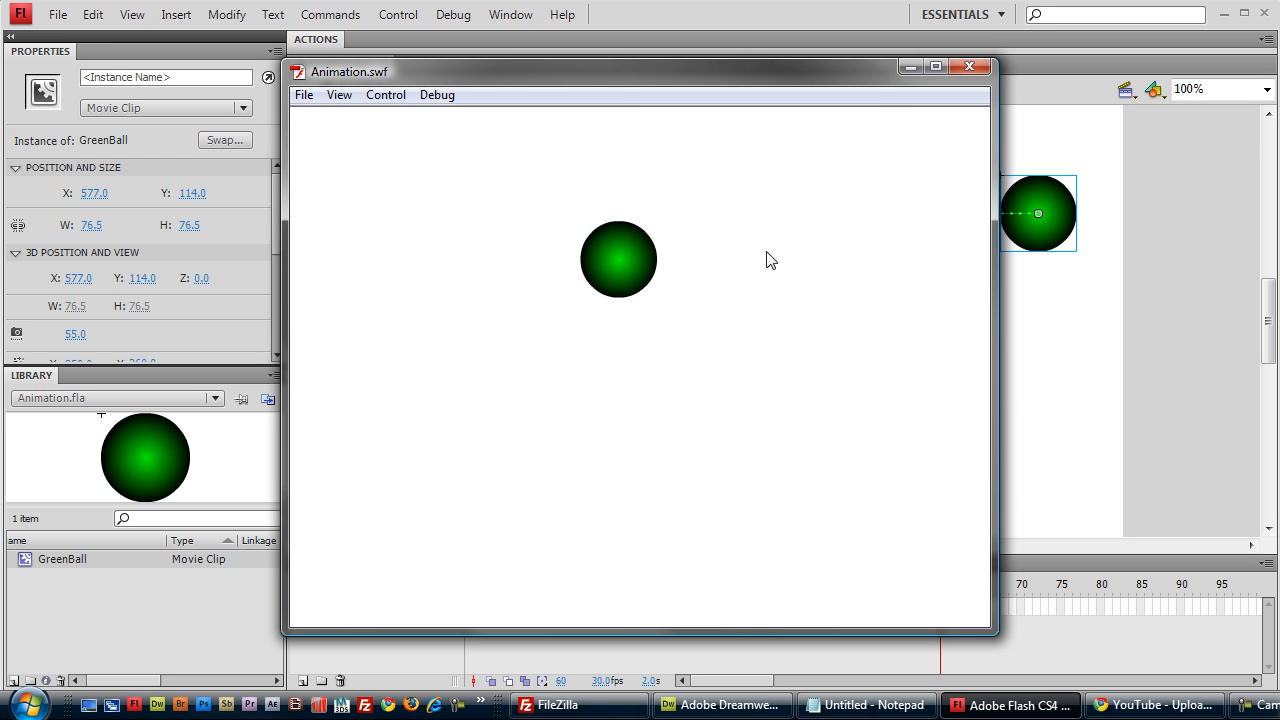
- Close the test playback and bend the motion path into a wave, raising the ball mid-tween
{"action": "left_click", "coordinate": [969, 66]}
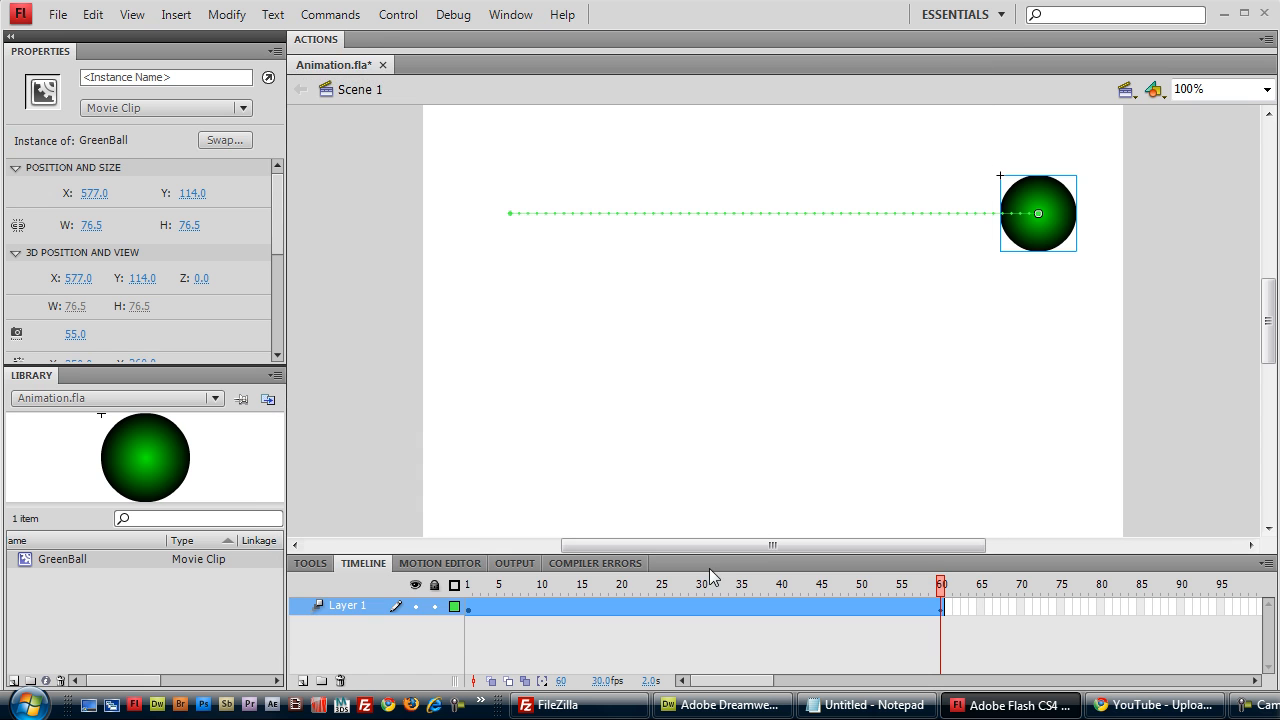
{"action": "left_click_drag", "start_coordinate": [775, 213], "coordinate": [778, 277]}
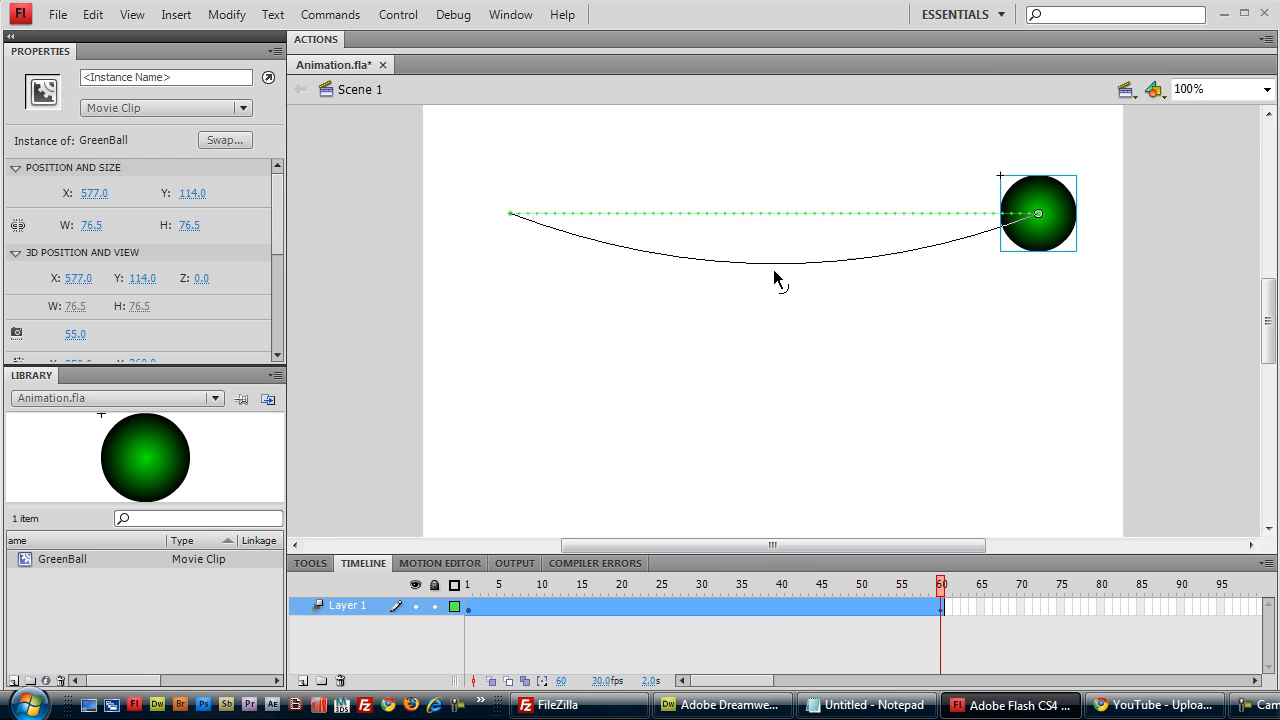
{"action": "left_click_drag", "start_coordinate": [780, 245], "coordinate": [780, 355]}
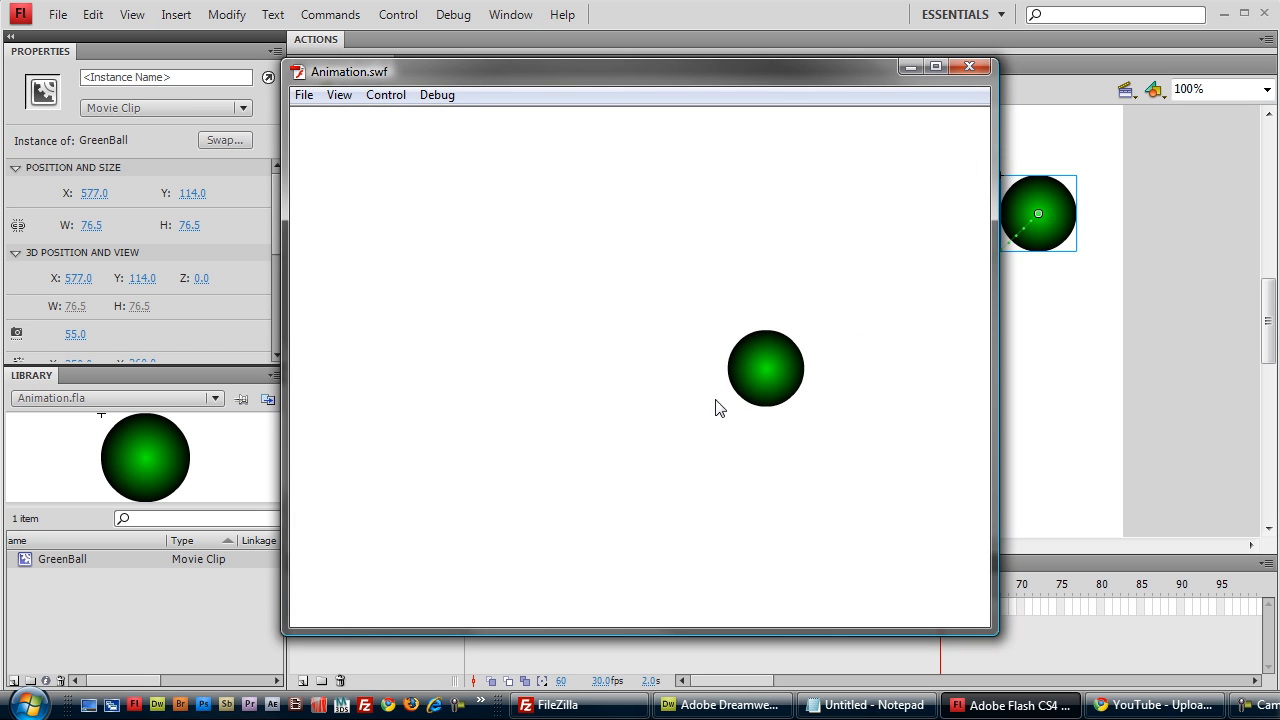
{"action": "mouse_move", "coordinate": [947, 142]}
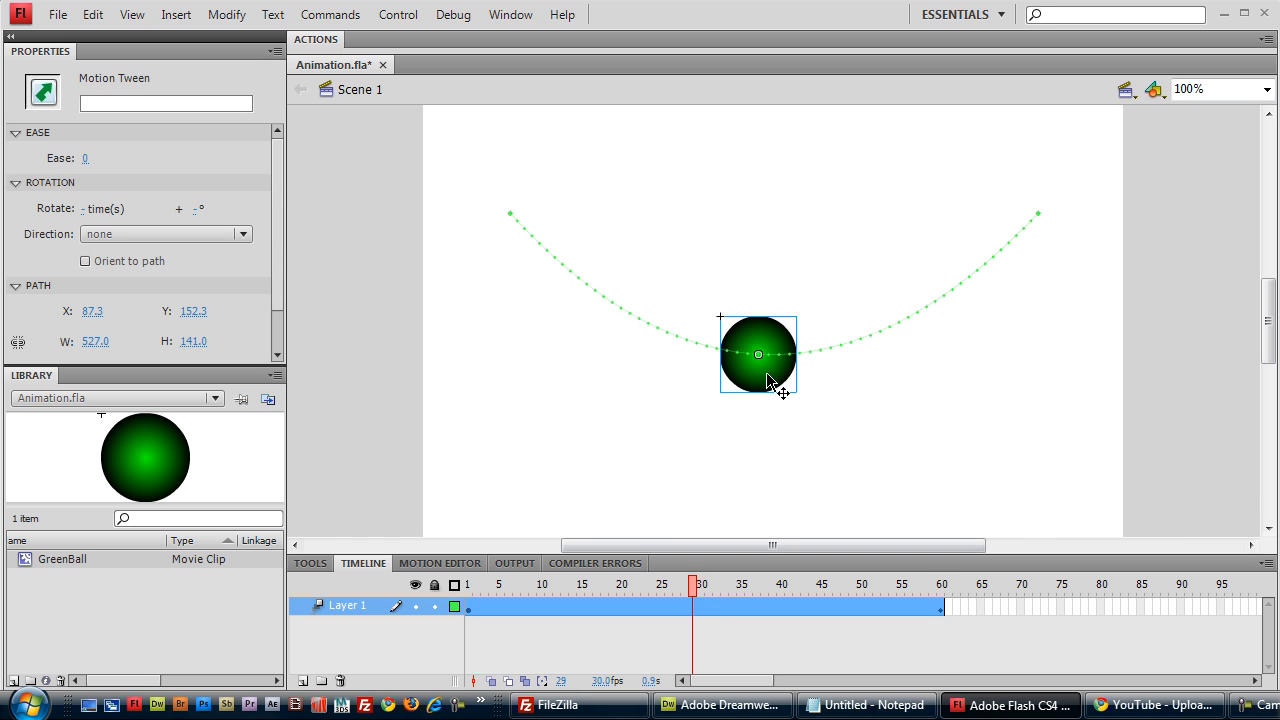
{"action": "left_click_drag", "start_coordinate": [758, 354], "coordinate": [758, 204]}
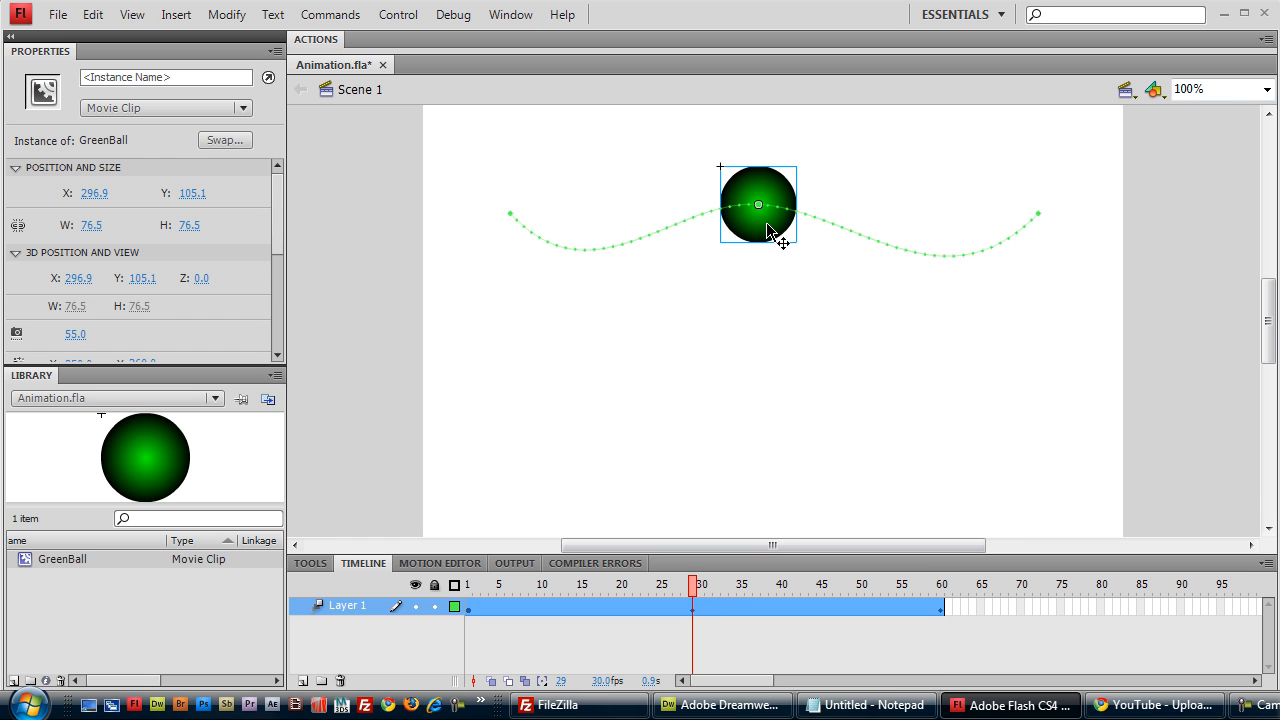
{"action": "left_click_drag", "start_coordinate": [758, 205], "coordinate": [772, 181]}
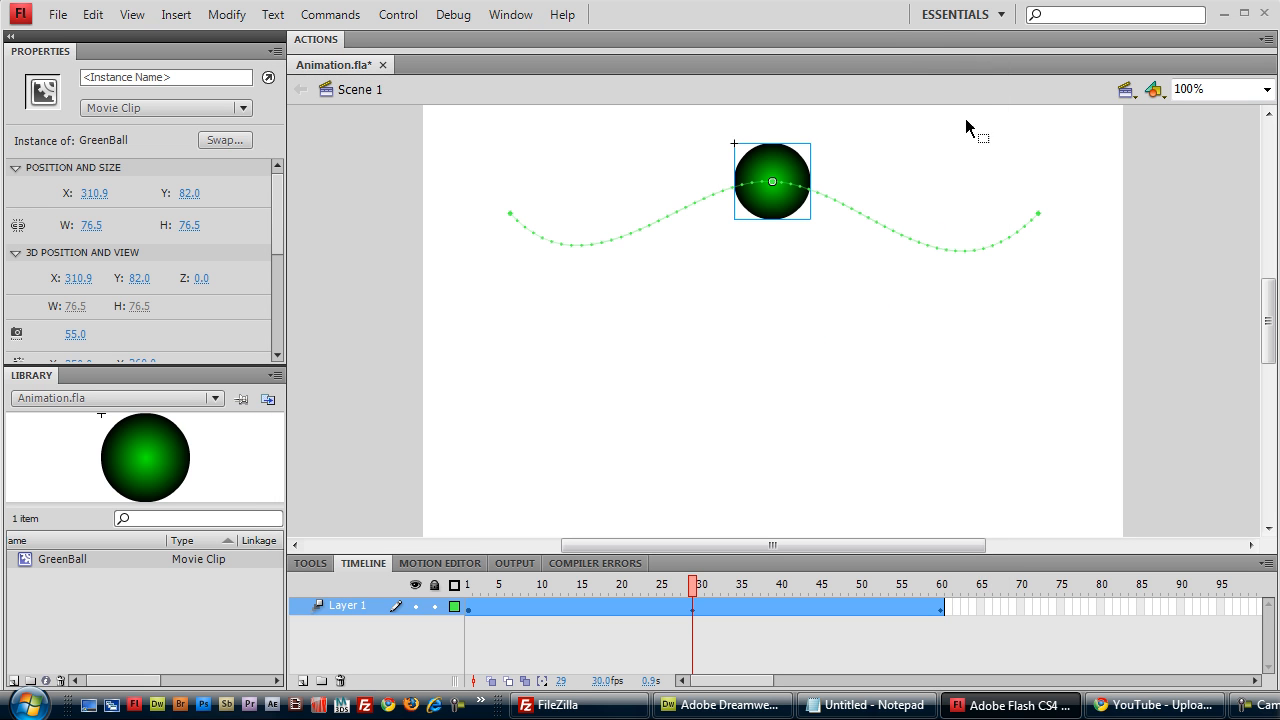
{"action": "mouse_move", "coordinate": [785, 168]}
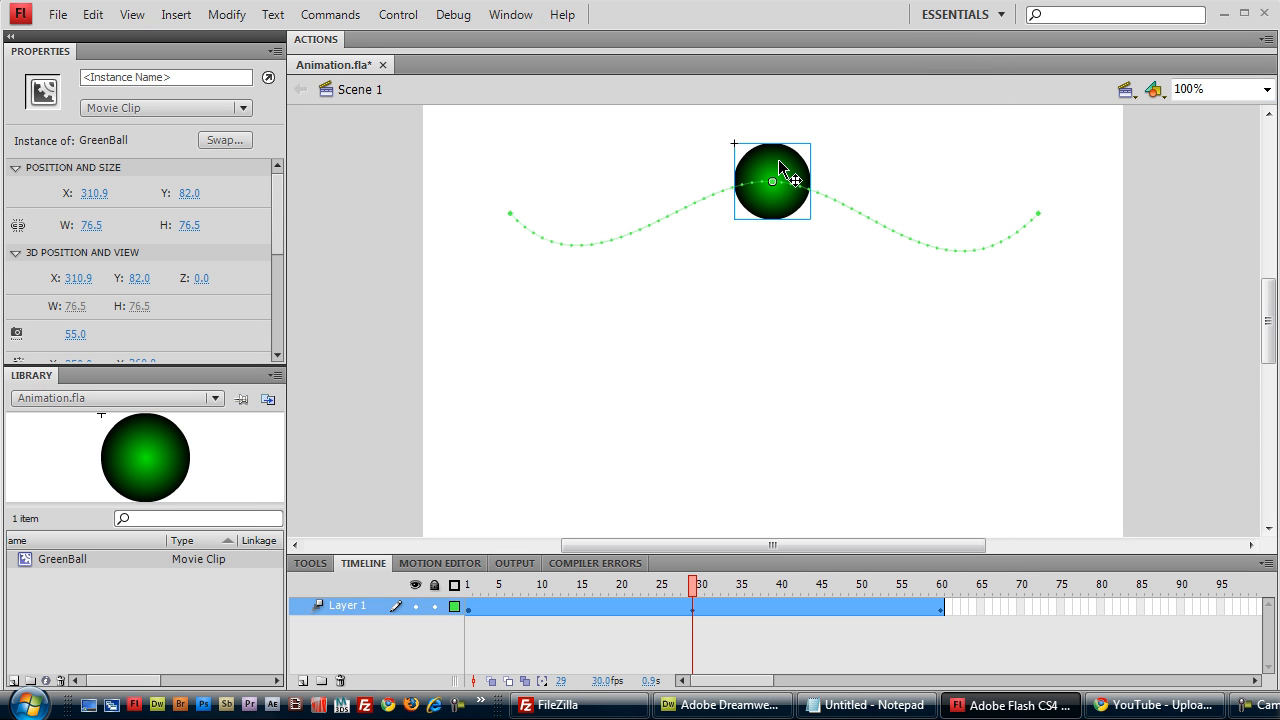
{"action": "mouse_move", "coordinate": [495, 210]}
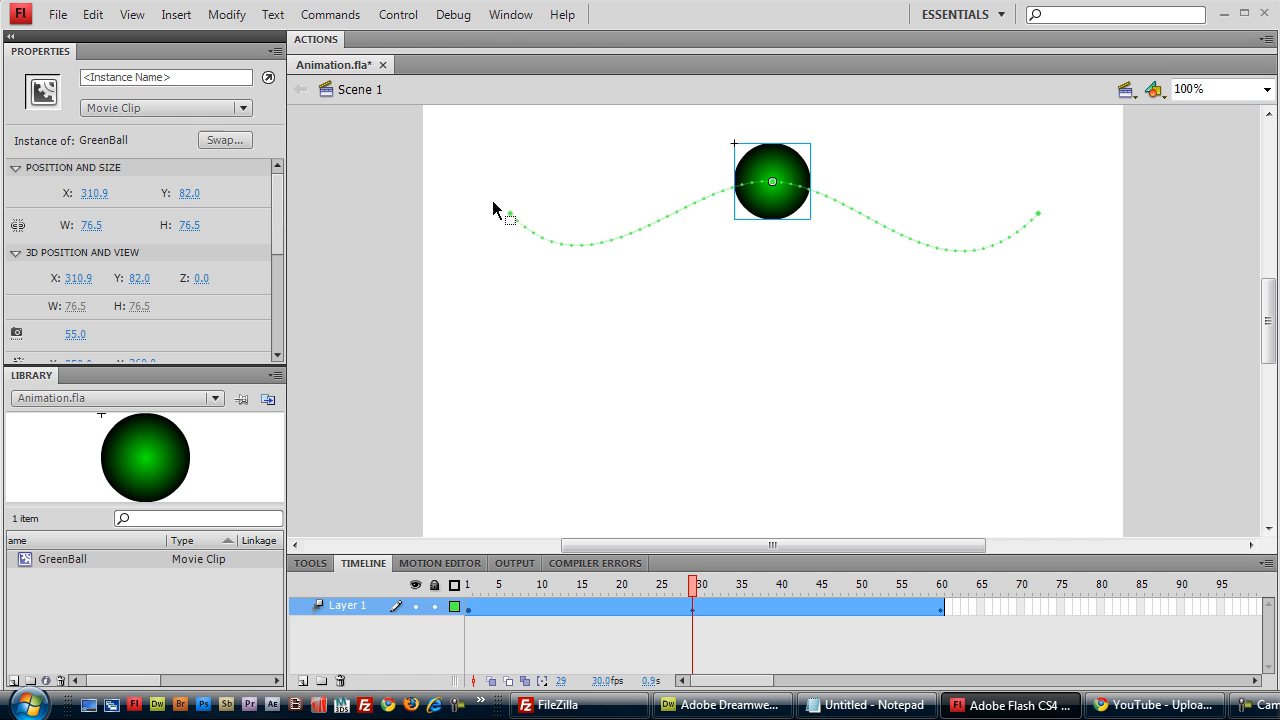
{"action": "mouse_move", "coordinate": [828, 184]}
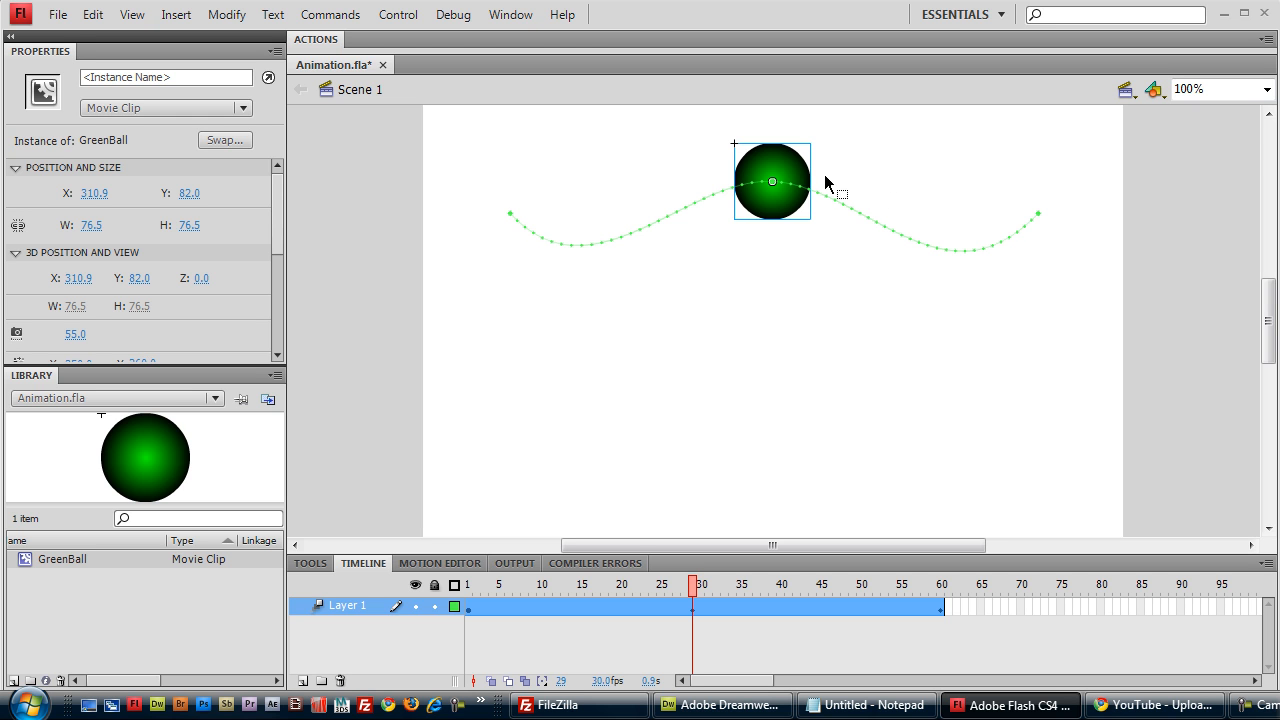
{"action": "mouse_move", "coordinate": [778, 168]}
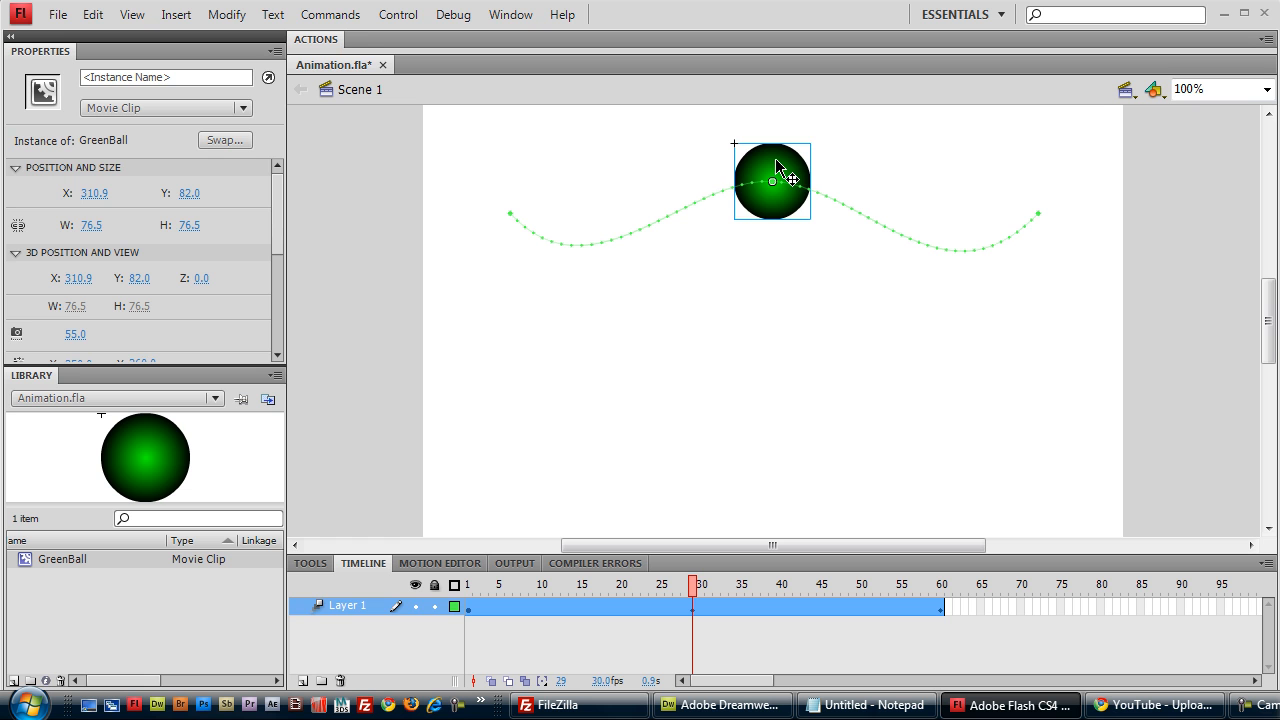
- Enter the GreenBall symbol and select frame 30 on its Layer 1
{"action": "double_click", "coordinate": [771, 180]}
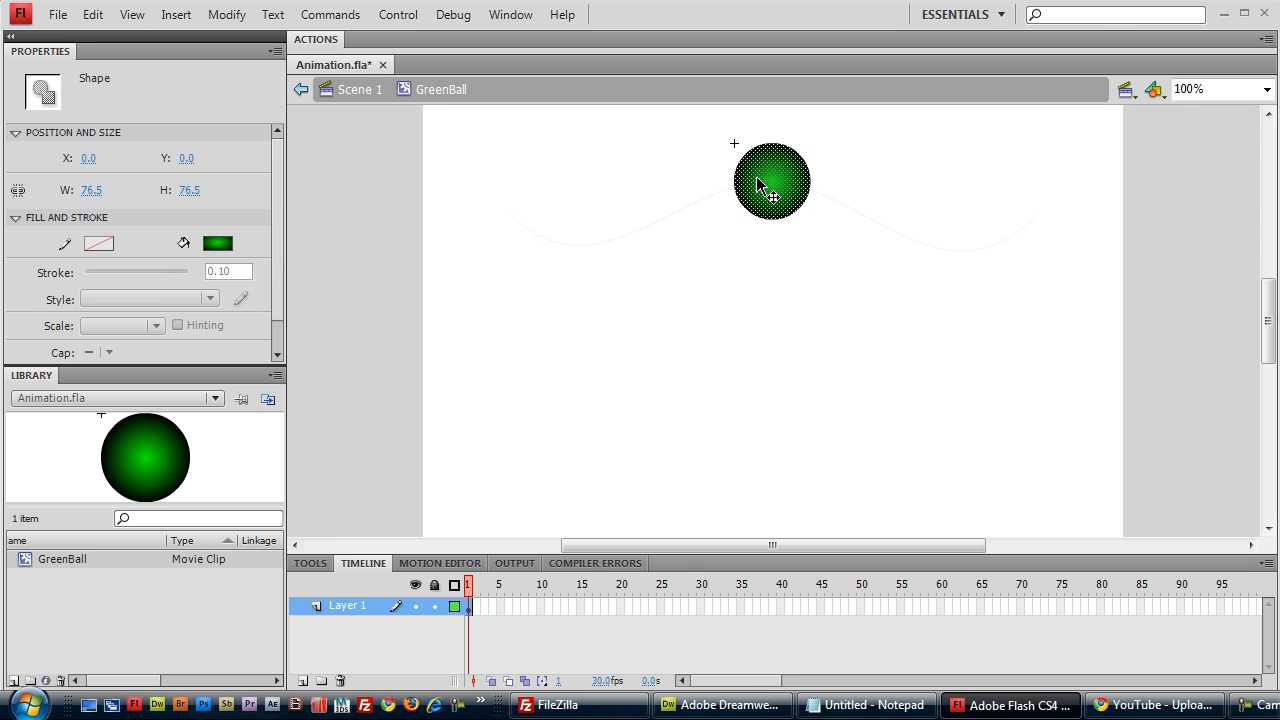
{"action": "mouse_move", "coordinate": [425, 105]}
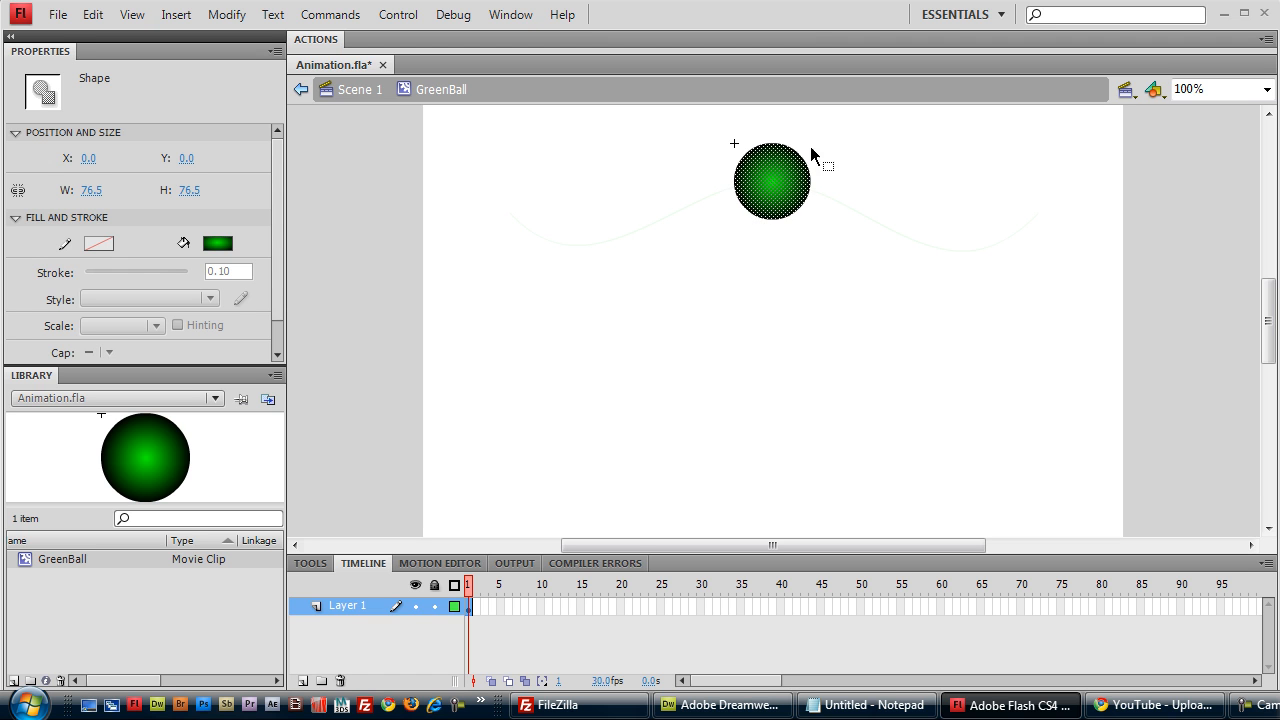
{"action": "mouse_move", "coordinate": [52, 582]}
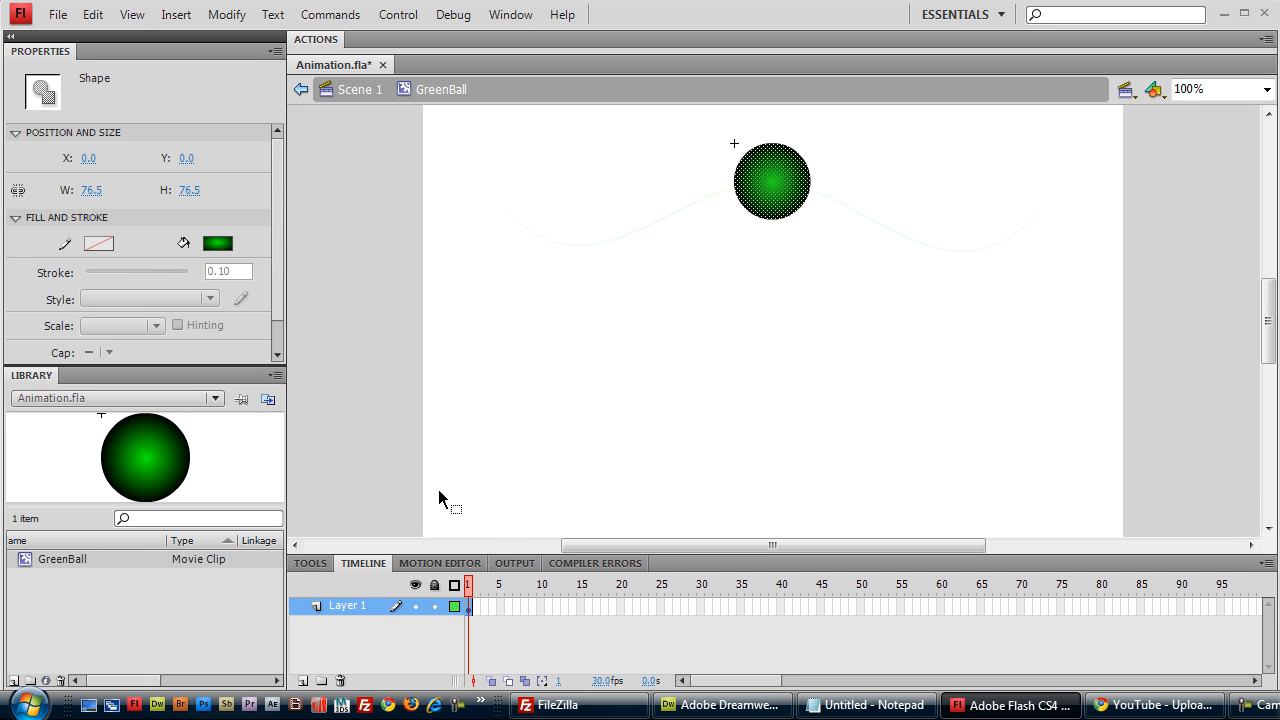
{"action": "mouse_move", "coordinate": [673, 420]}
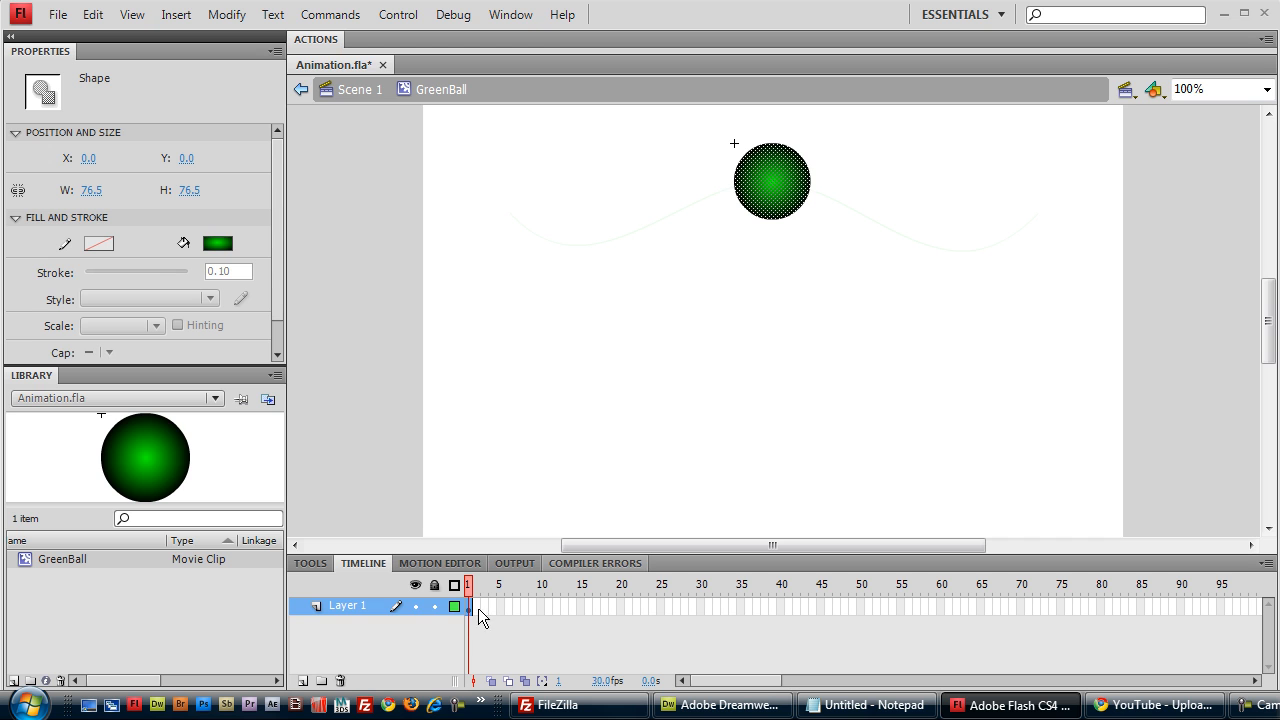
{"action": "mouse_move", "coordinate": [478, 618]}
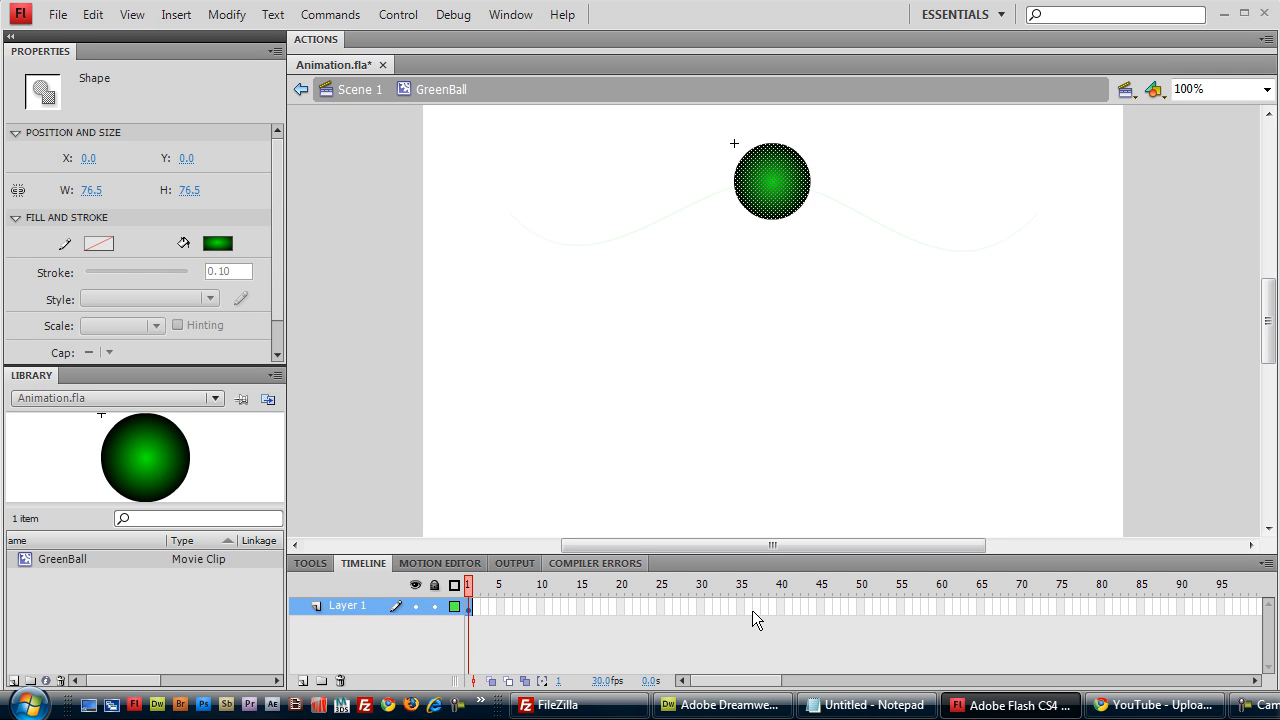
{"action": "mouse_move", "coordinate": [697, 620]}
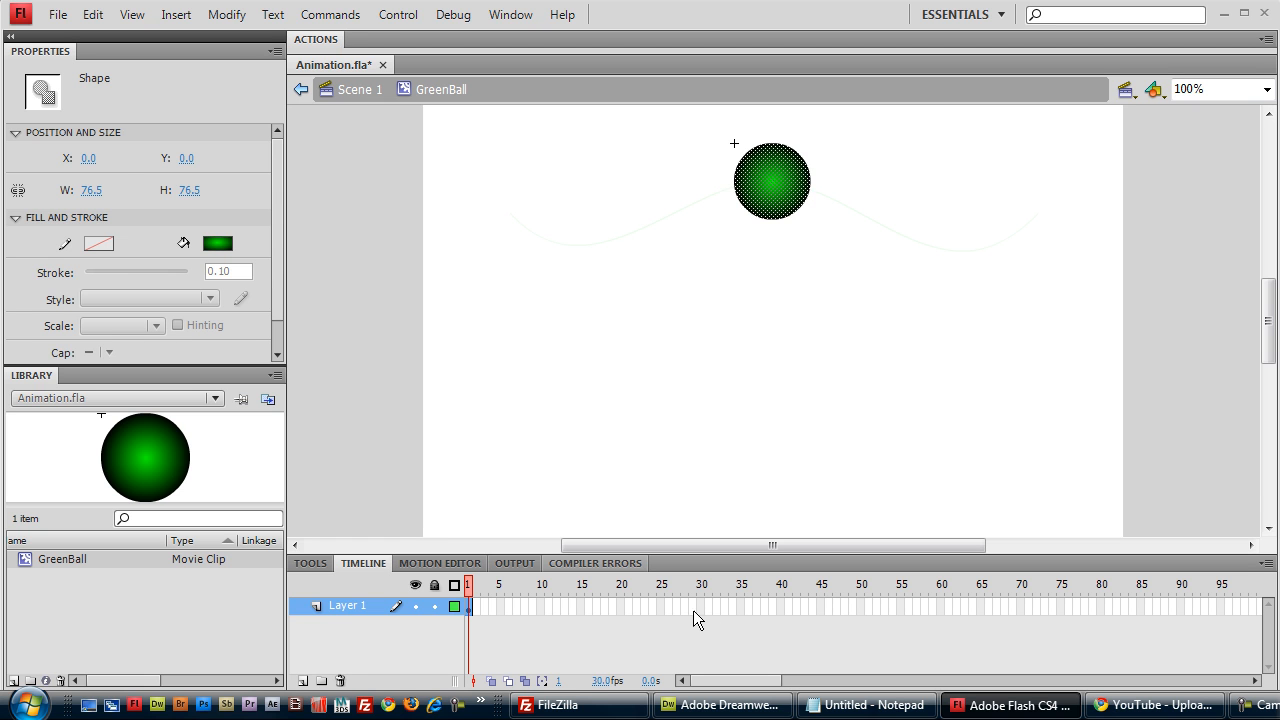
{"action": "left_click", "coordinate": [700, 605]}
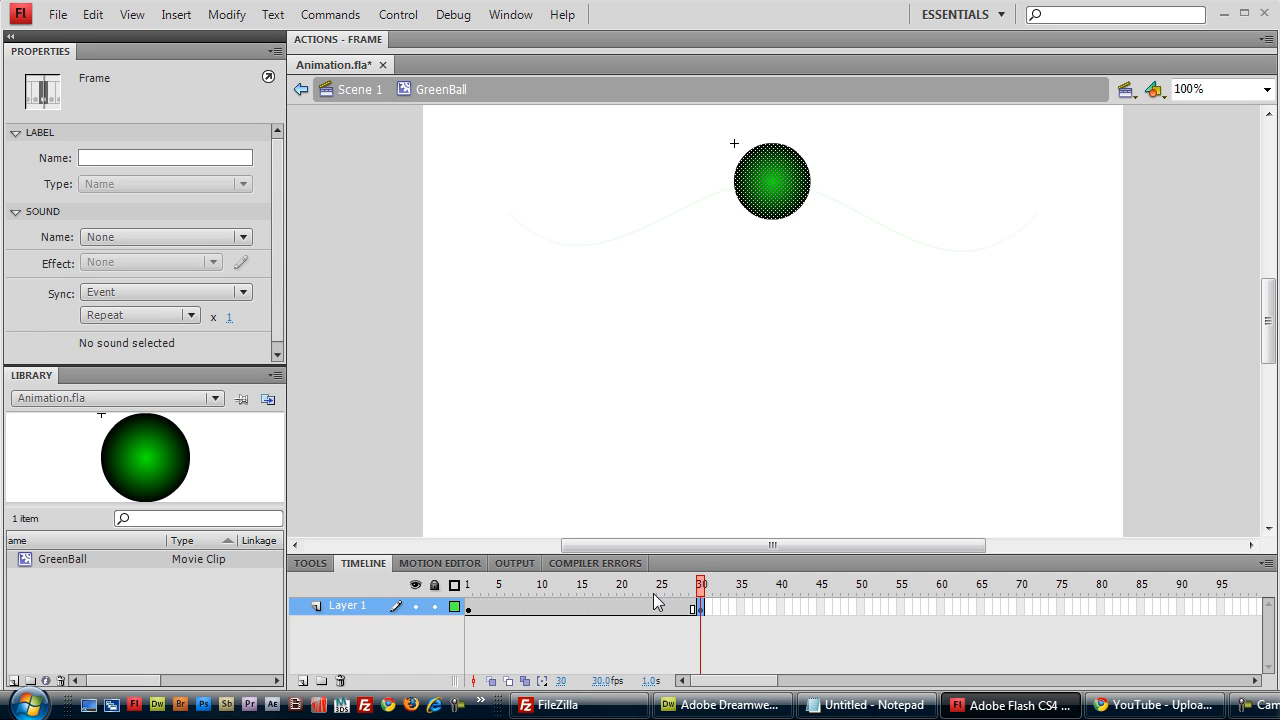
{"action": "mouse_move", "coordinate": [745, 245]}
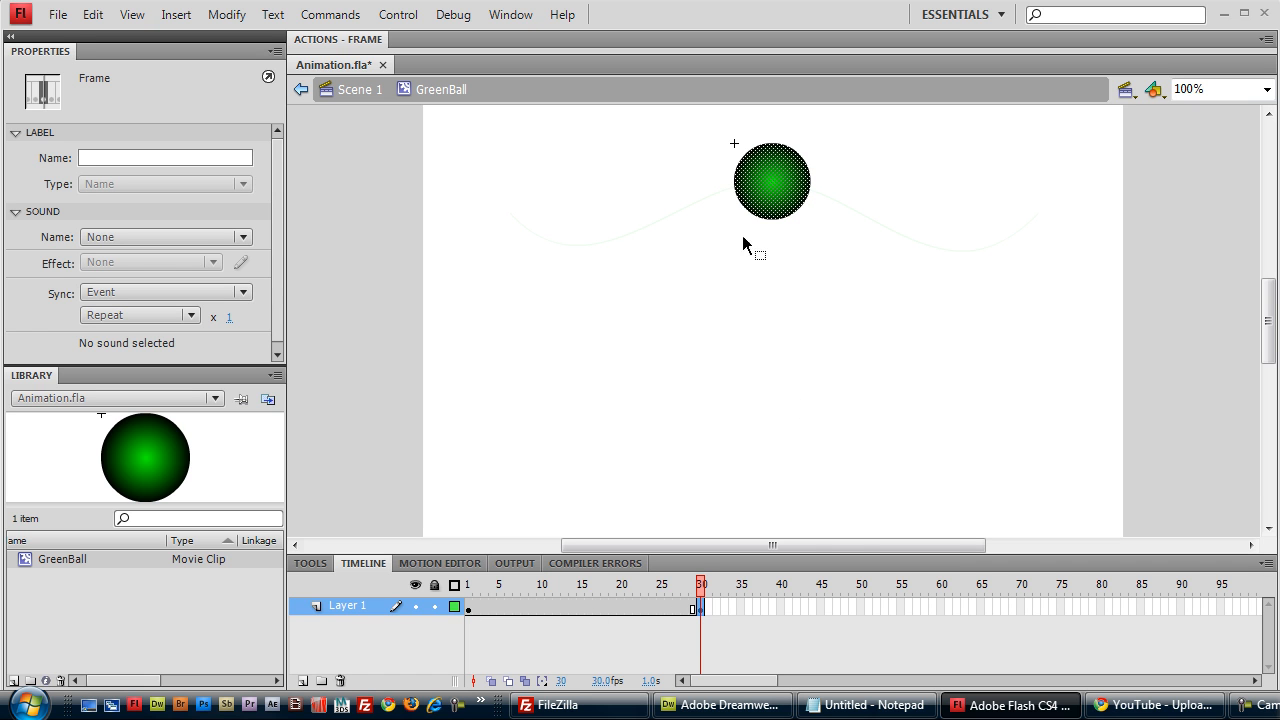
- Select the ball at frame 30 and switch to the Rectangle Tool for the blue square
{"action": "left_click", "coordinate": [771, 182]}
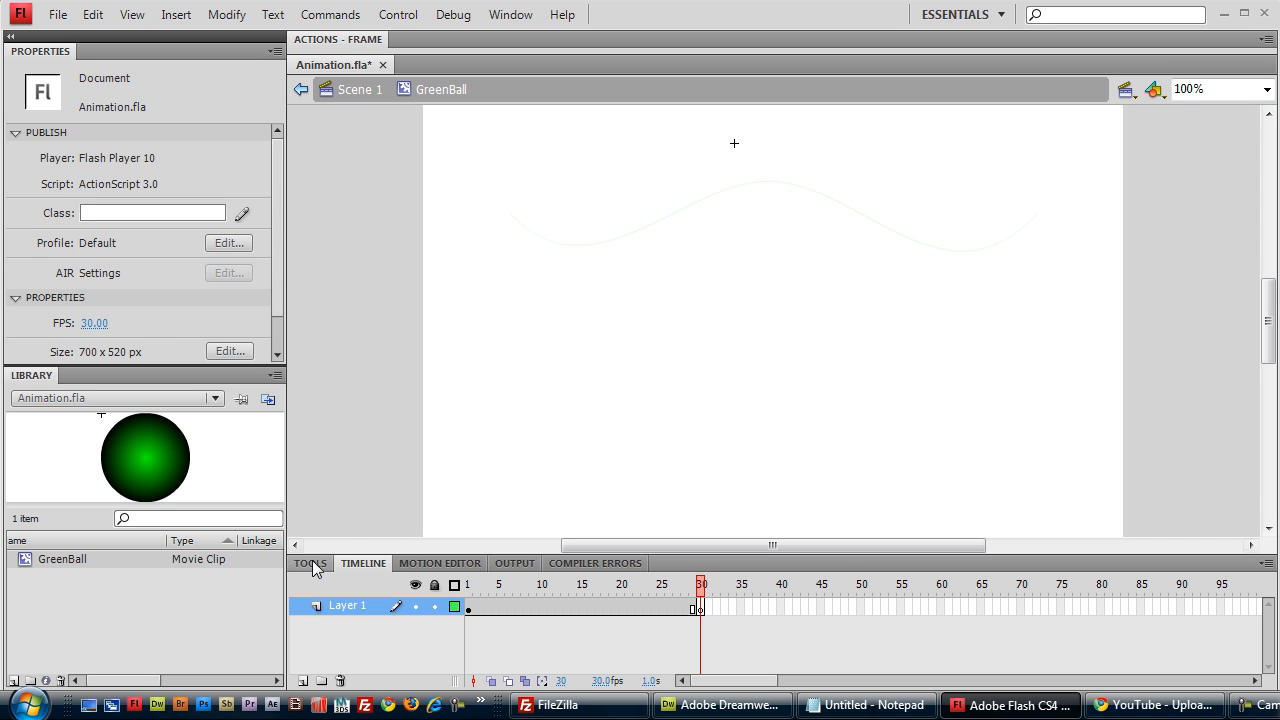
{"action": "left_click", "coordinate": [309, 563]}
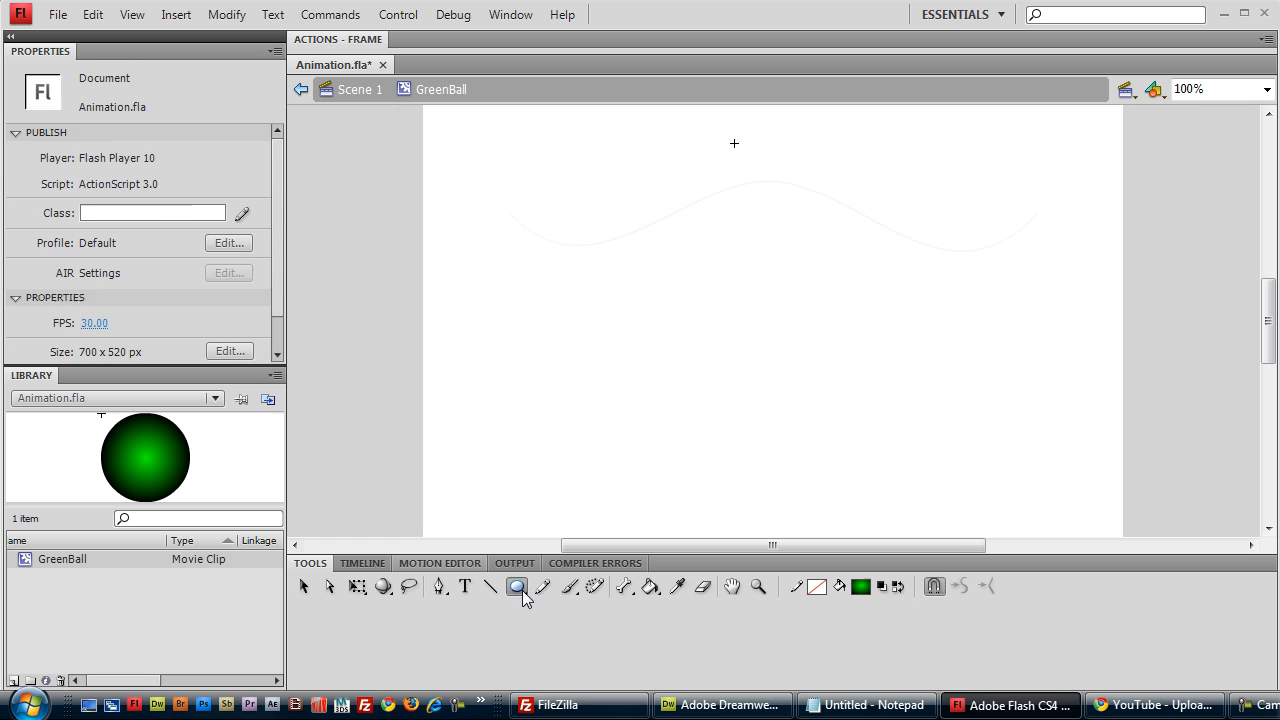
{"action": "left_click", "coordinate": [517, 586]}
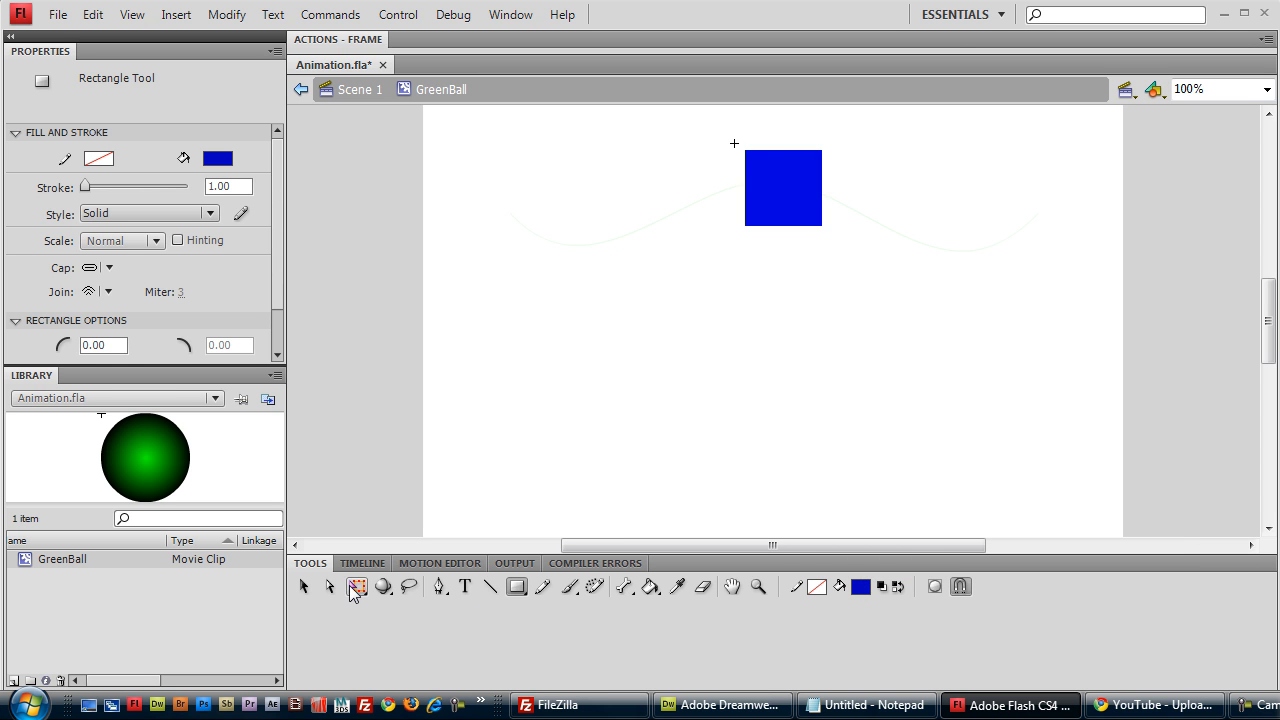
{"action": "left_click", "coordinate": [363, 562]}
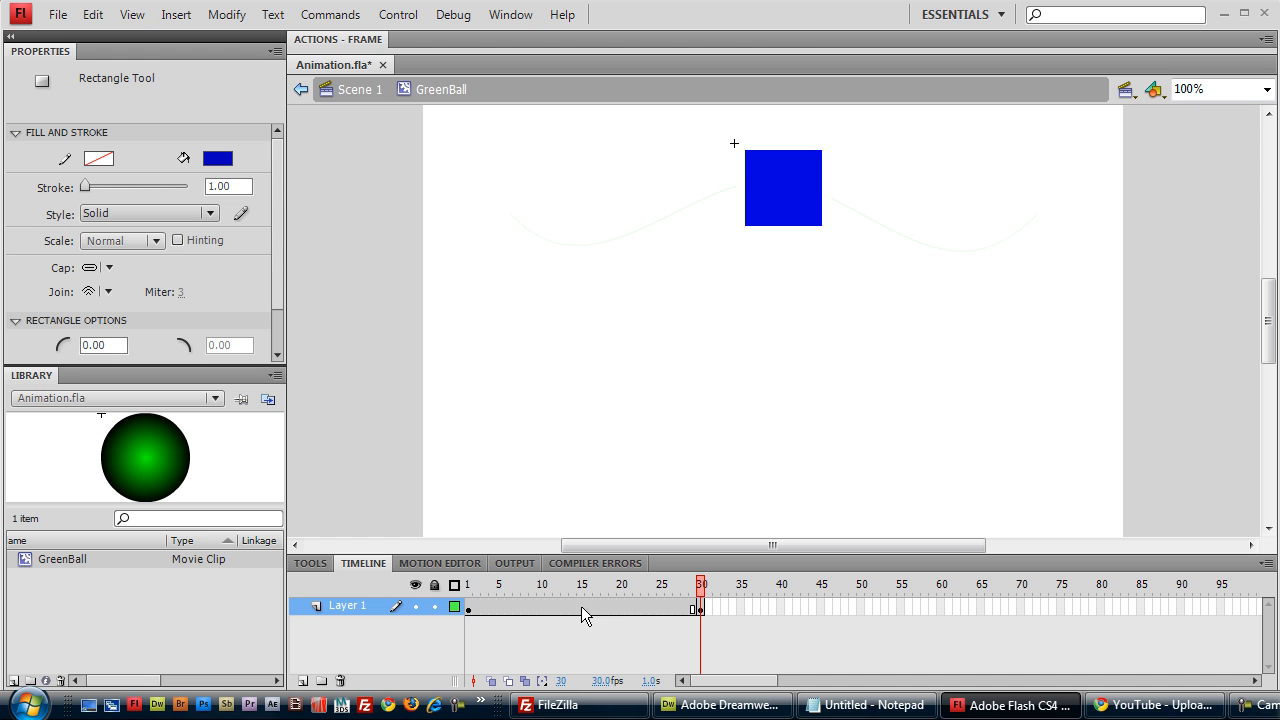
- Apply a shape tween across frames 1–30, then scrub the playhead to check the morph
{"action": "right_click", "coordinate": [575, 610]}
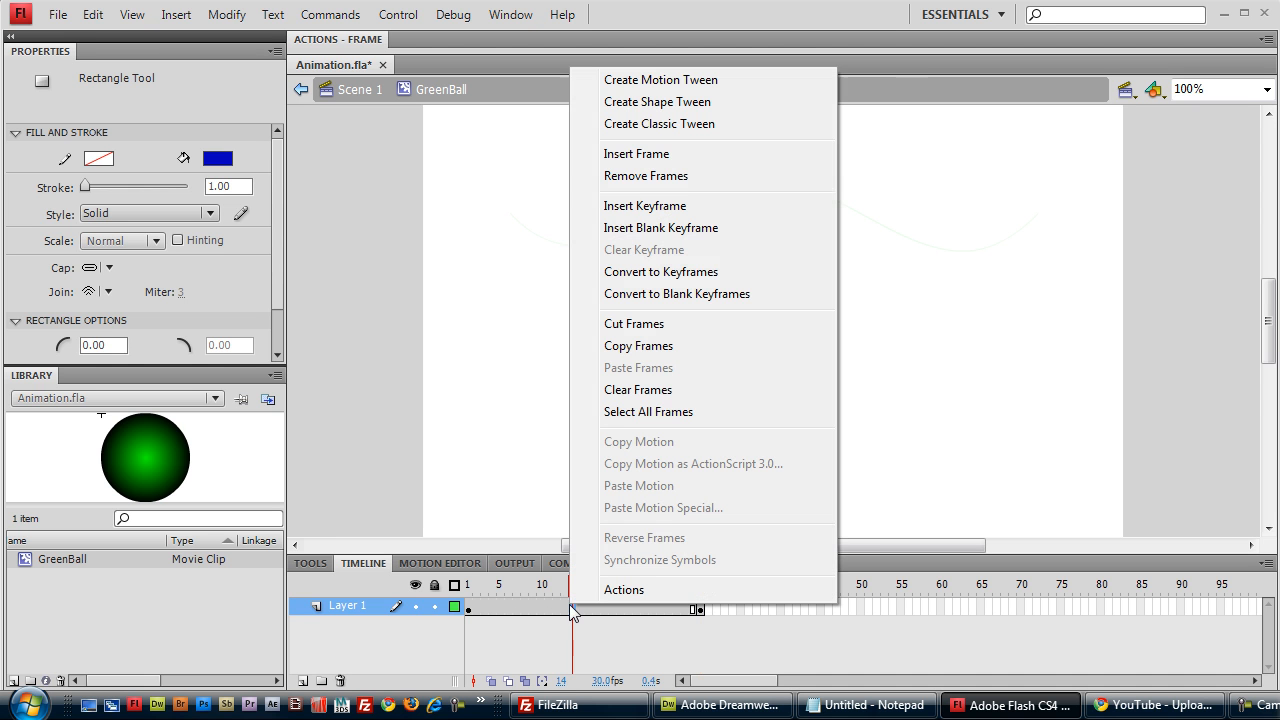
{"action": "mouse_move", "coordinate": [657, 101]}
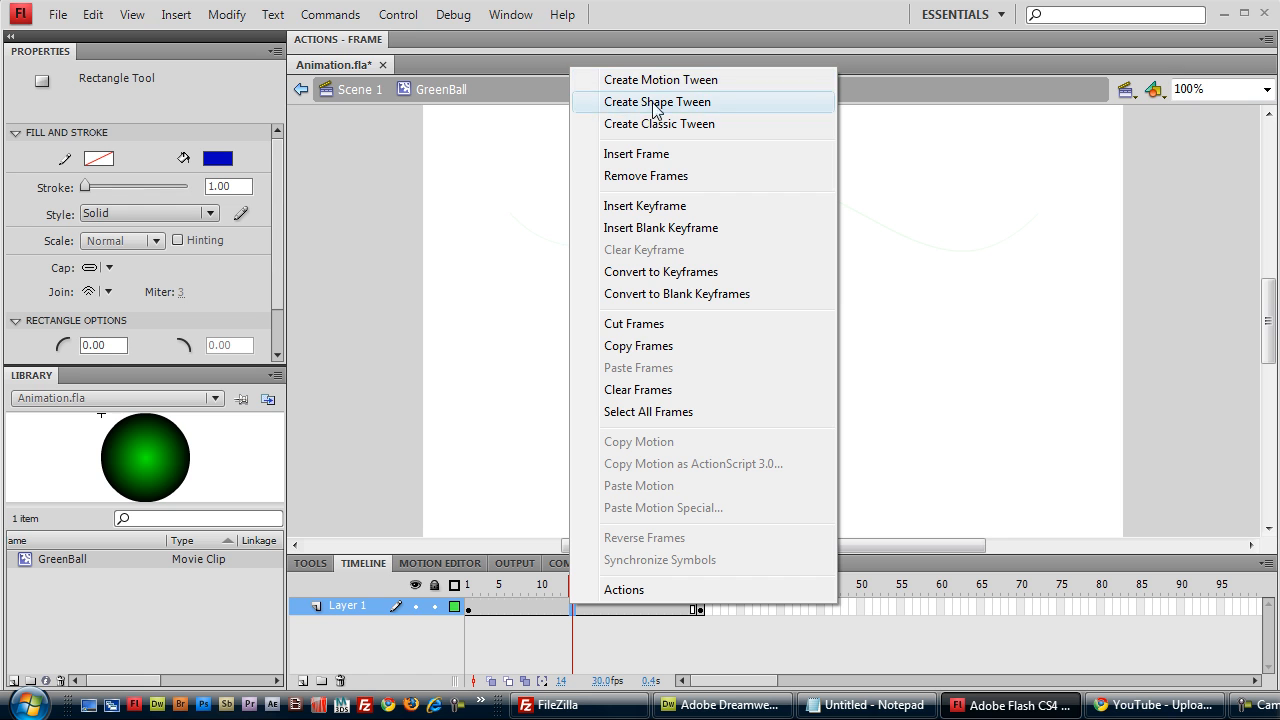
{"action": "left_click", "coordinate": [658, 101]}
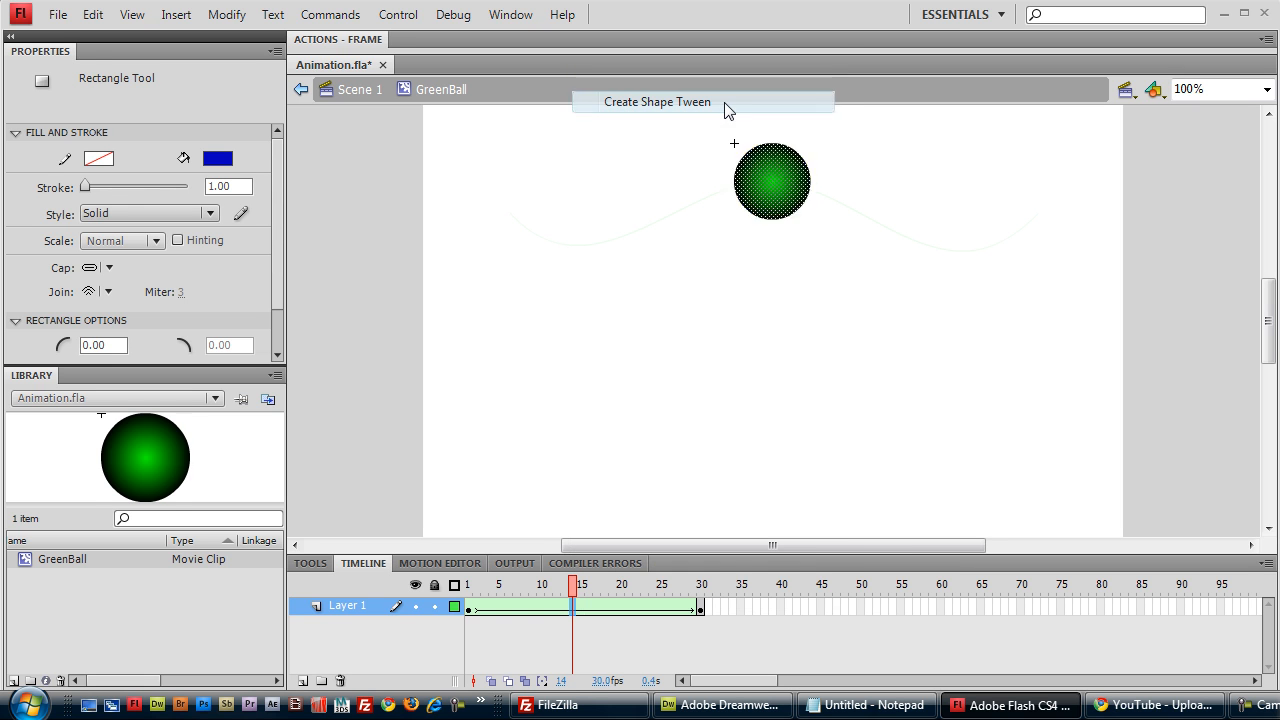
{"action": "left_click", "coordinate": [657, 101]}
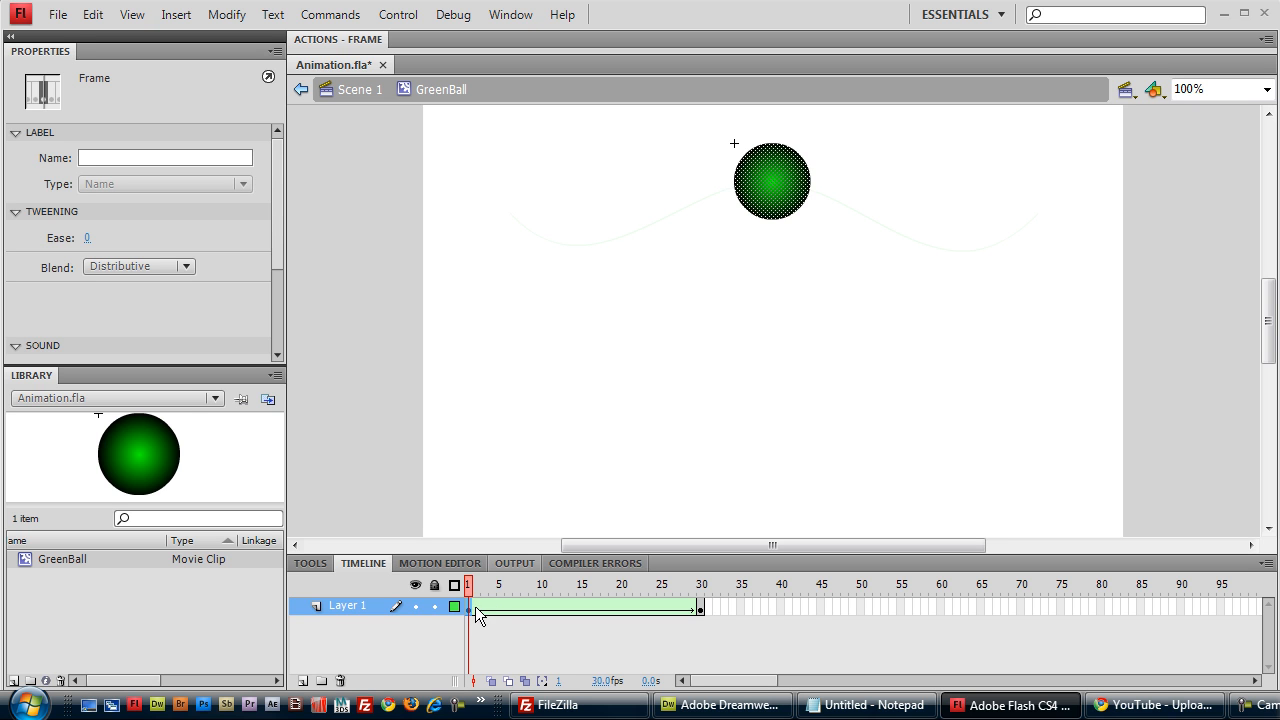
{"action": "left_click", "coordinate": [497, 585]}
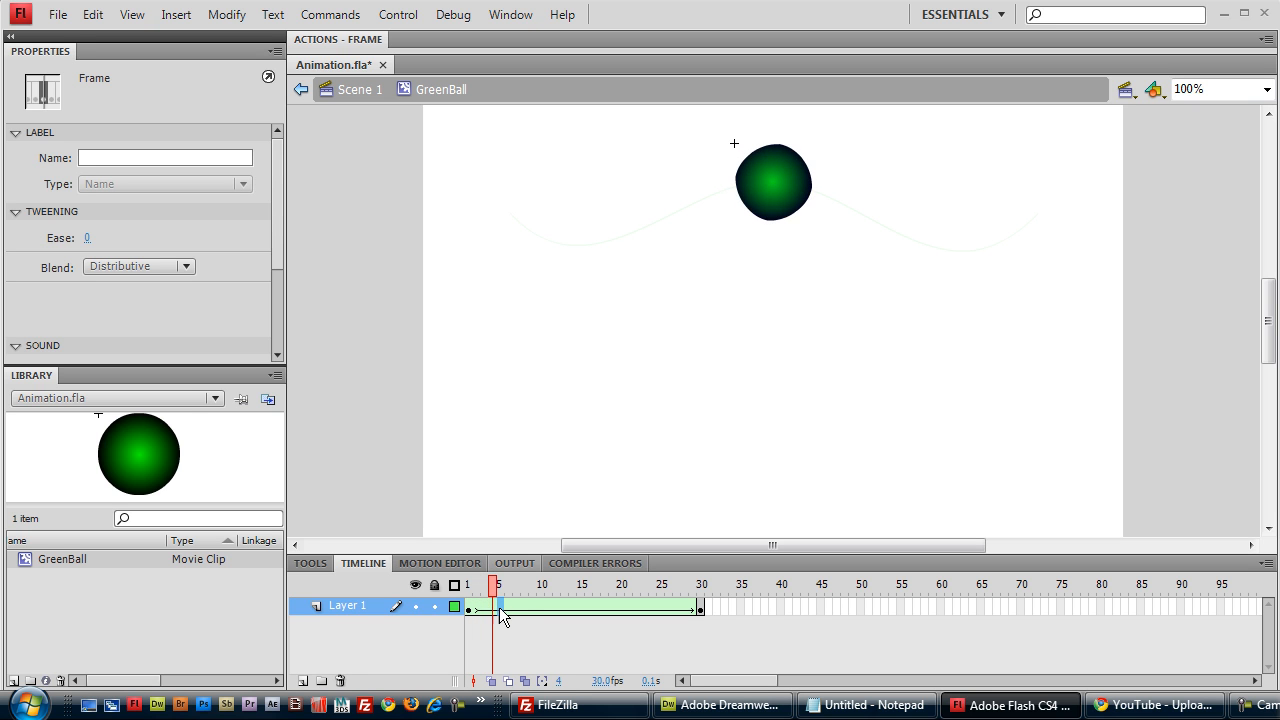
{"action": "left_click", "coordinate": [508, 585]}
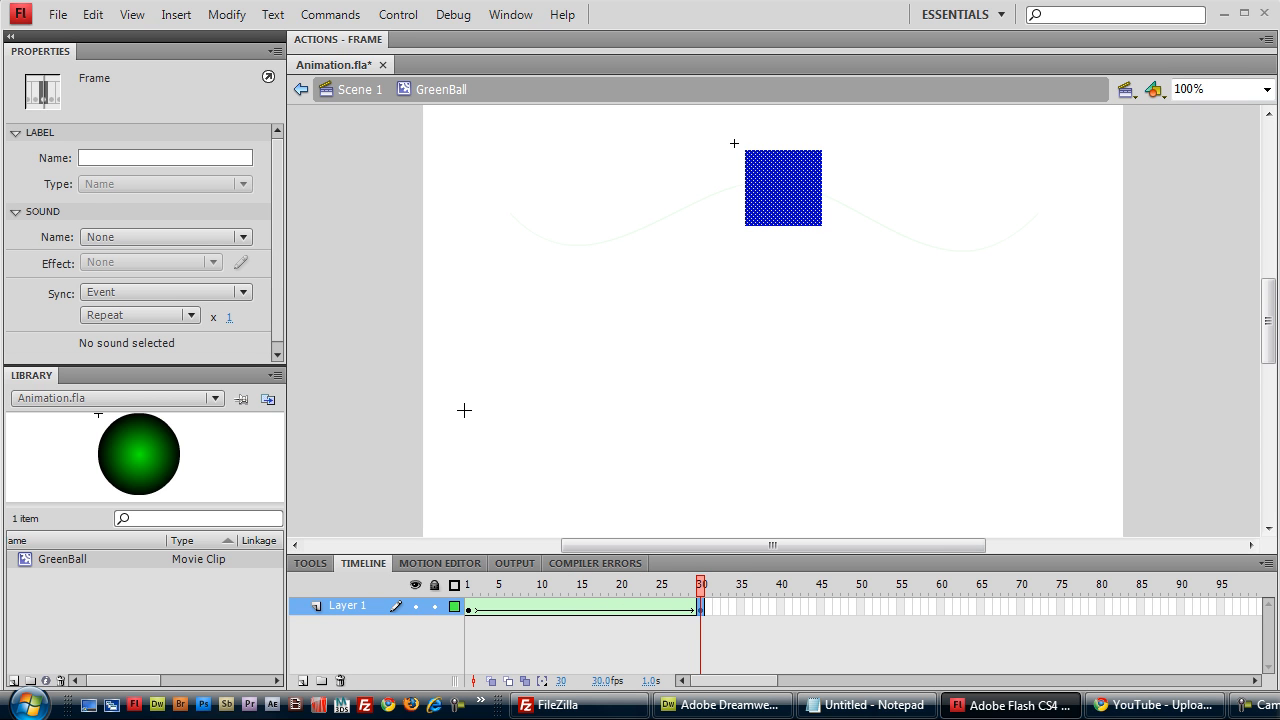
{"action": "mouse_move", "coordinate": [526, 245]}
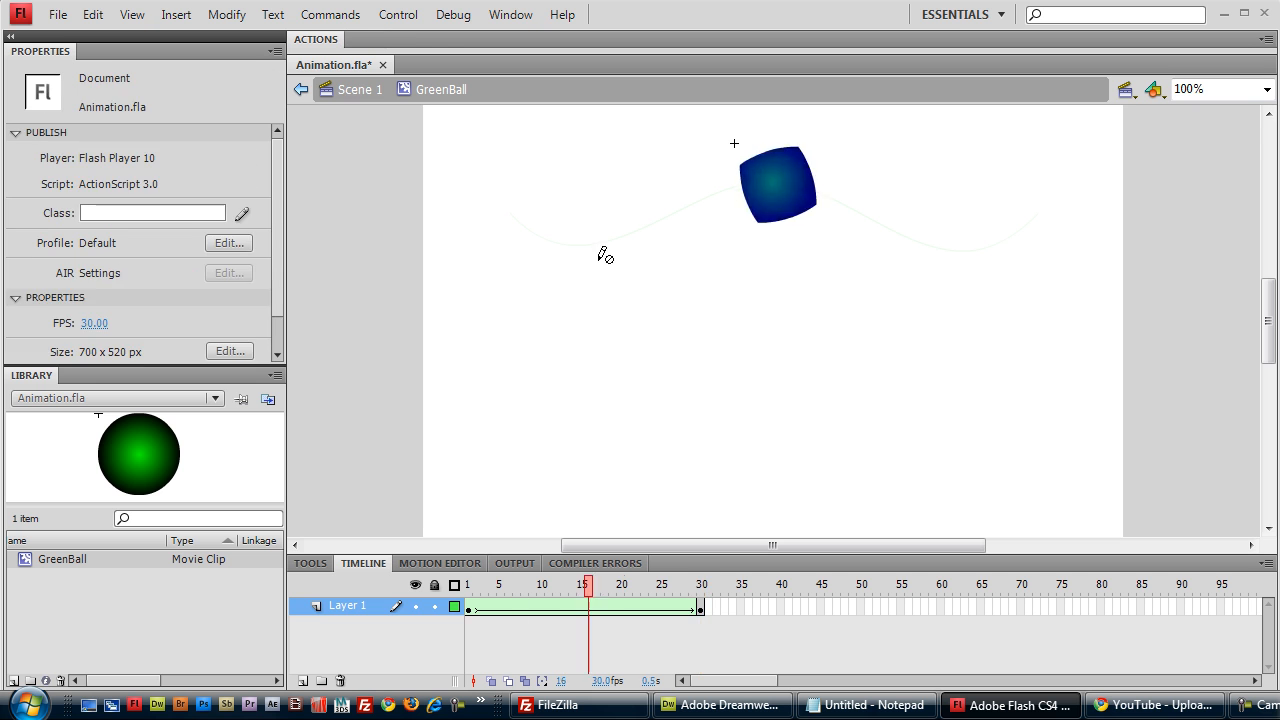
- Return to Scene 1, test the movie with Ctrl+Enter, and close the preview
{"action": "left_click", "coordinate": [700, 585]}
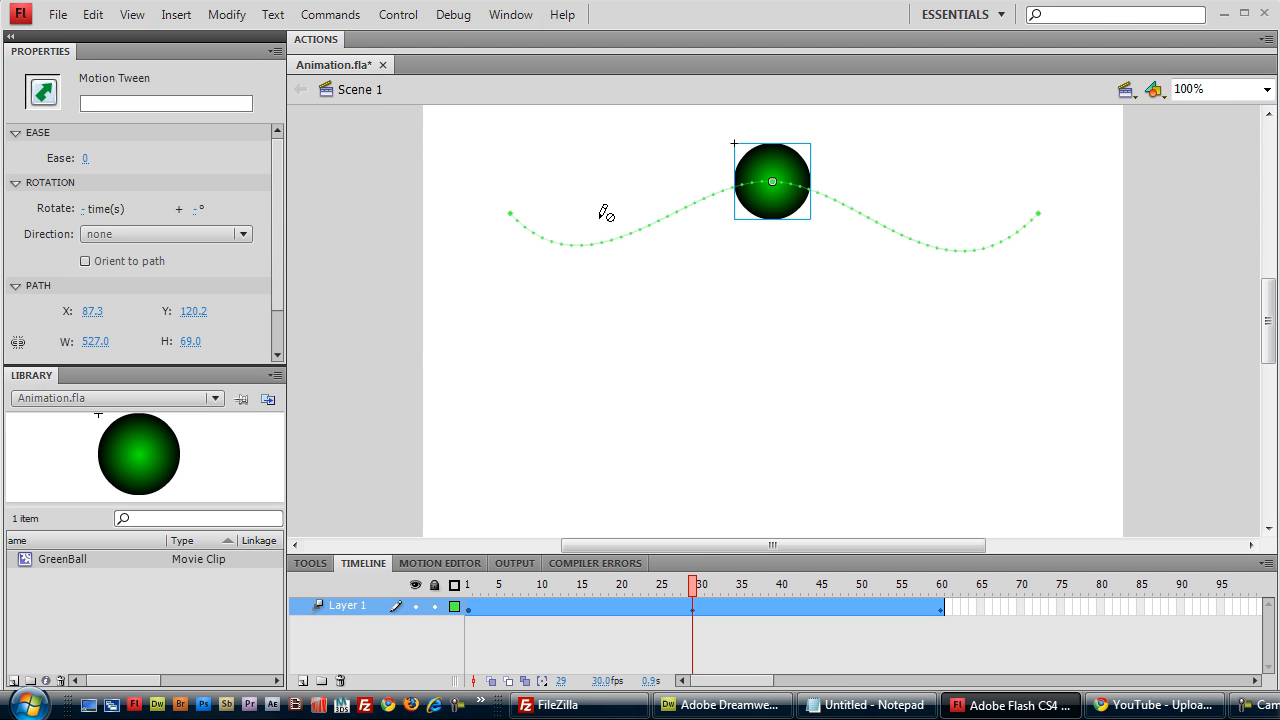
{"action": "key", "text": "ctrl+enter"}
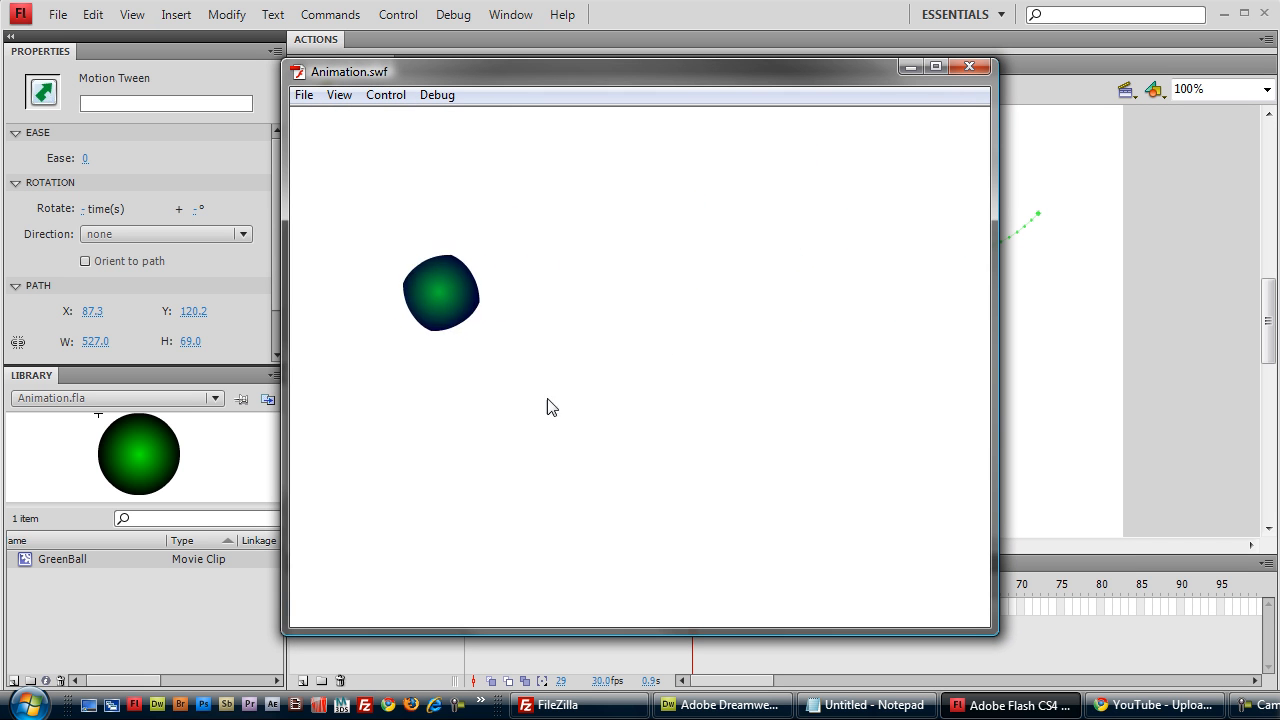
{"action": "mouse_move", "coordinate": [701, 359]}
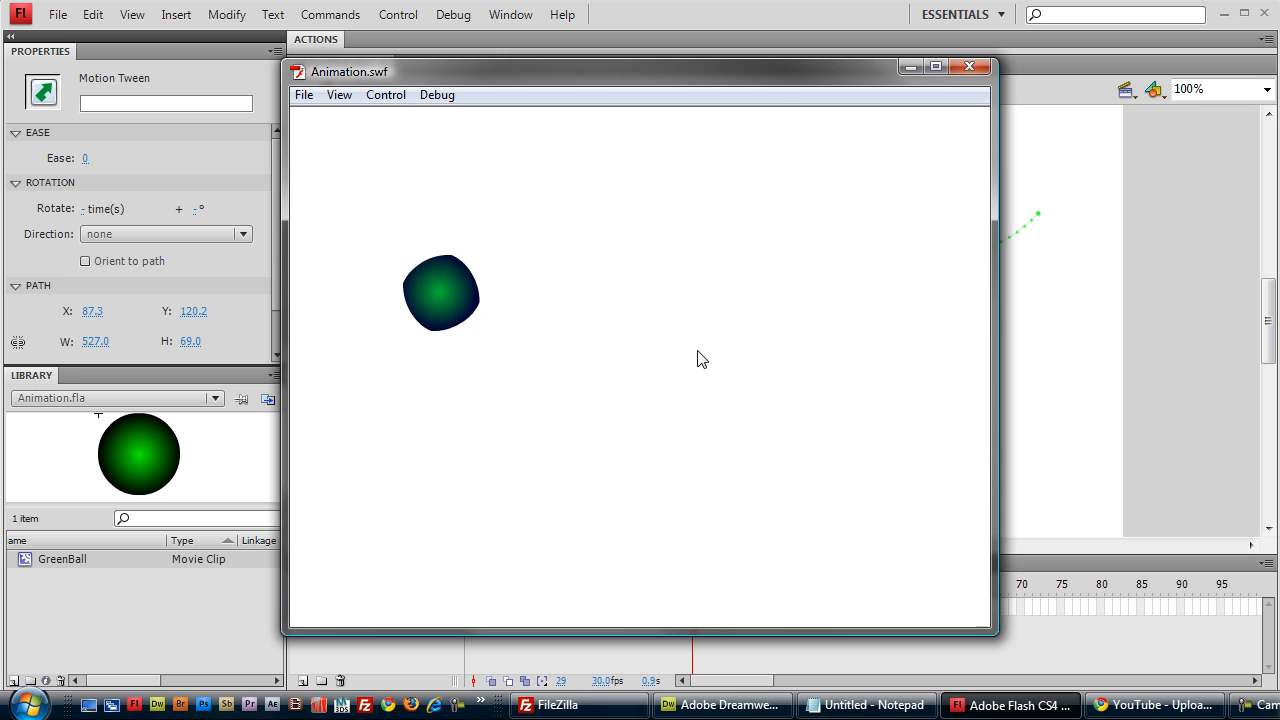
{"action": "mouse_move", "coordinate": [645, 377]}
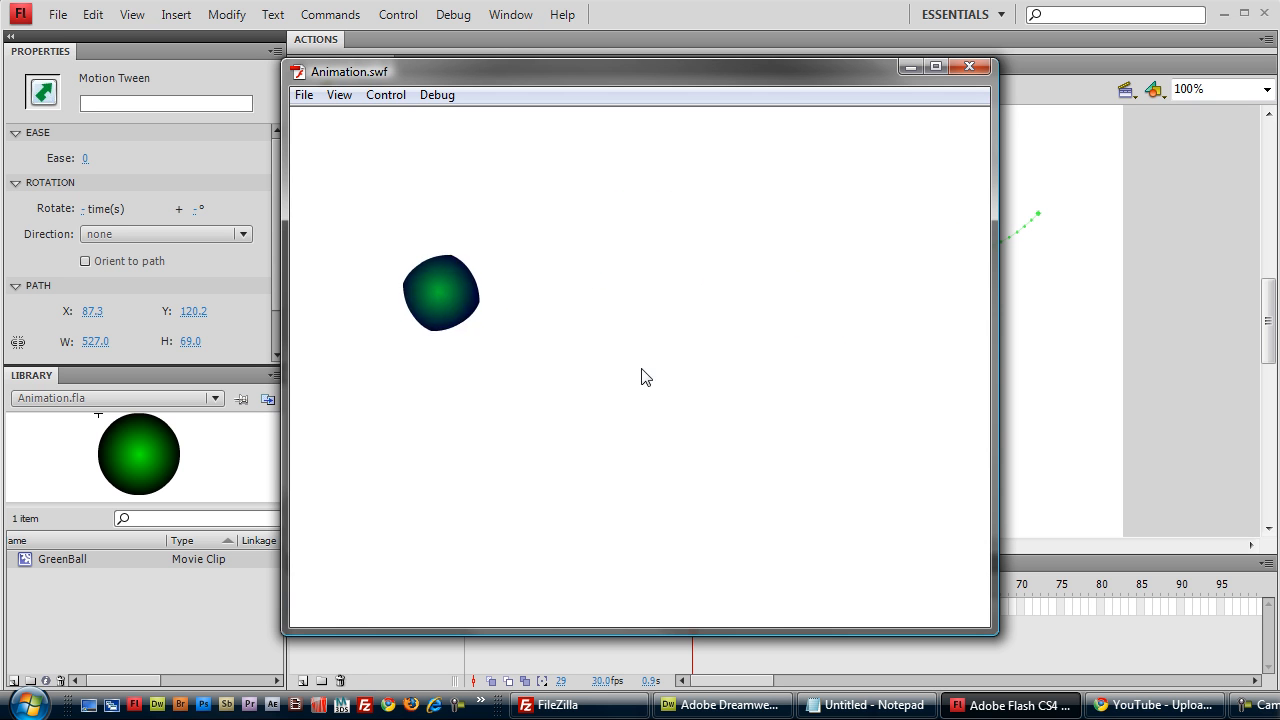
{"action": "mouse_move", "coordinate": [659, 349]}
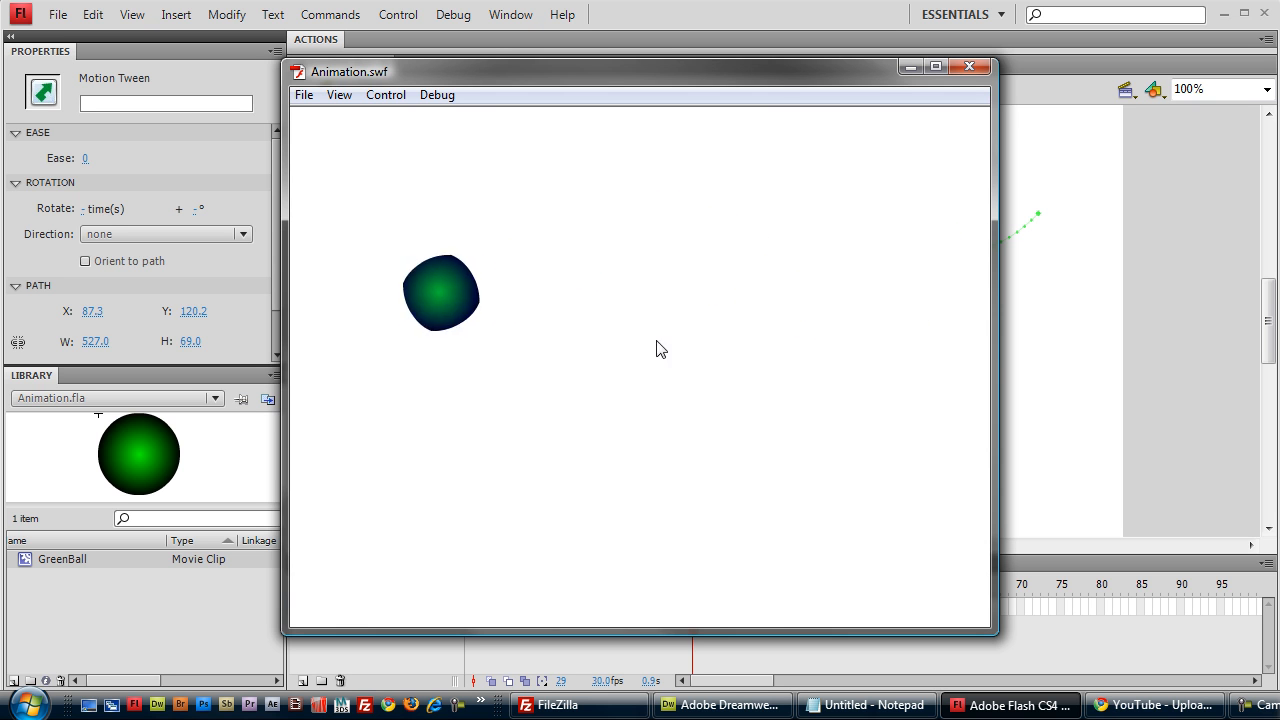
{"action": "left_click", "coordinate": [969, 66]}
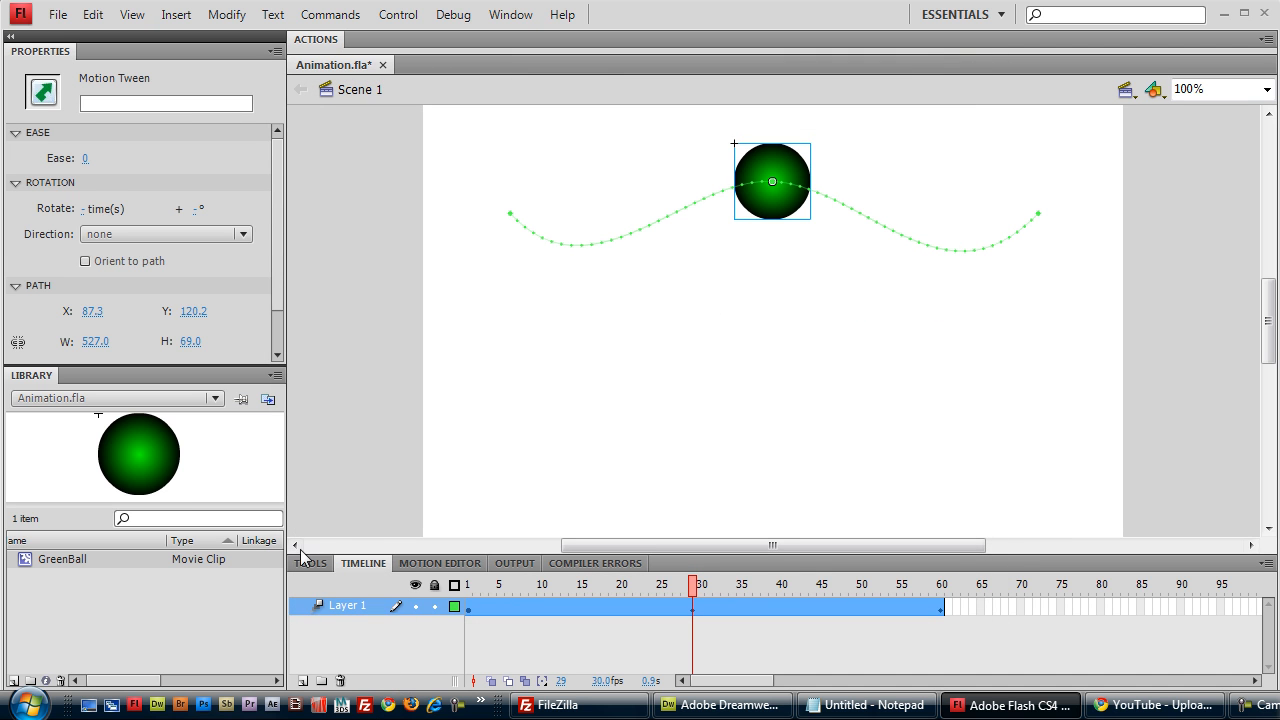
{"action": "left_click", "coordinate": [772, 175]}
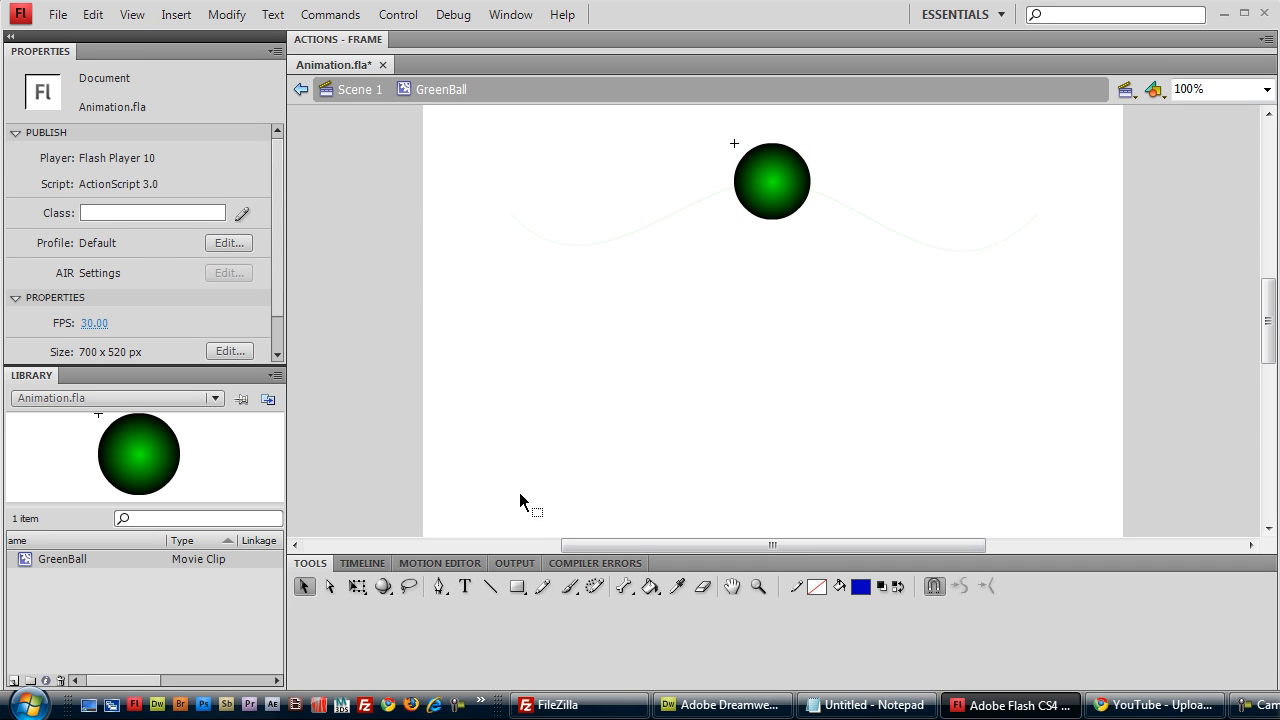
{"action": "left_click", "coordinate": [362, 563]}
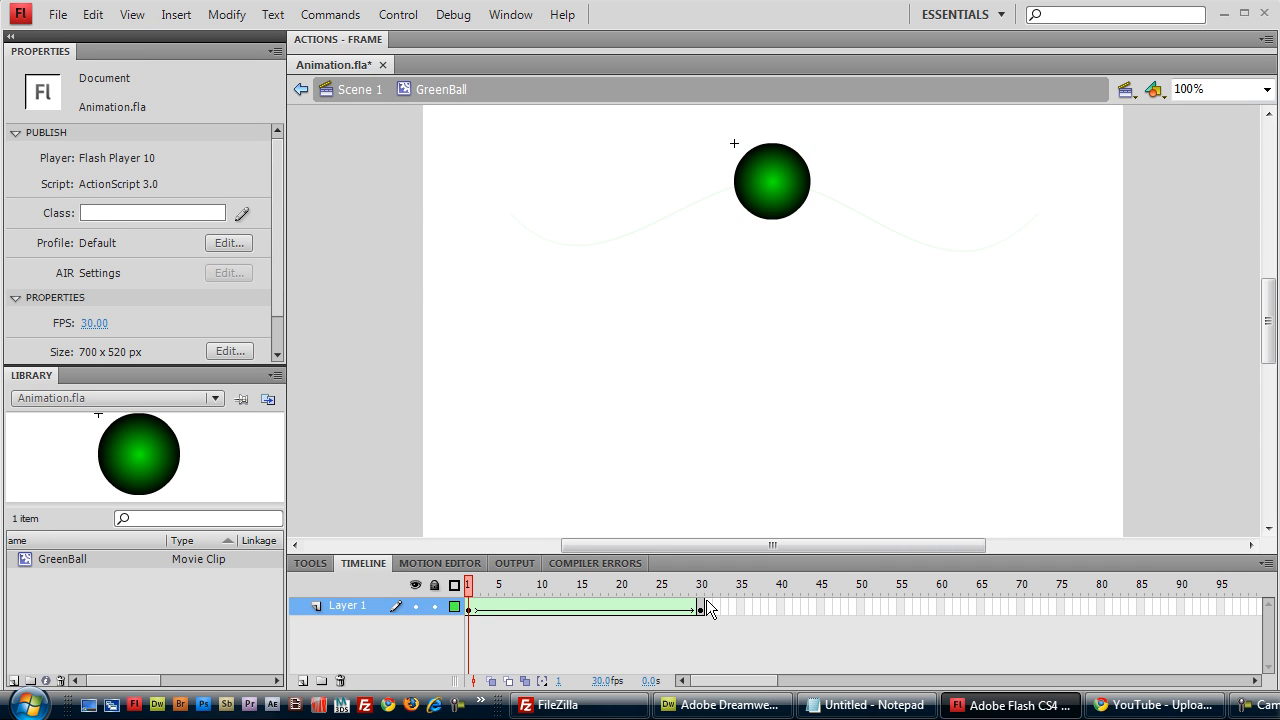
{"action": "mouse_move", "coordinate": [706, 612]}
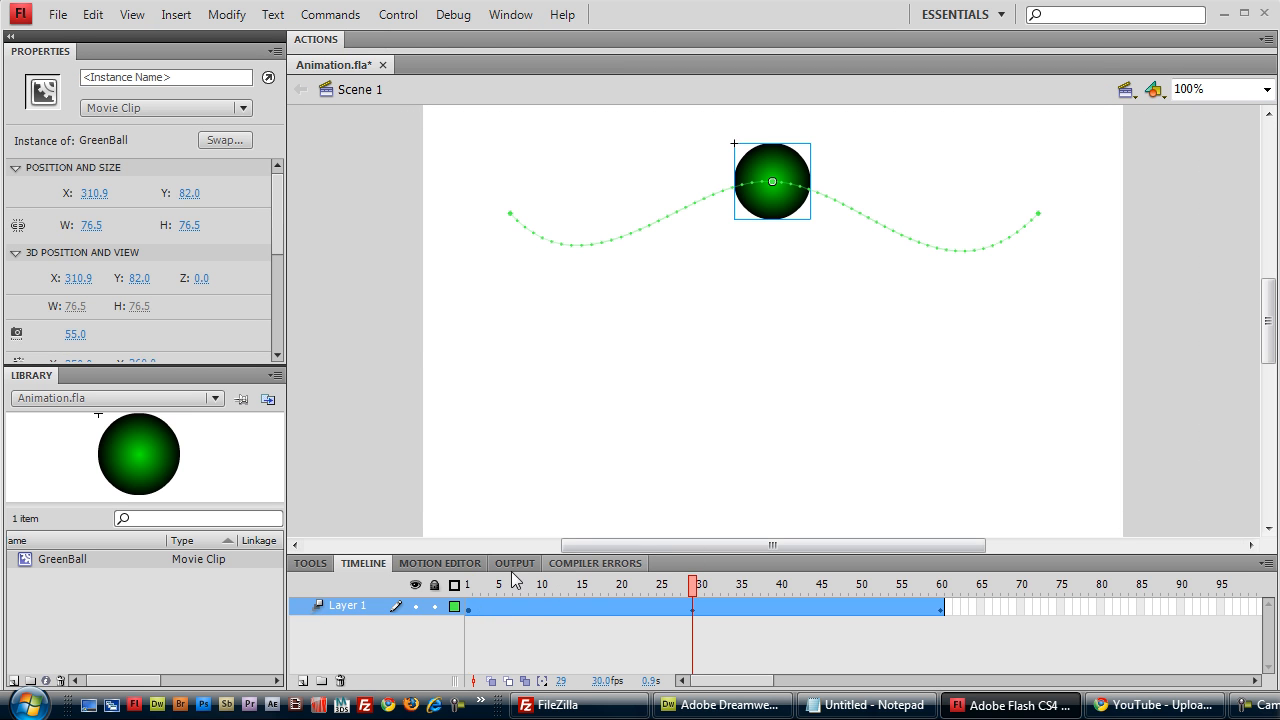
{"action": "mouse_move", "coordinate": [787, 167]}
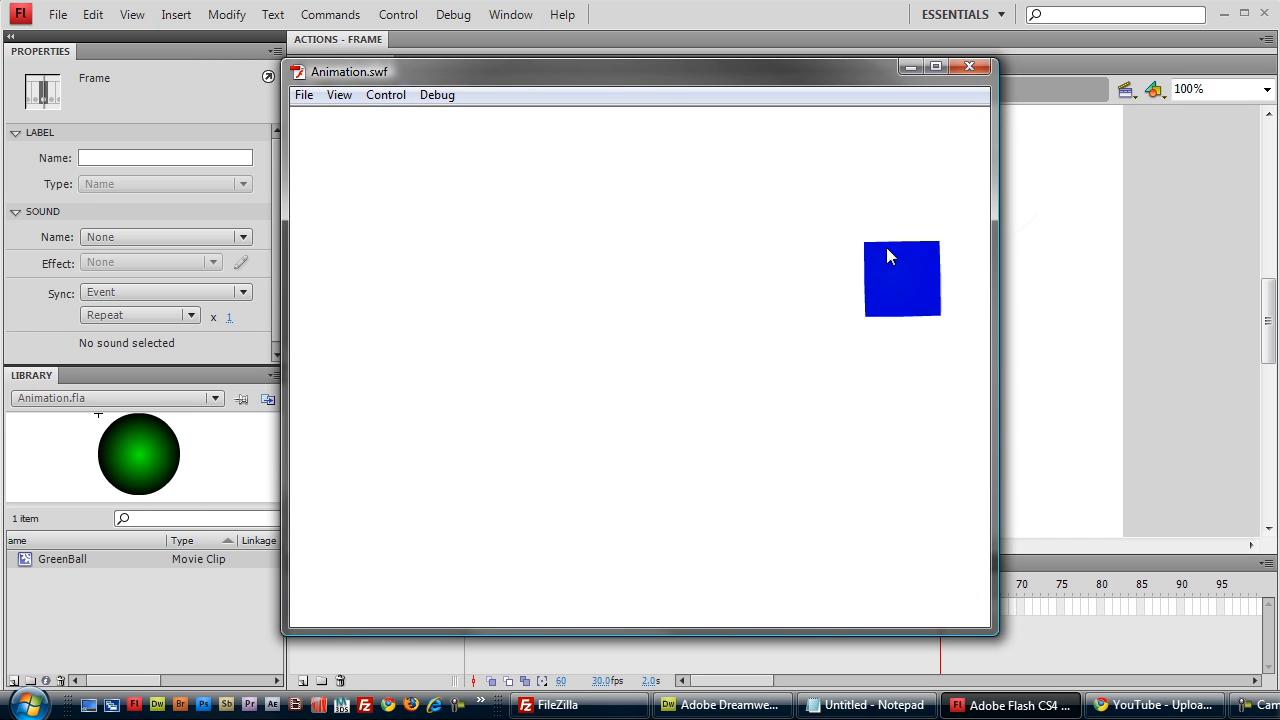
{"action": "mouse_move", "coordinate": [641, 227]}
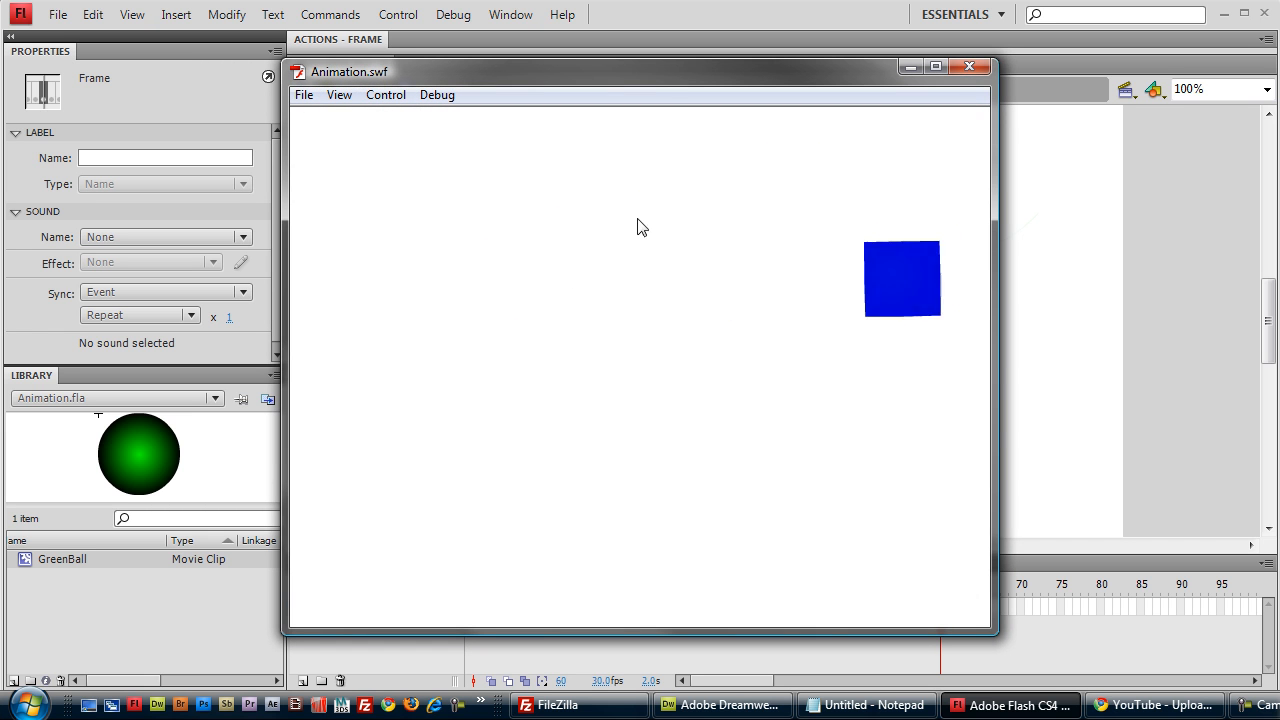
{"action": "mouse_move", "coordinate": [966, 275]}
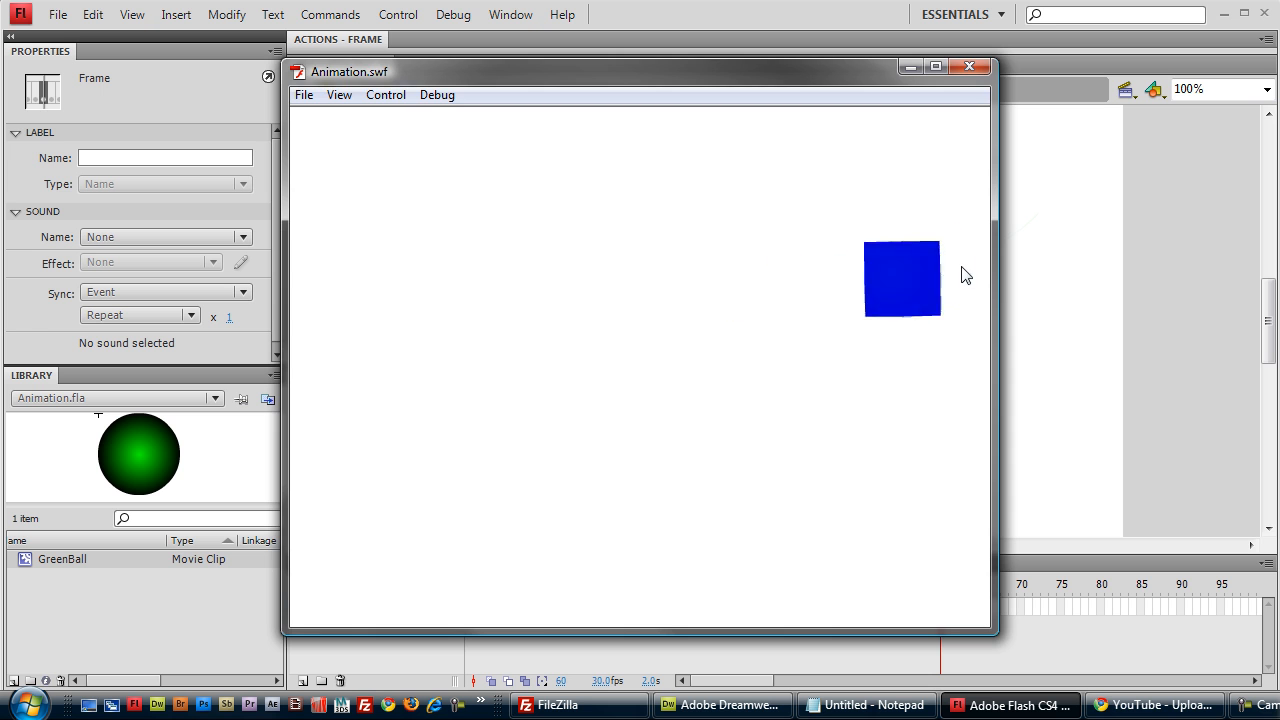
- Close the Animation.swf test playback window
{"action": "left_click", "coordinate": [969, 66]}
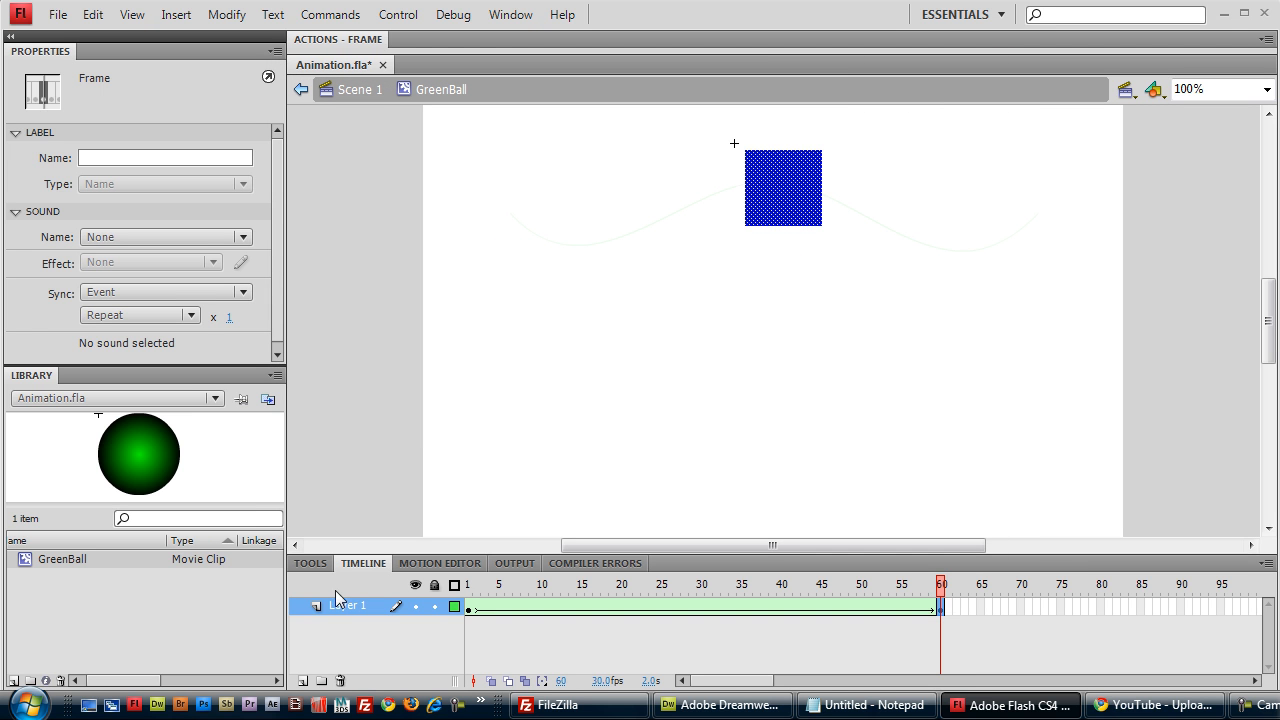
{"action": "mouse_move", "coordinate": [775, 48]}
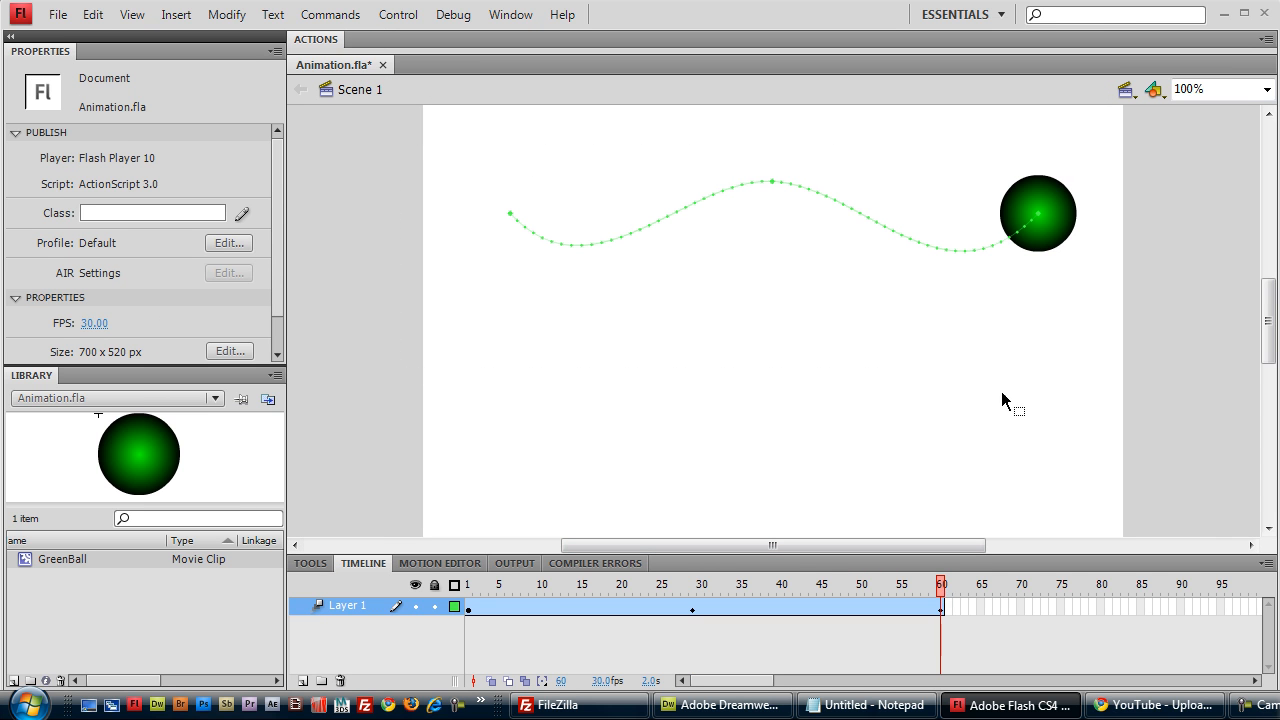
- Select the green ball at Z -256 and drag it back near the path end
{"action": "left_click", "coordinate": [1037, 213]}
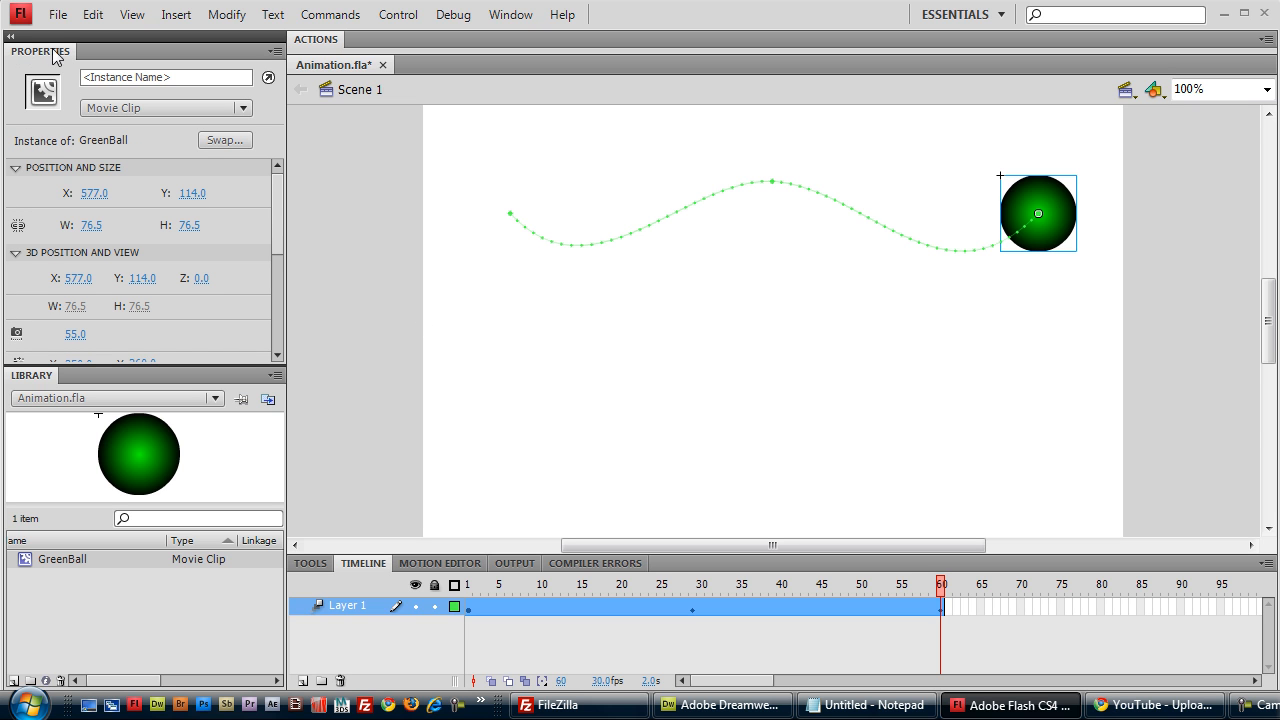
{"action": "mouse_move", "coordinate": [155, 273]}
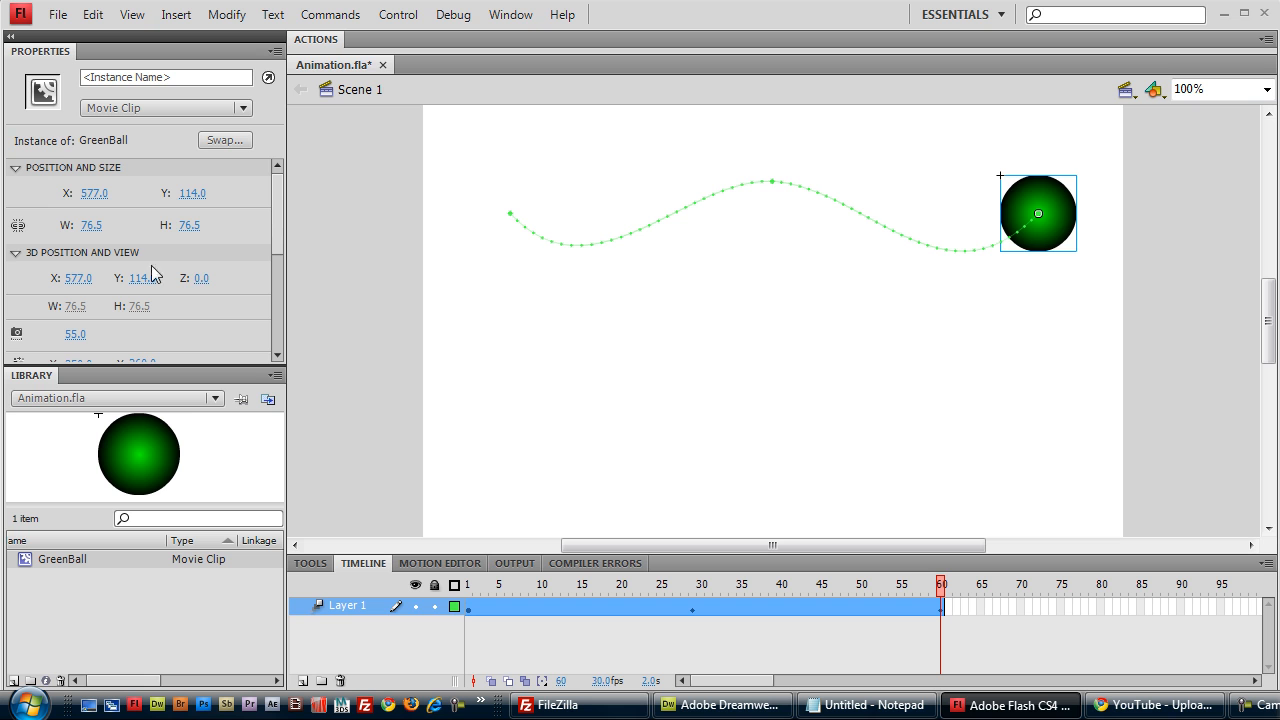
{"action": "mouse_move", "coordinate": [200, 278]}
{"action": "type", "text": "-256"}
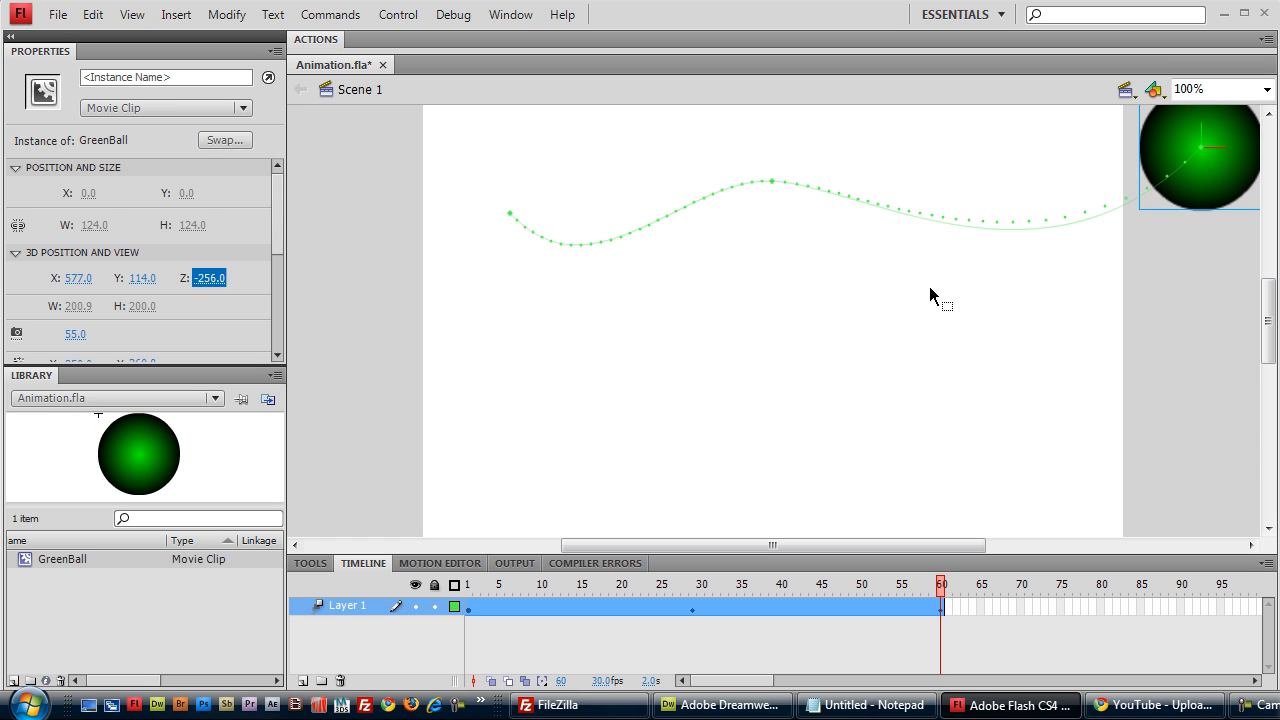
{"action": "left_click_drag", "start_coordinate": [1200, 155], "coordinate": [1050, 210]}
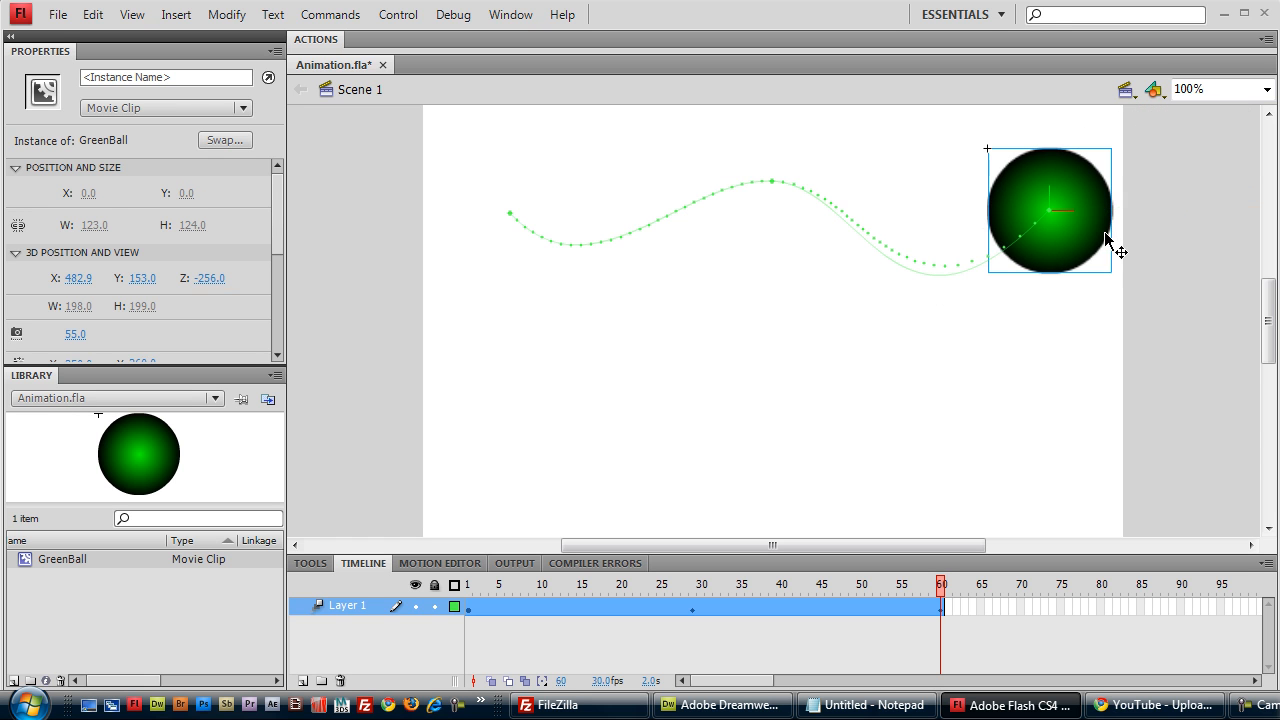
{"action": "mouse_move", "coordinate": [855, 340]}
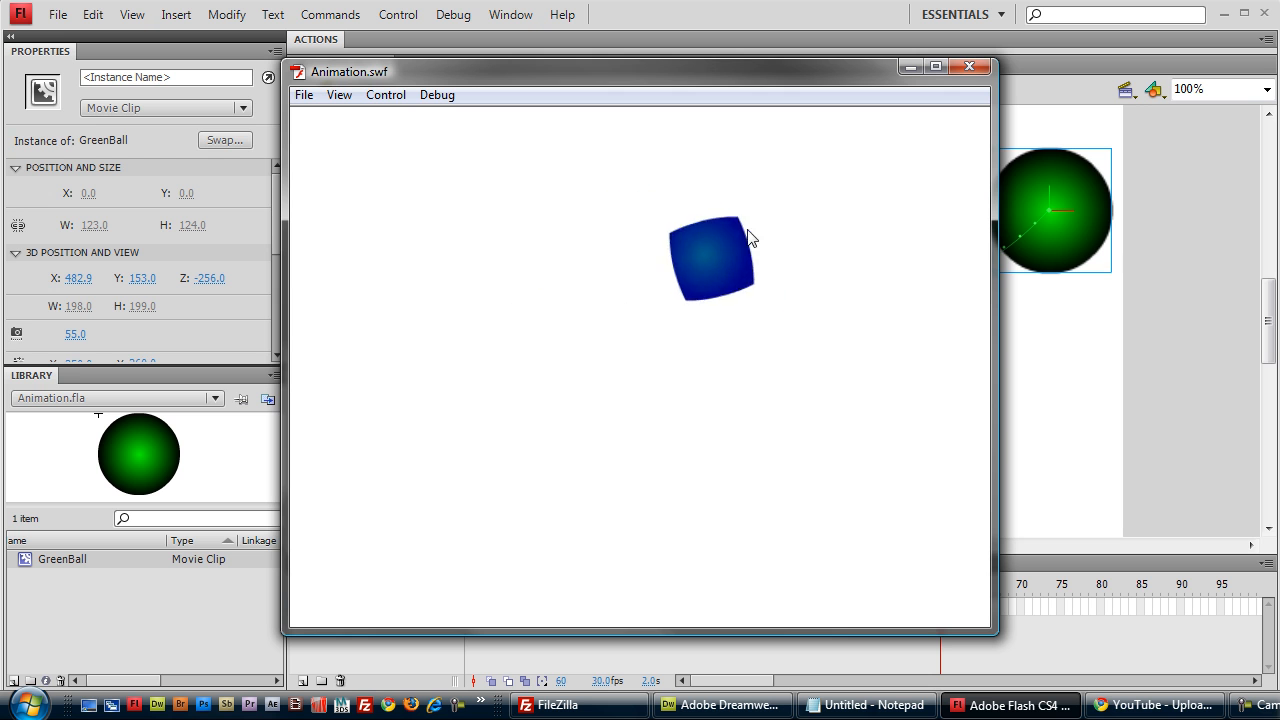
{"action": "mouse_move", "coordinate": [948, 94]}
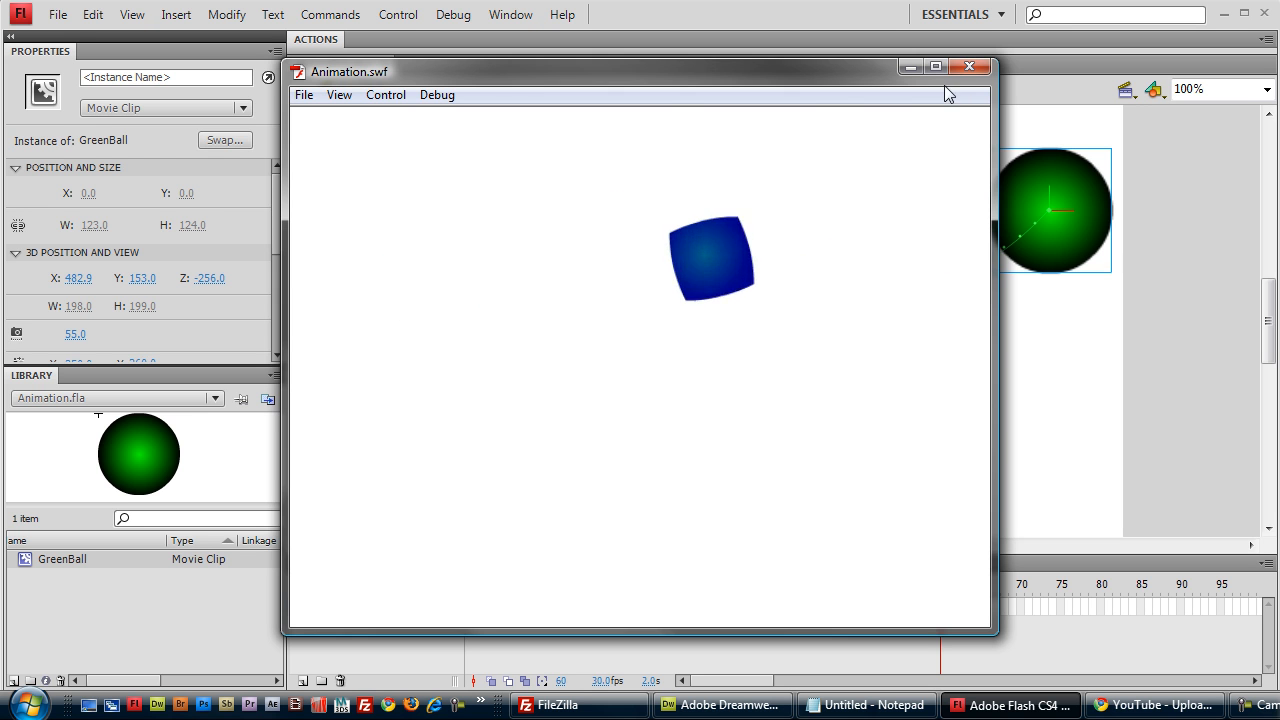
- Close both Animation.swf test playback windows
{"action": "left_click", "coordinate": [969, 66]}
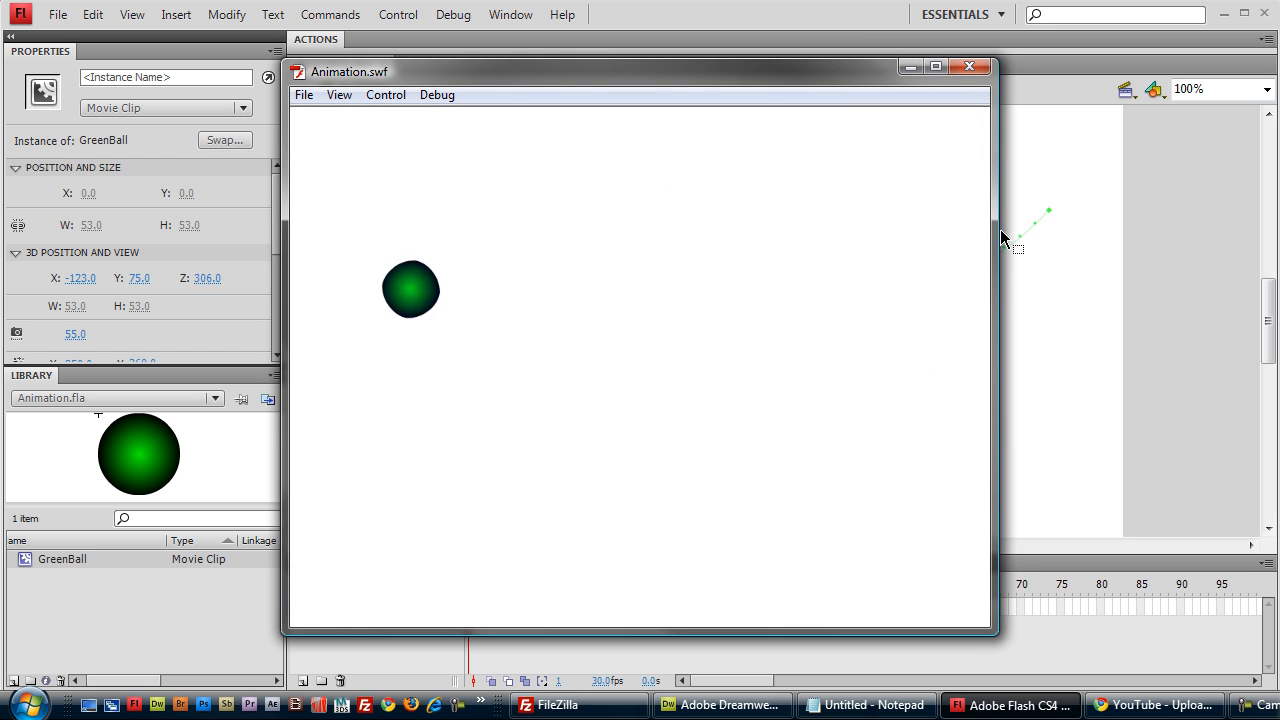
{"action": "left_click", "coordinate": [969, 66]}
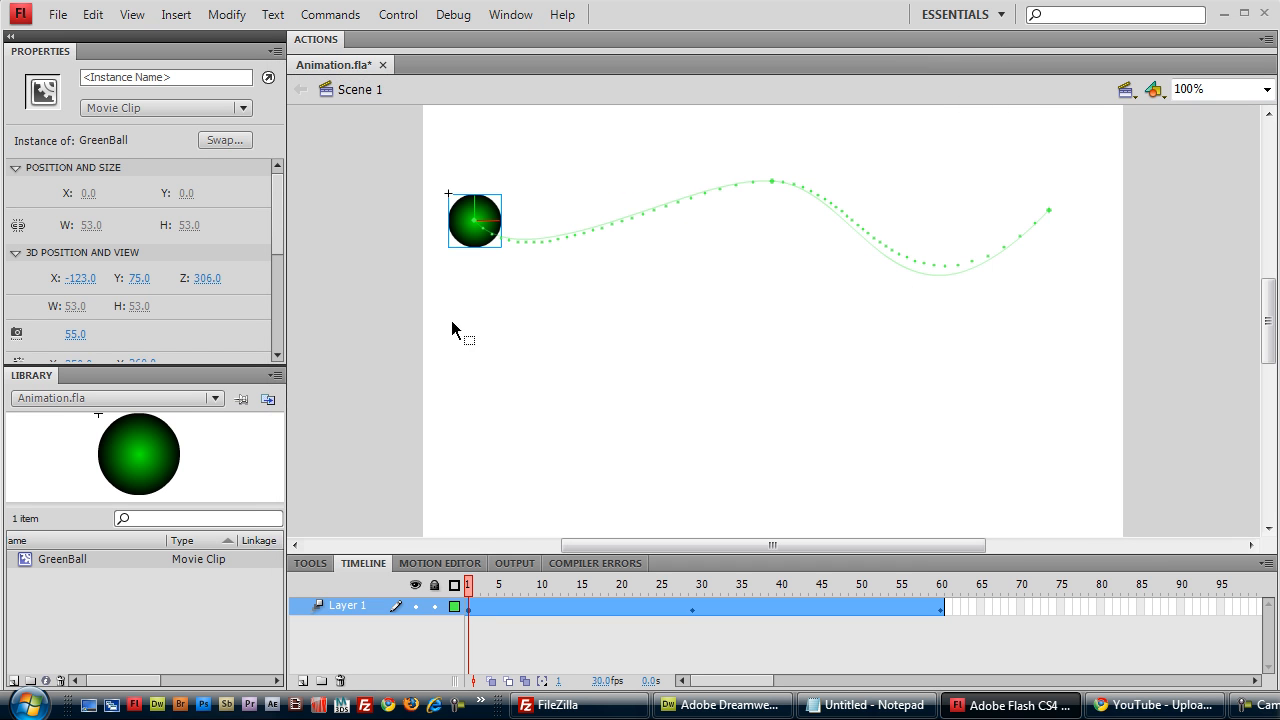
{"action": "mouse_move", "coordinate": [632, 221]}
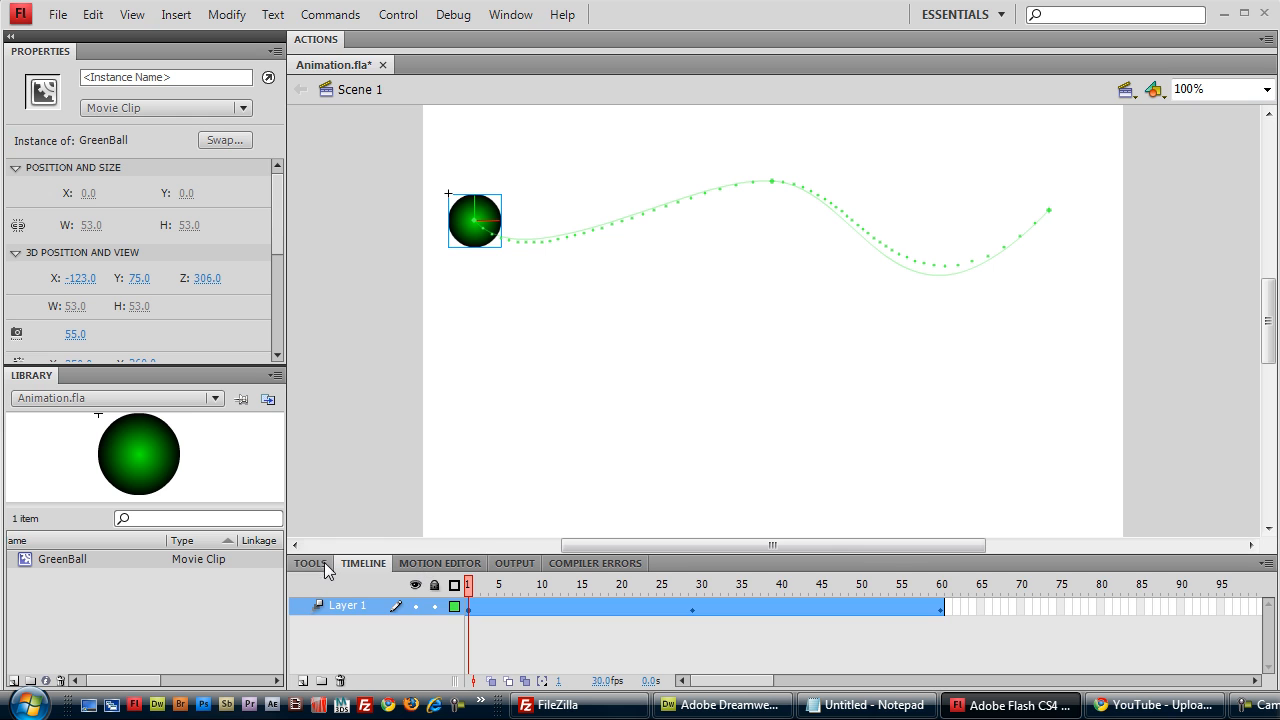
- Bring up the drawing tools, then return to the layer's Timeline frames
{"action": "left_click", "coordinate": [310, 562]}
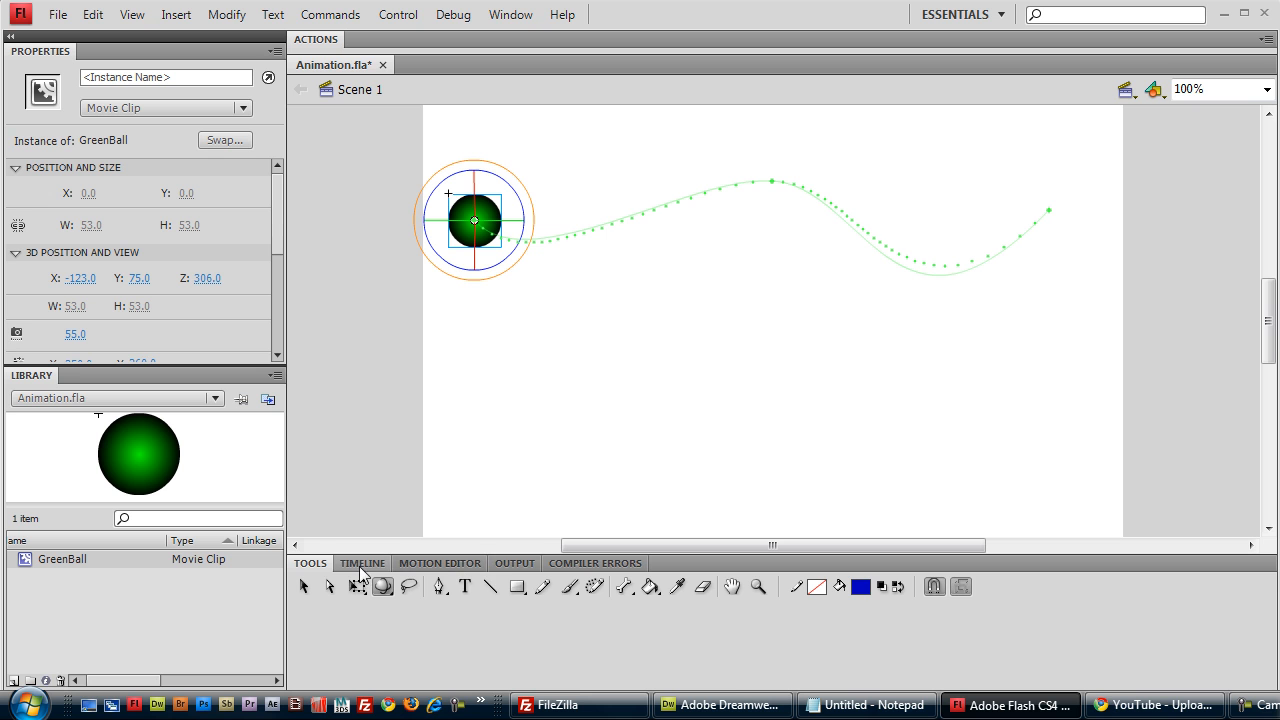
{"action": "left_click", "coordinate": [695, 585]}
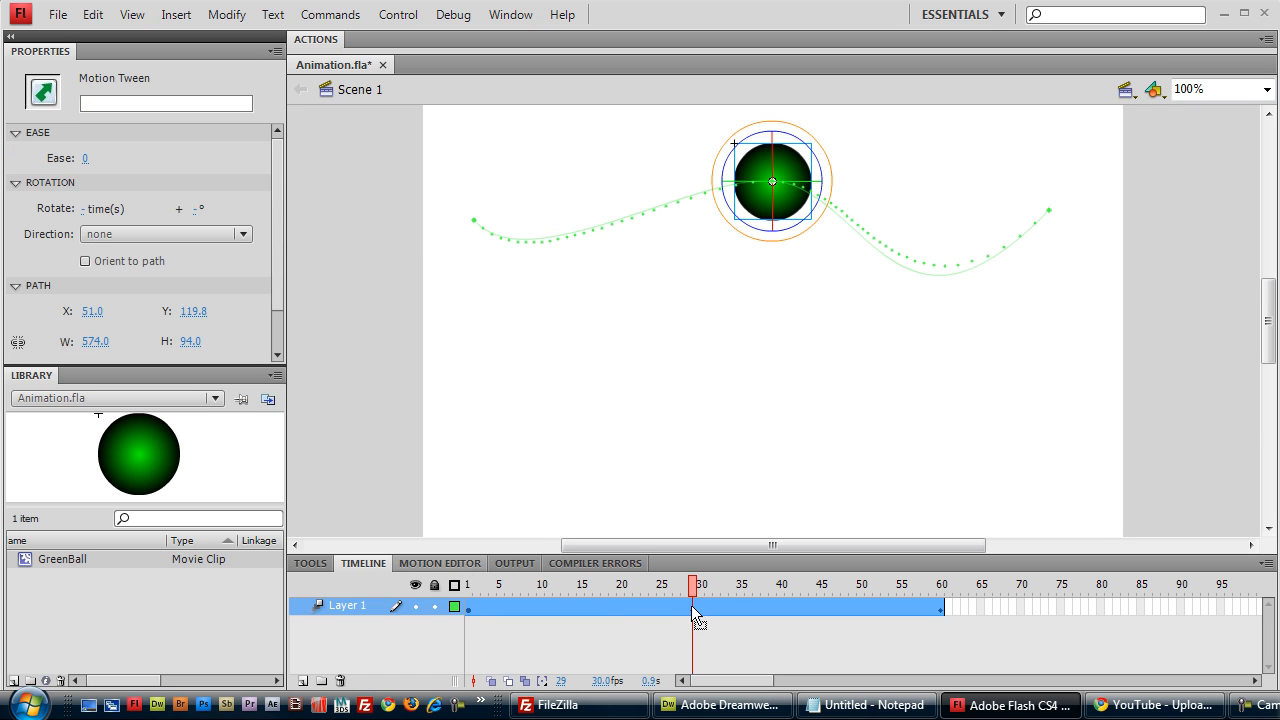
{"action": "mouse_move", "coordinate": [805, 190]}
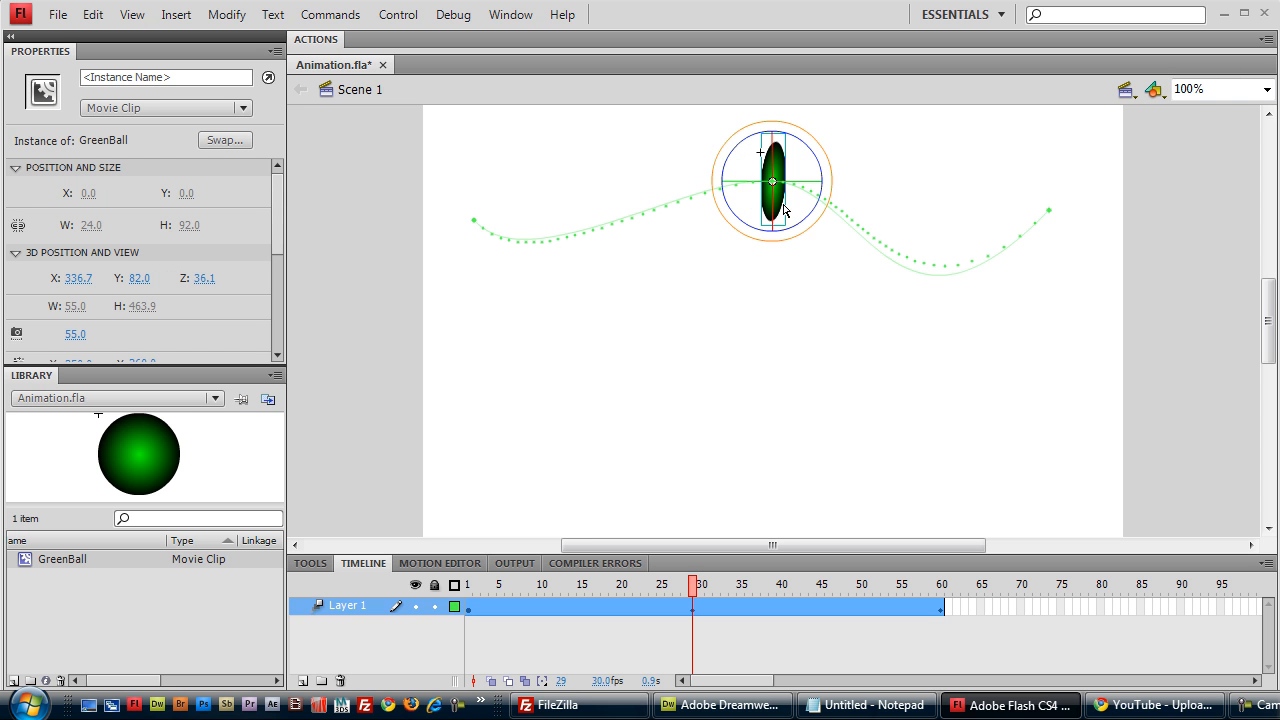
{"action": "mouse_move", "coordinate": [455, 240]}
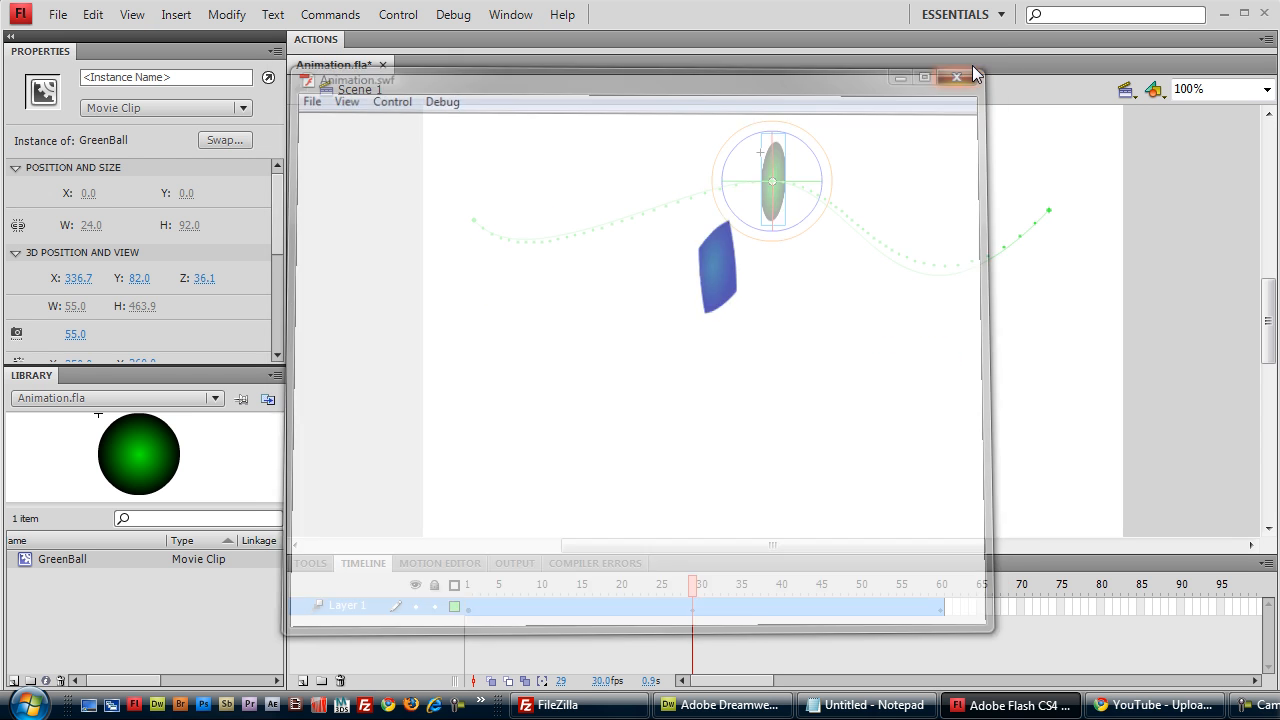
- Close the test playback and show the tween's property graphs in the Motion Editor
{"action": "left_click", "coordinate": [957, 77]}
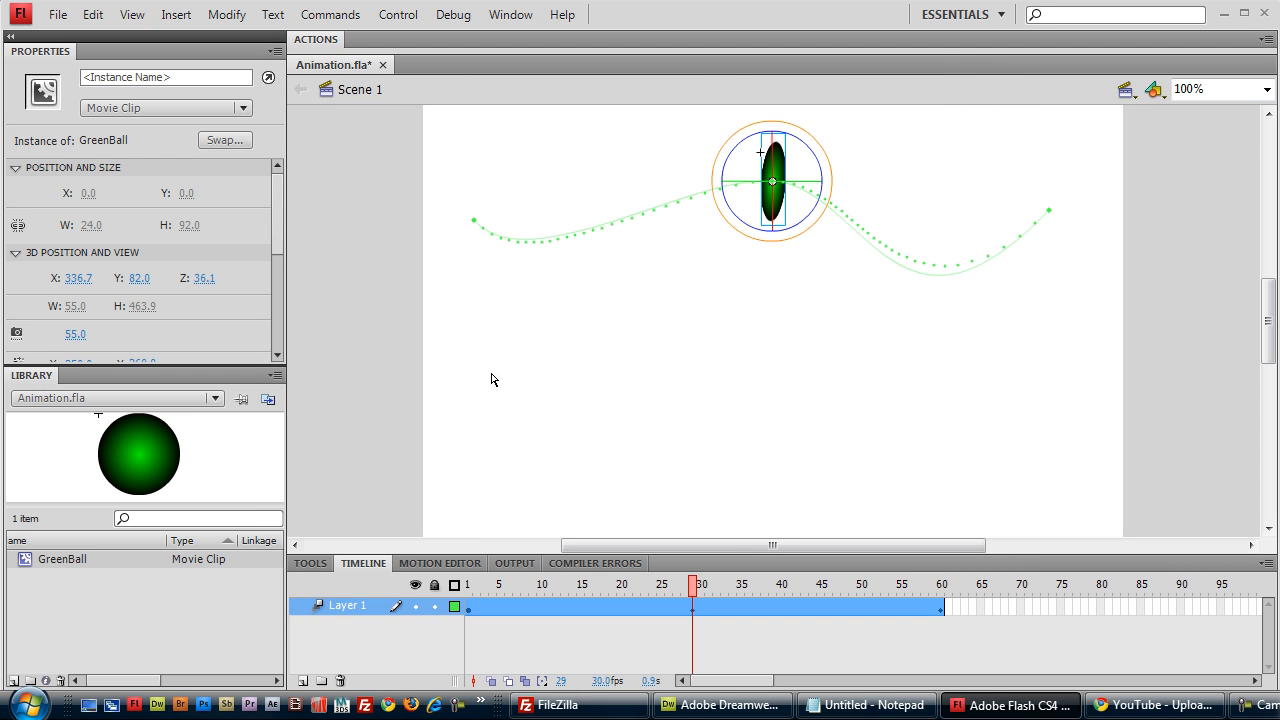
{"action": "left_click", "coordinate": [440, 562]}
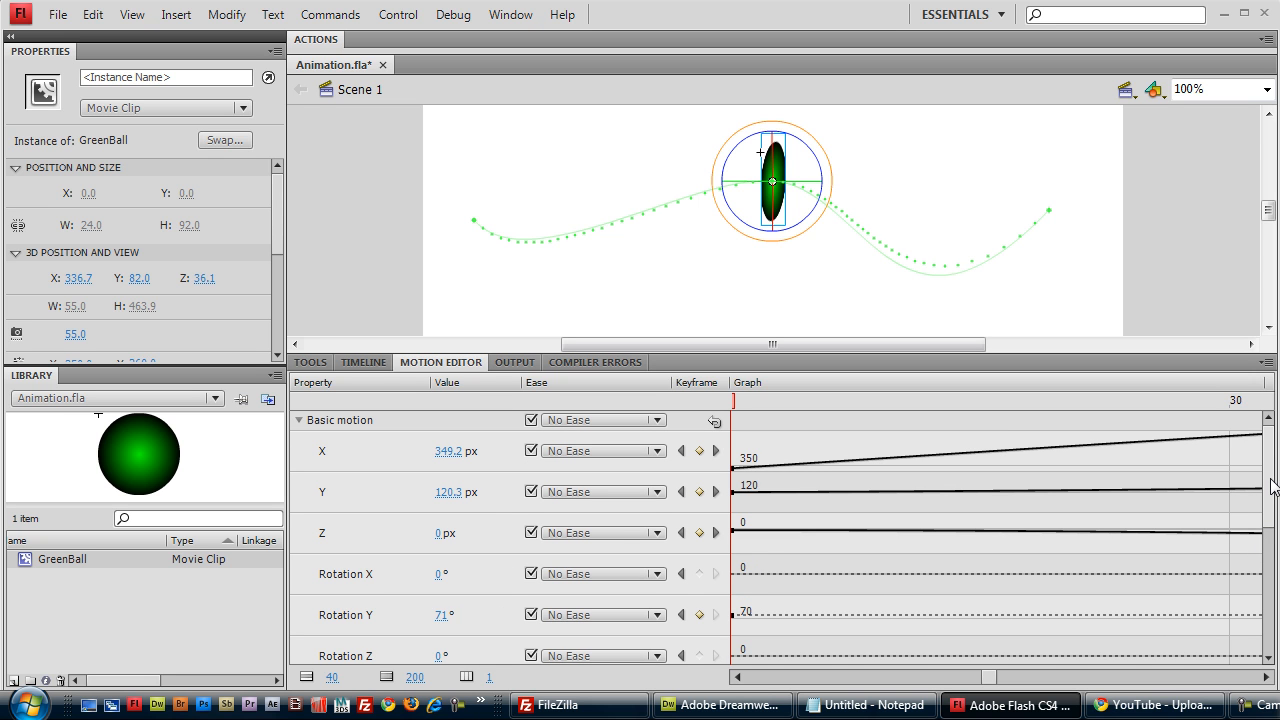
- Scroll down the Motion Editor properties and add another ease preset
{"action": "scroll", "scroll_direction": "down", "scroll_amount": 3}
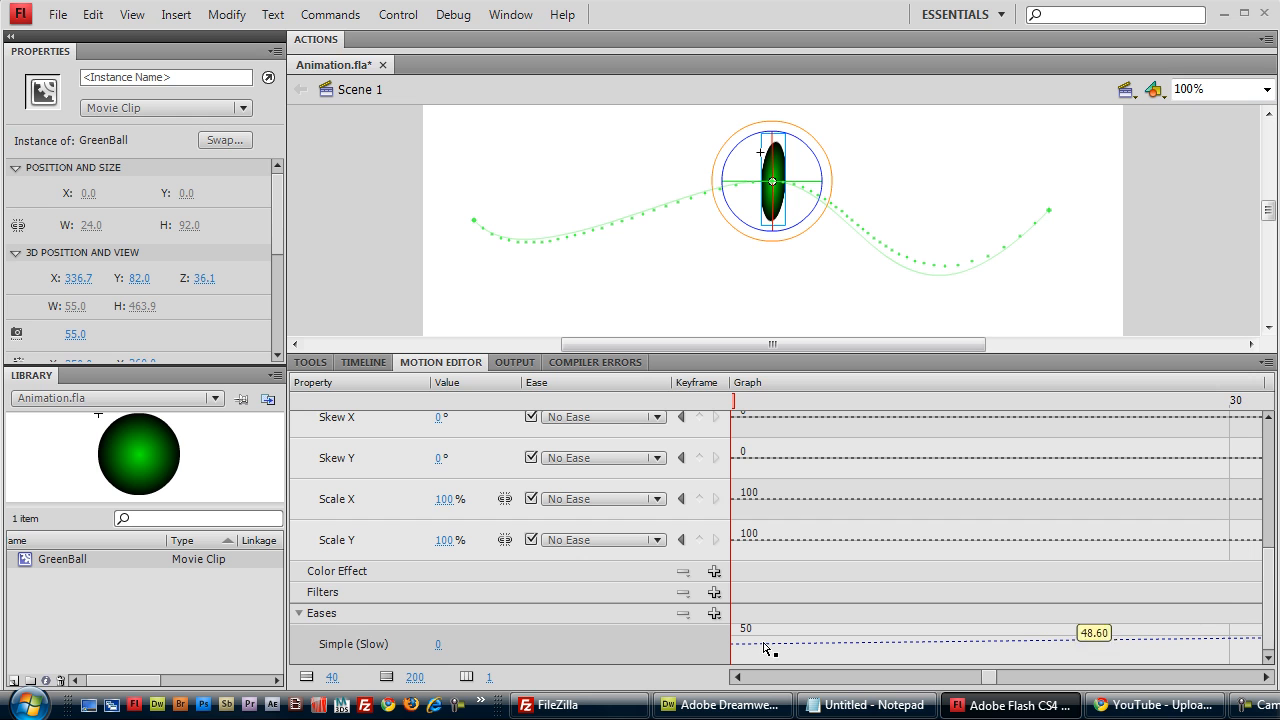
{"action": "mouse_move", "coordinate": [988, 587]}
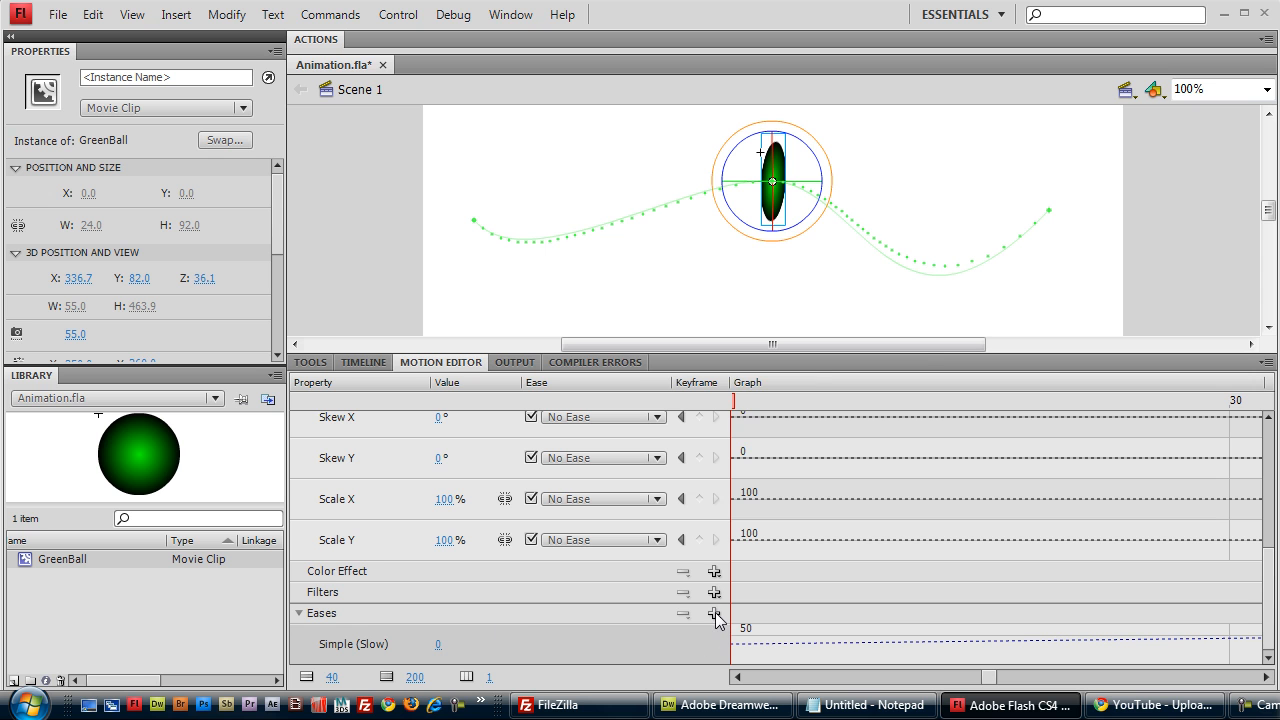
{"action": "left_click", "coordinate": [715, 613]}
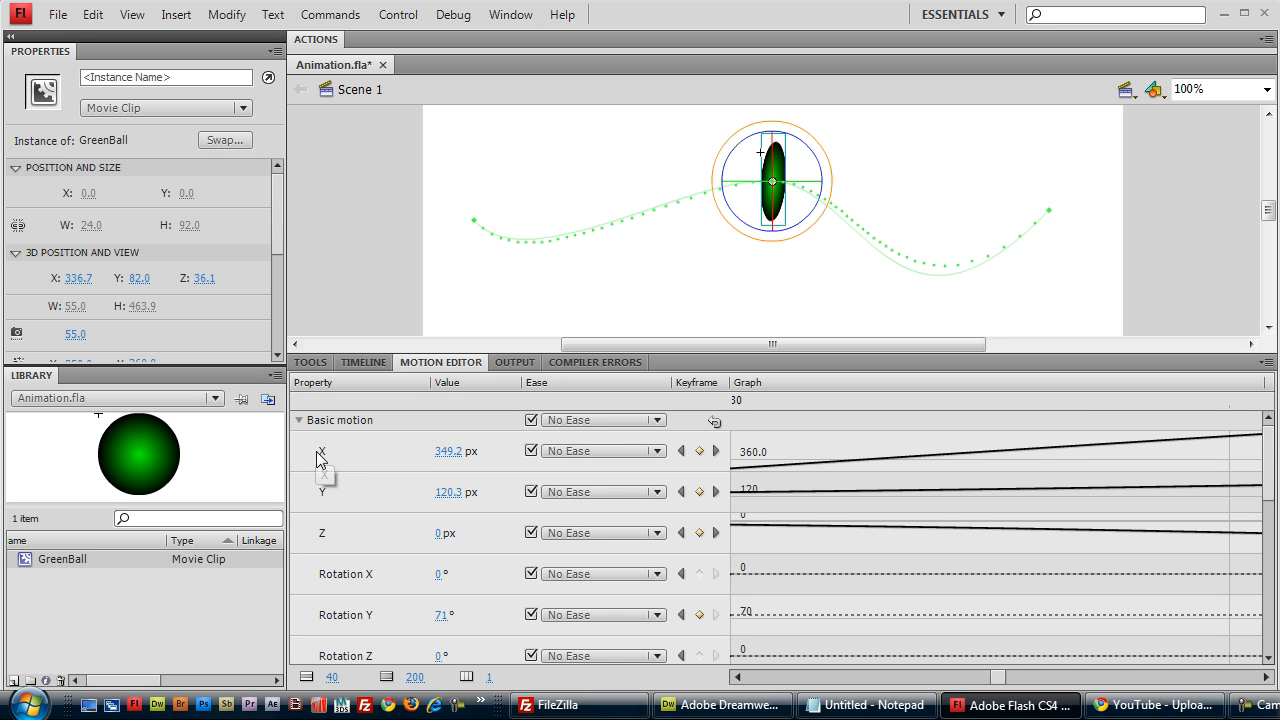
{"action": "mouse_move", "coordinate": [475, 224]}
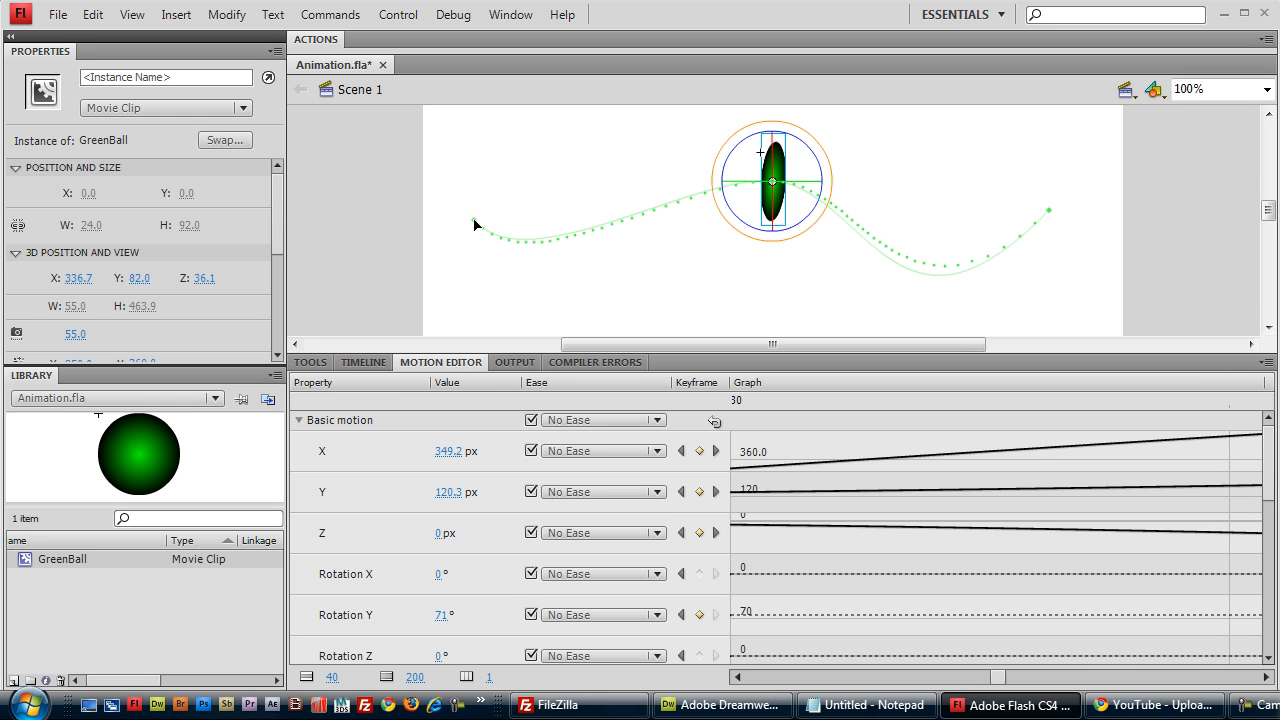
{"action": "mouse_move", "coordinate": [808, 196]}
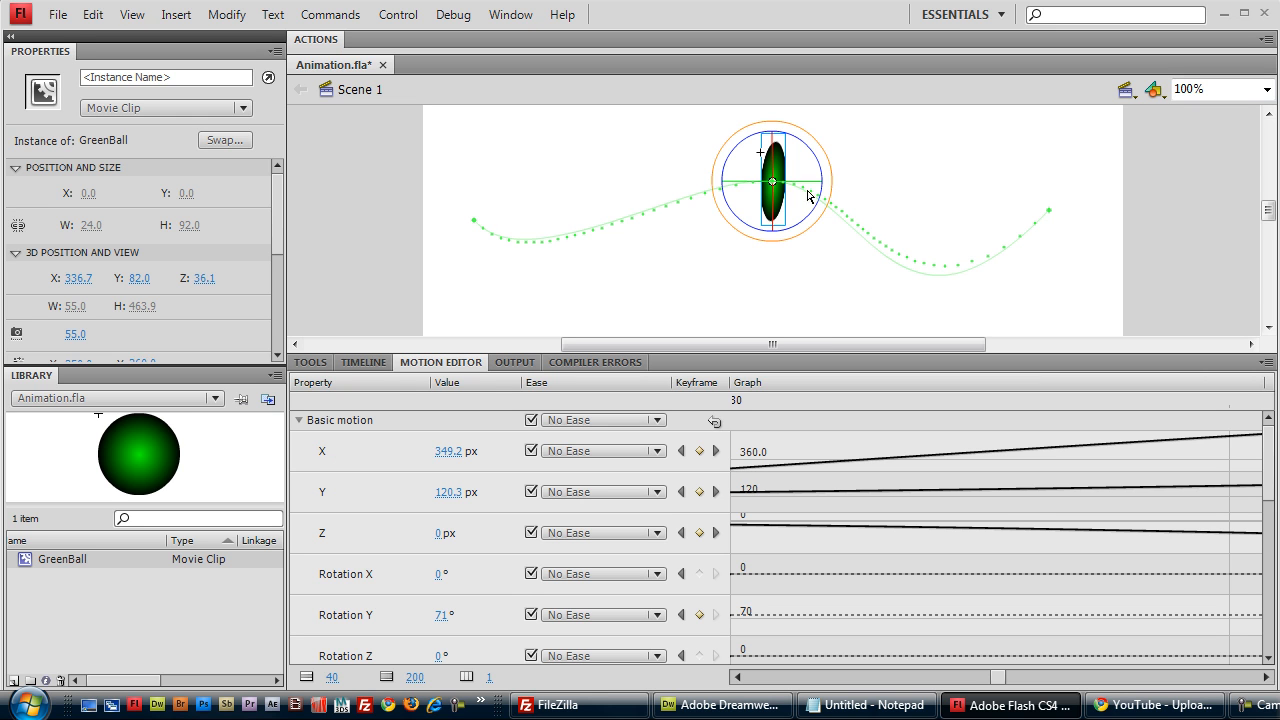
{"action": "mouse_move", "coordinate": [413, 260]}
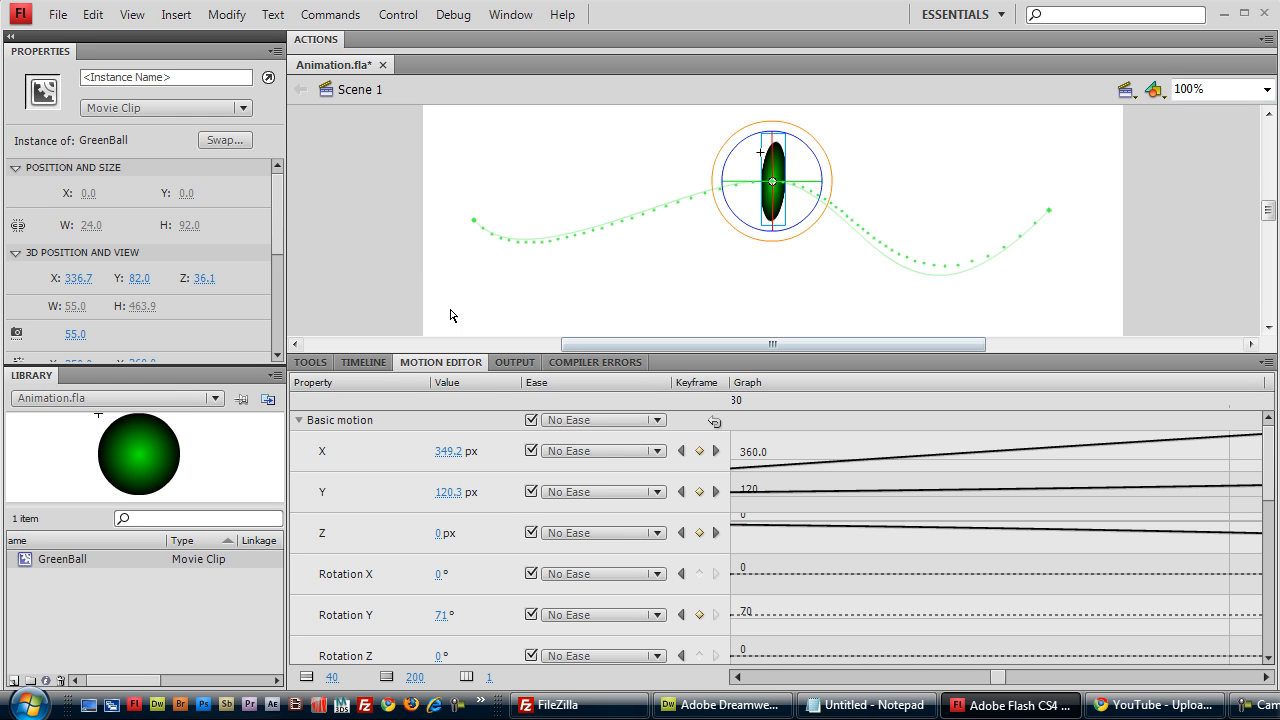
{"action": "mouse_move", "coordinate": [745, 217]}
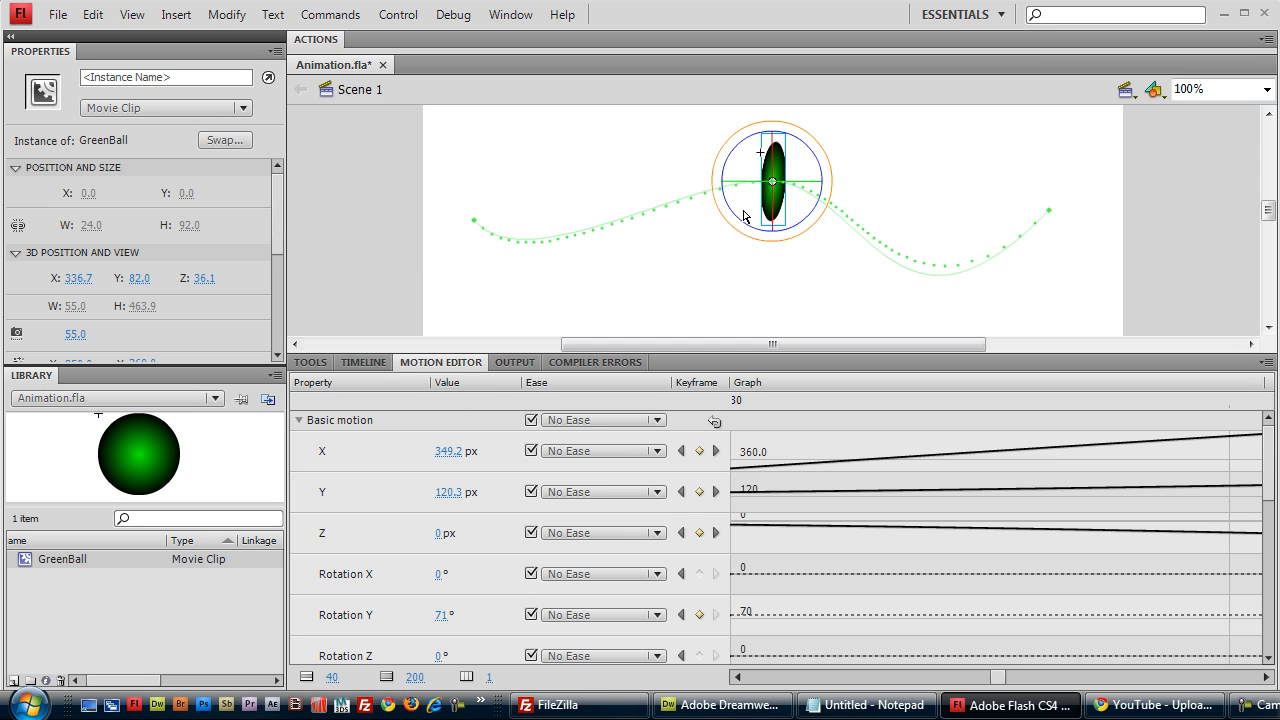
{"action": "mouse_move", "coordinate": [705, 217]}
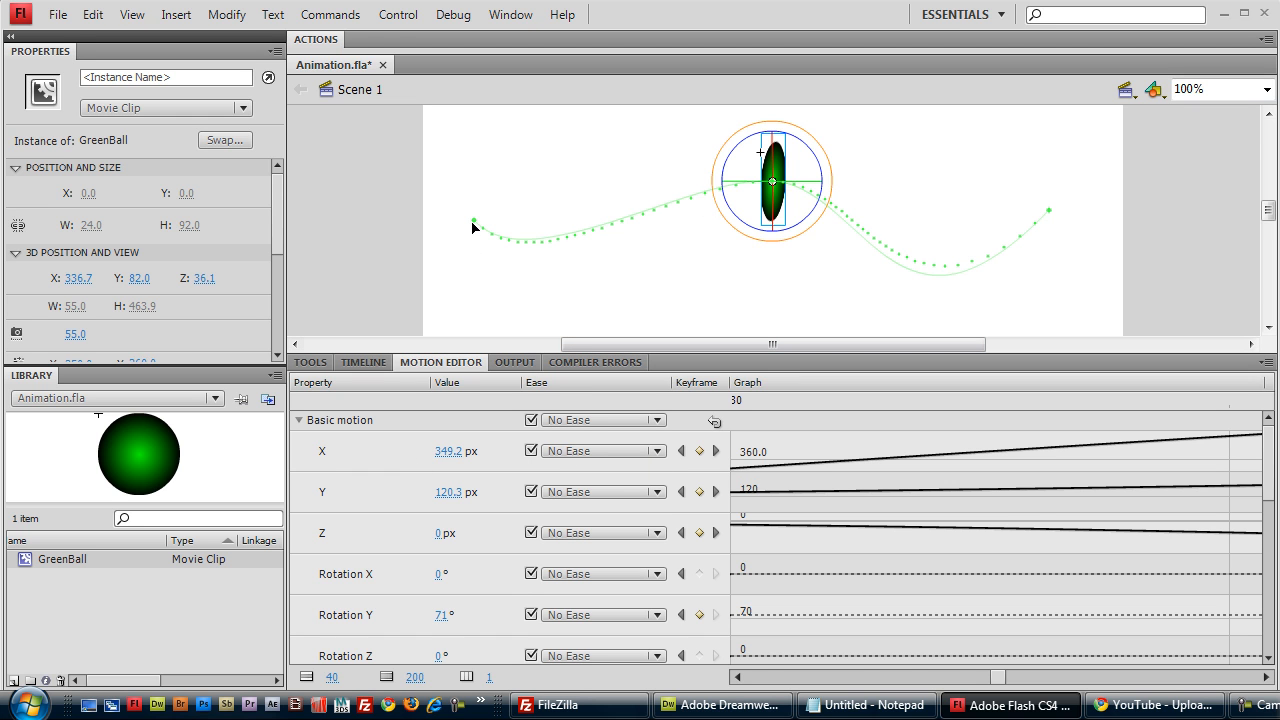
{"action": "mouse_move", "coordinate": [480, 216]}
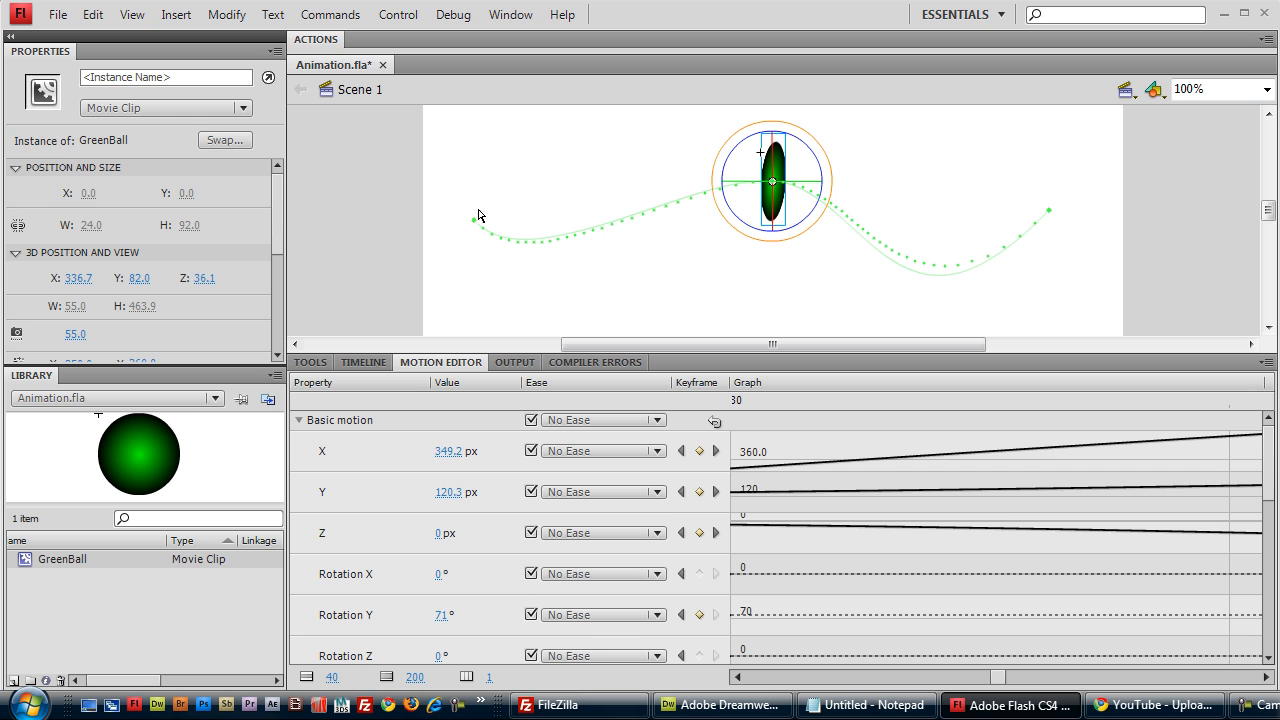
{"action": "mouse_move", "coordinate": [903, 265]}
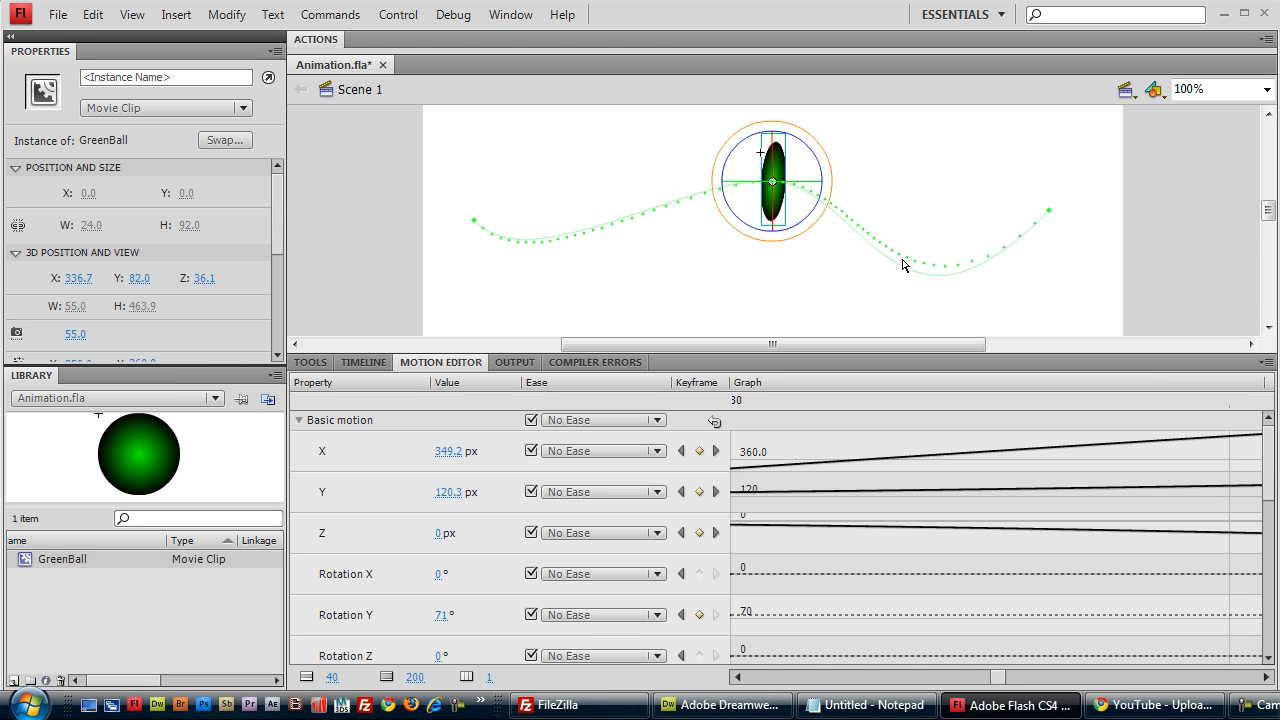
- Set the X property's ease to 2-Bounce
{"action": "left_click", "coordinate": [657, 450]}
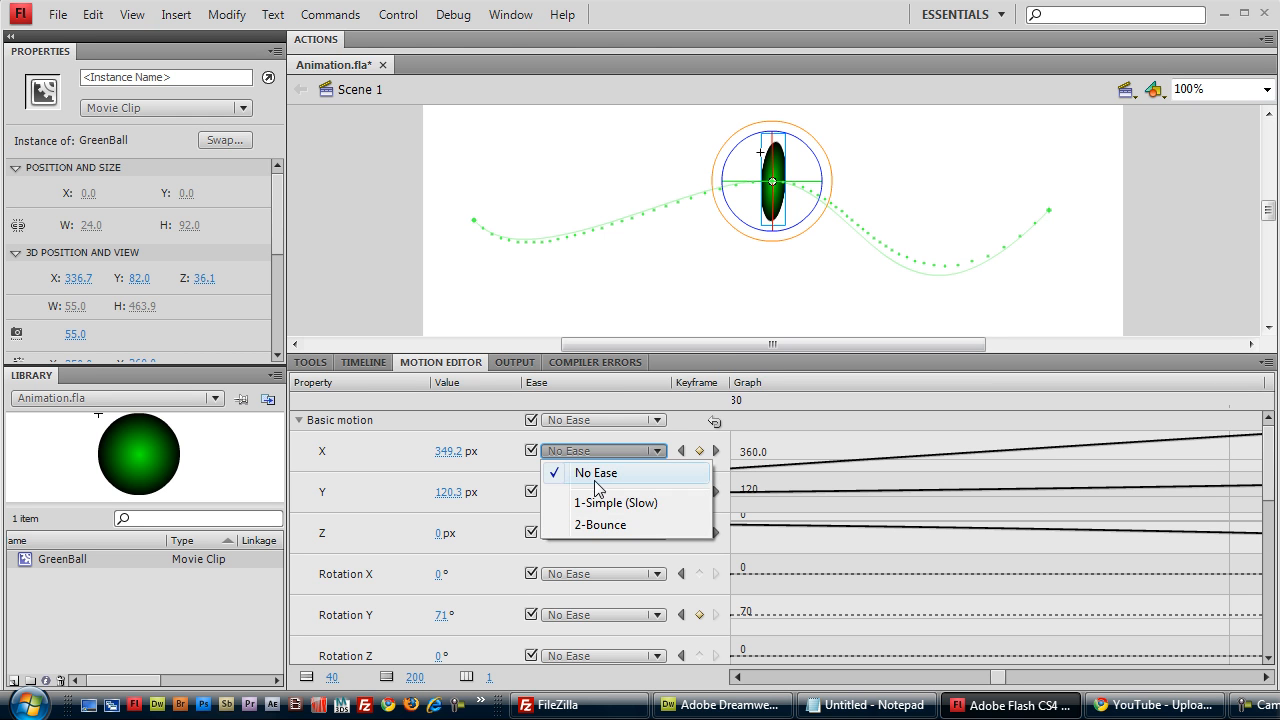
{"action": "left_click", "coordinate": [600, 524]}
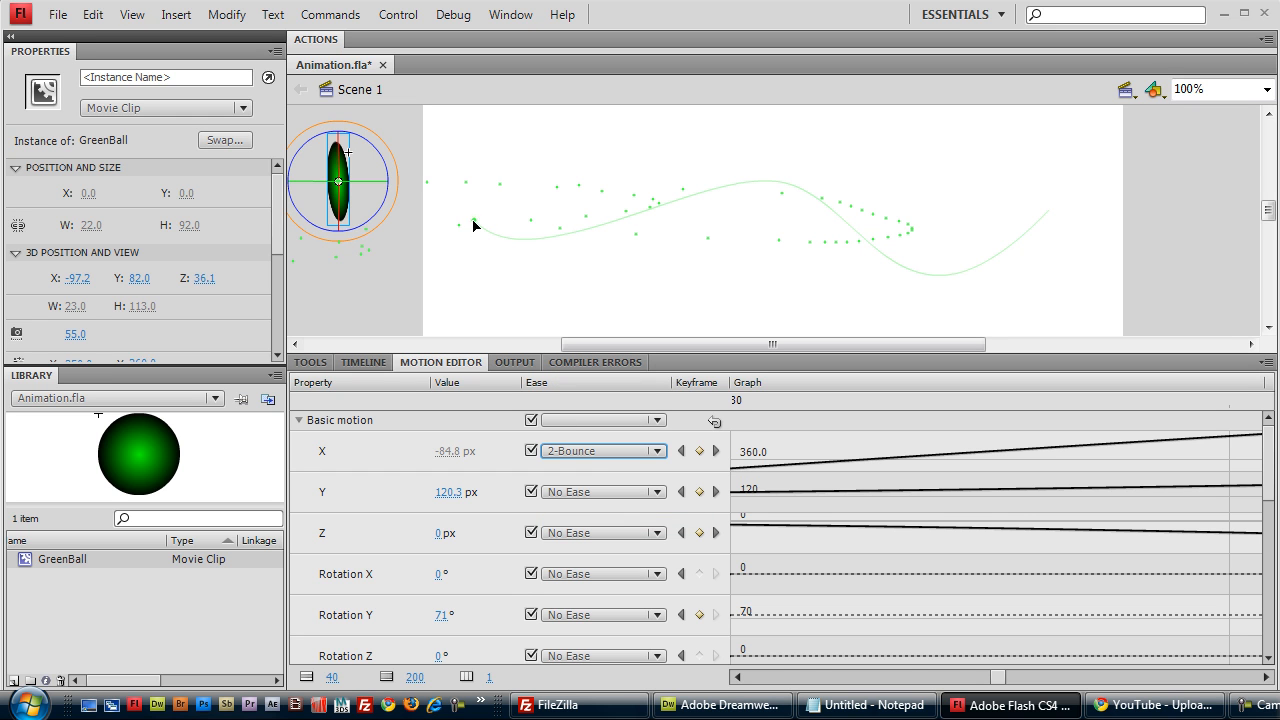
{"action": "mouse_move", "coordinate": [920, 239]}
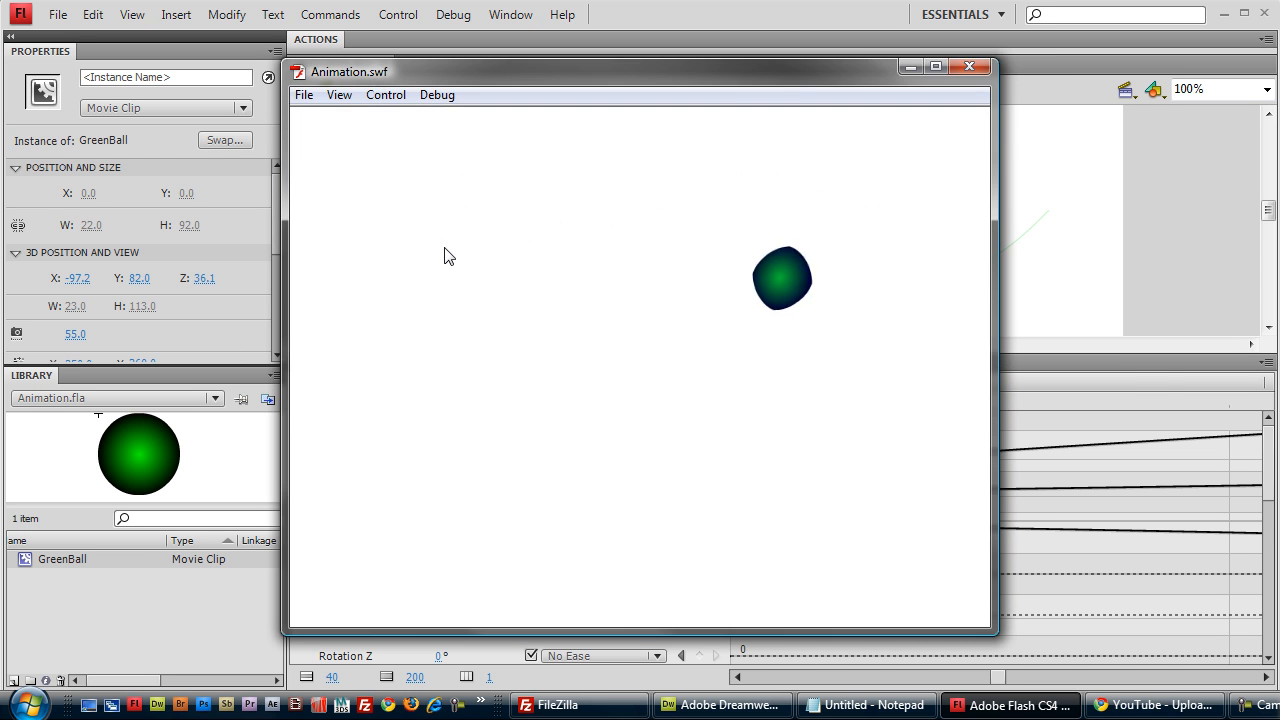
{"action": "mouse_move", "coordinate": [458, 260]}
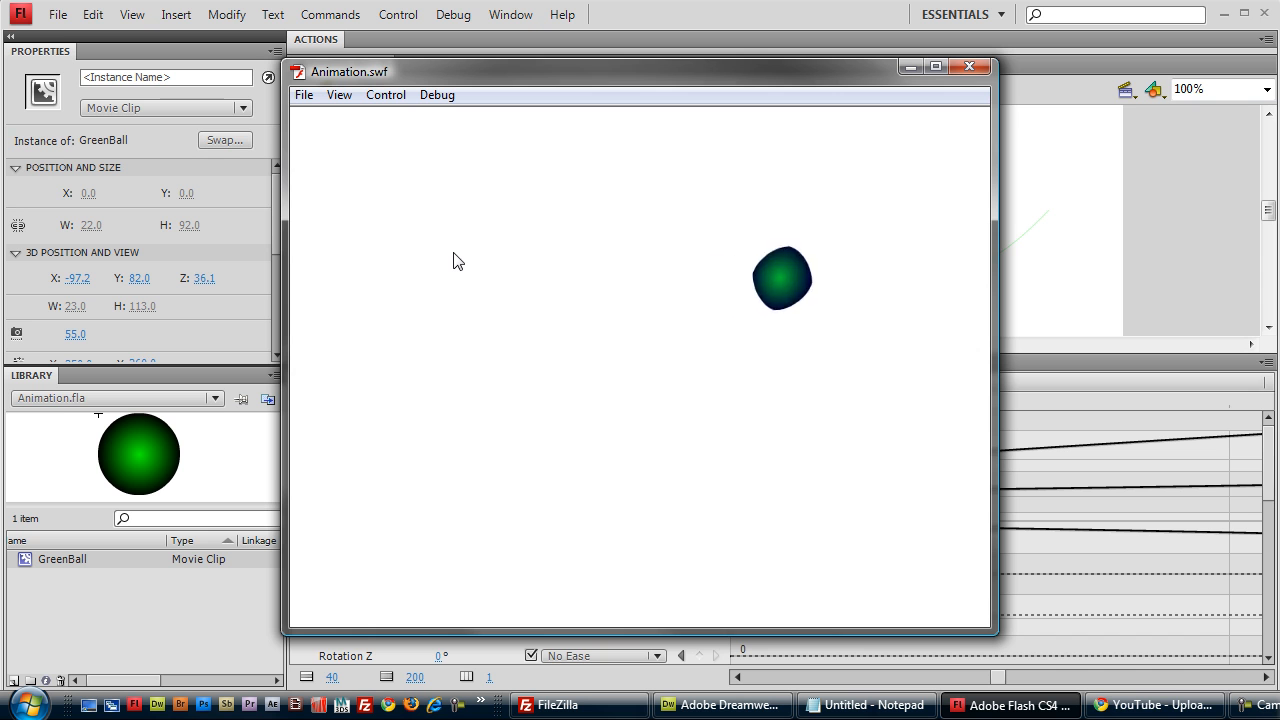
{"action": "mouse_move", "coordinate": [488, 322]}
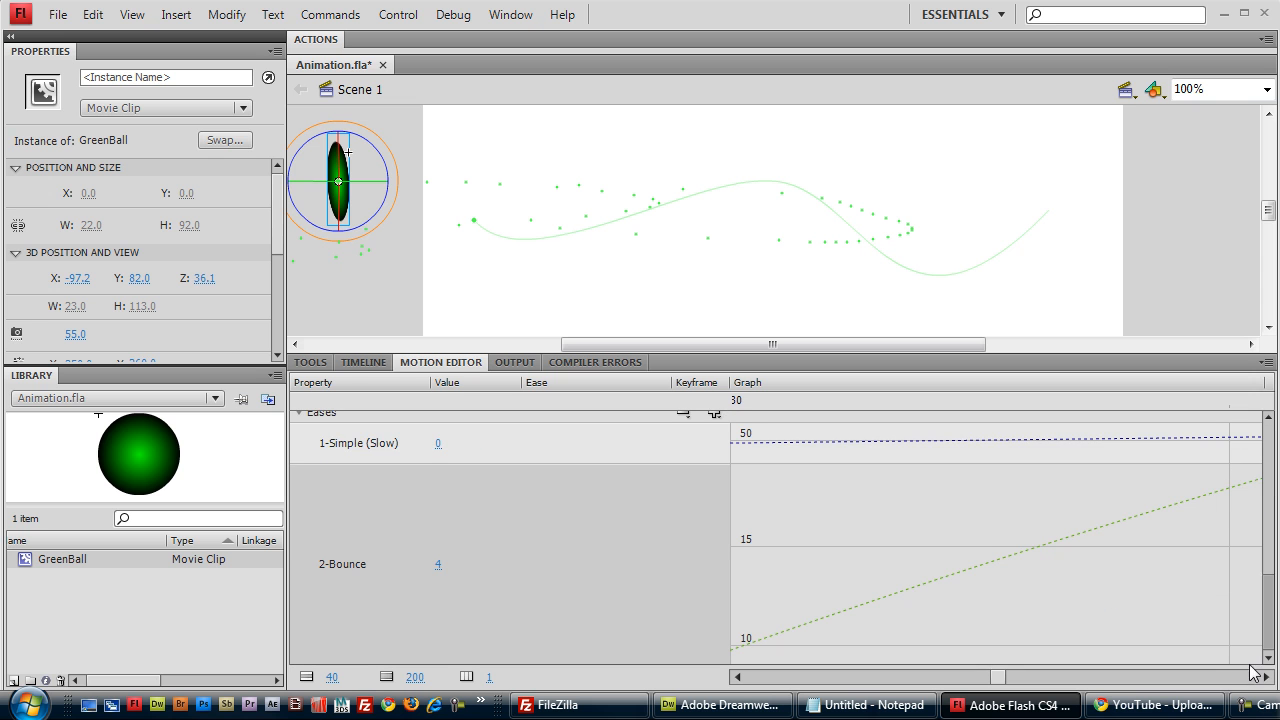
- Add a Spring ease preset and switch the X property's ease to 3-Spring
{"action": "left_click", "coordinate": [714, 413]}
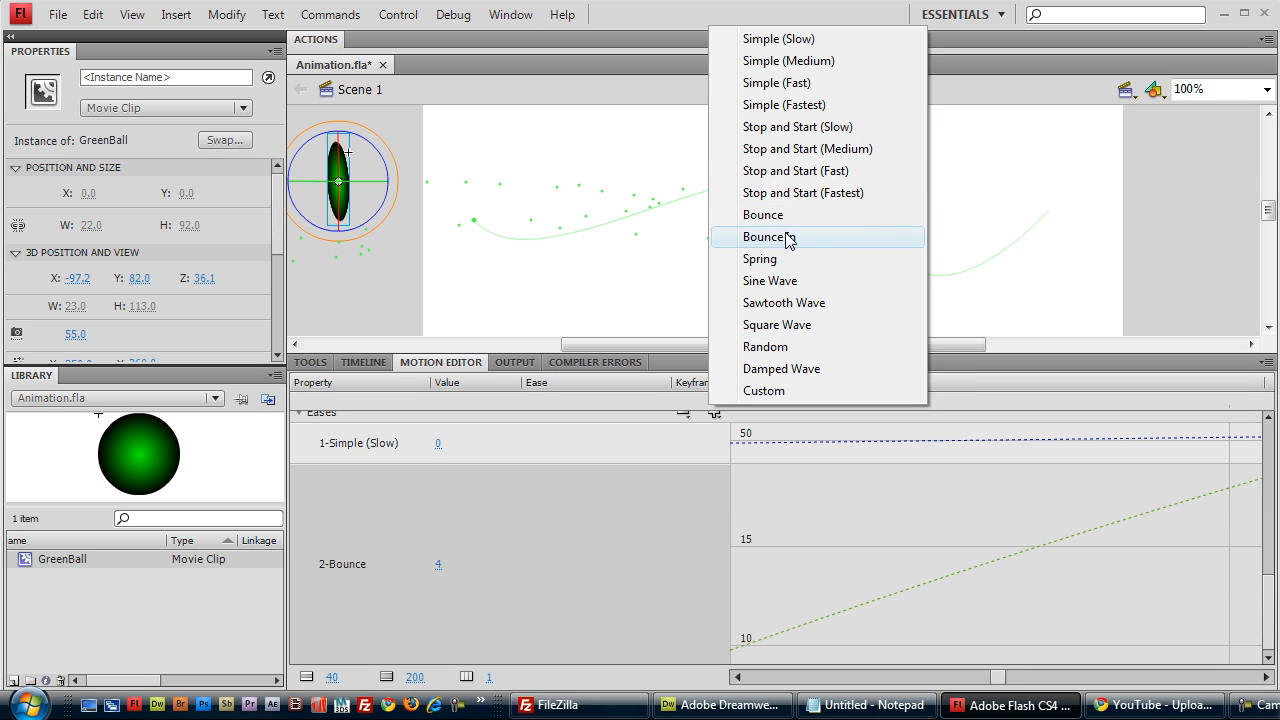
{"action": "mouse_move", "coordinate": [775, 265]}
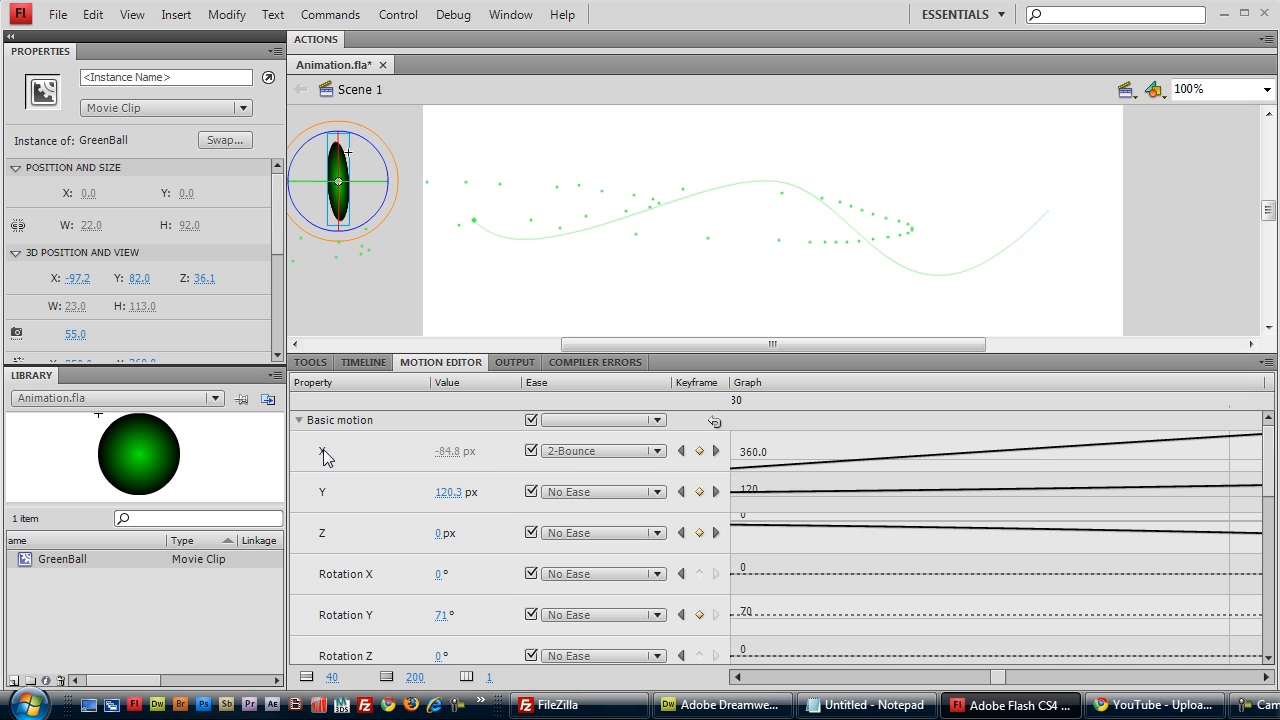
{"action": "left_click", "coordinate": [657, 450]}
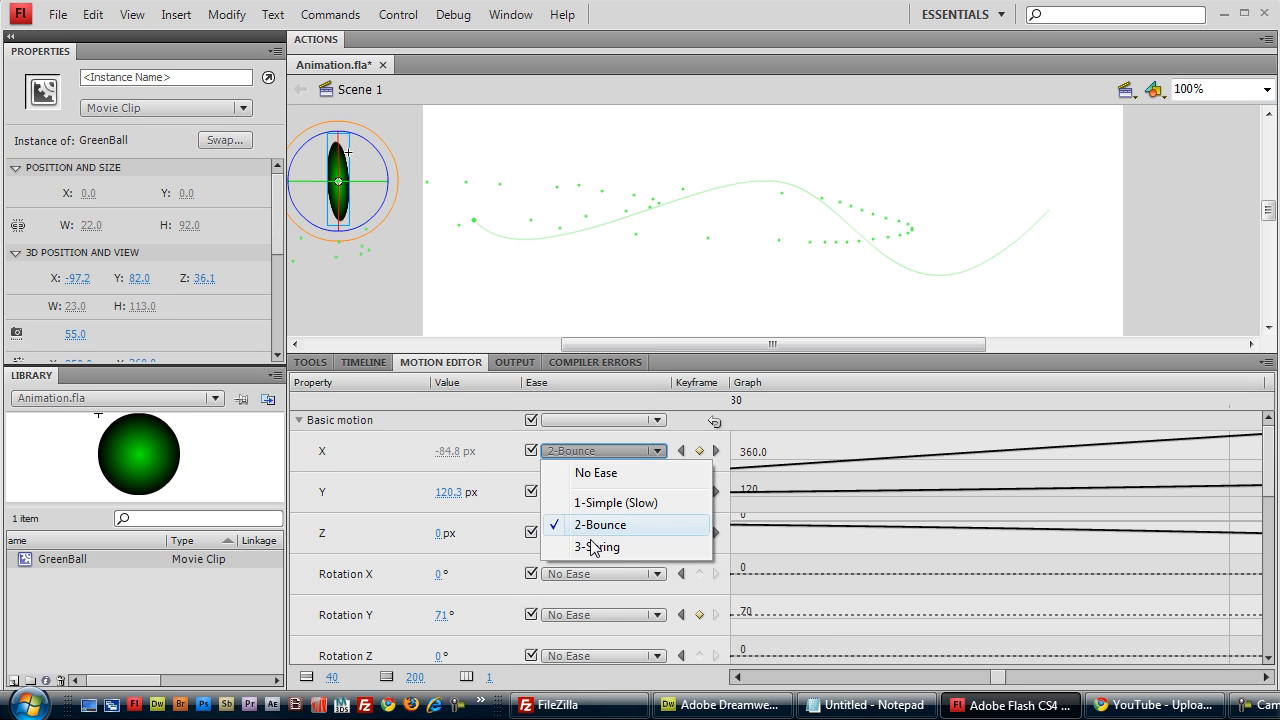
{"action": "left_click", "coordinate": [597, 547]}
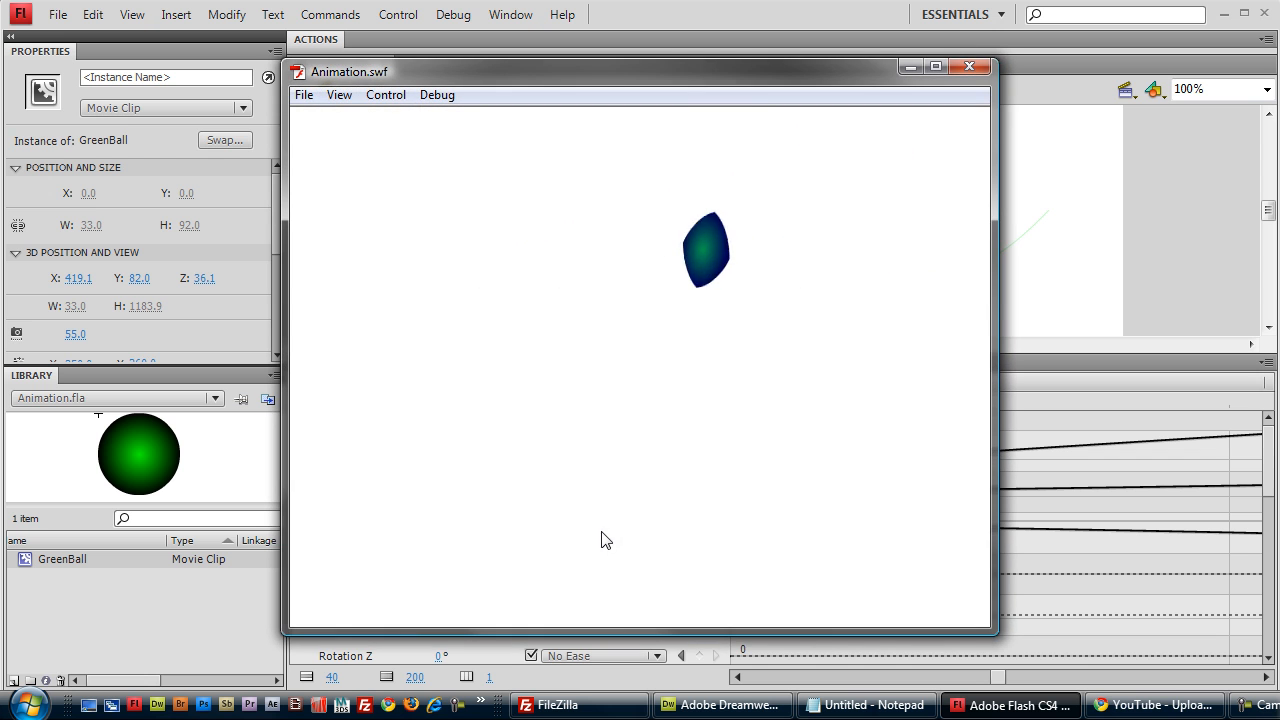
{"action": "mouse_move", "coordinate": [343, 281]}
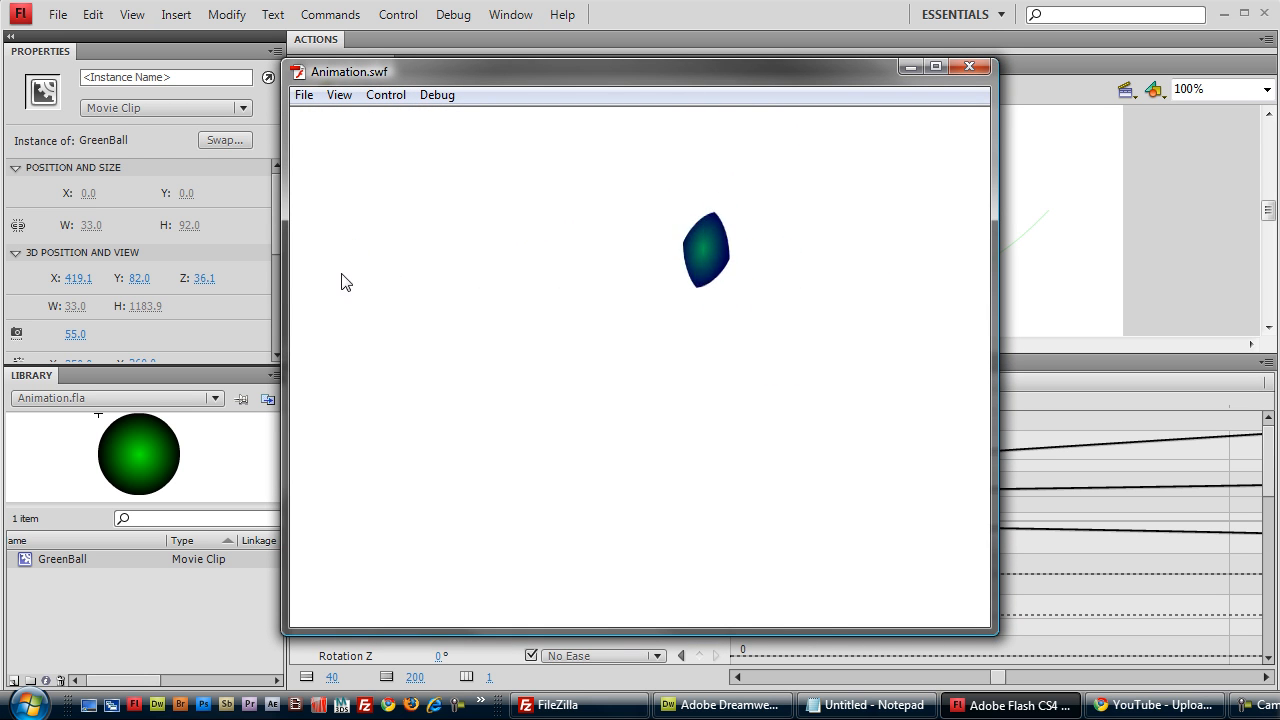
{"action": "mouse_move", "coordinate": [740, 275]}
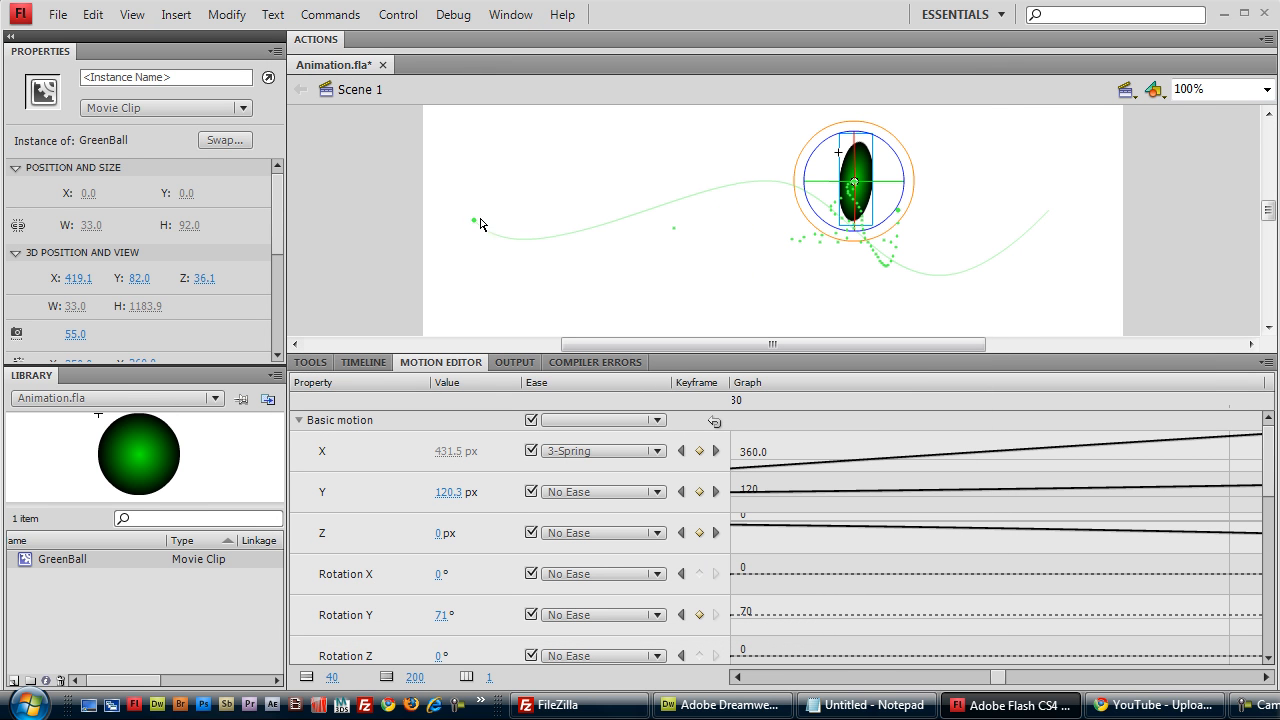
{"action": "mouse_move", "coordinate": [852, 162]}
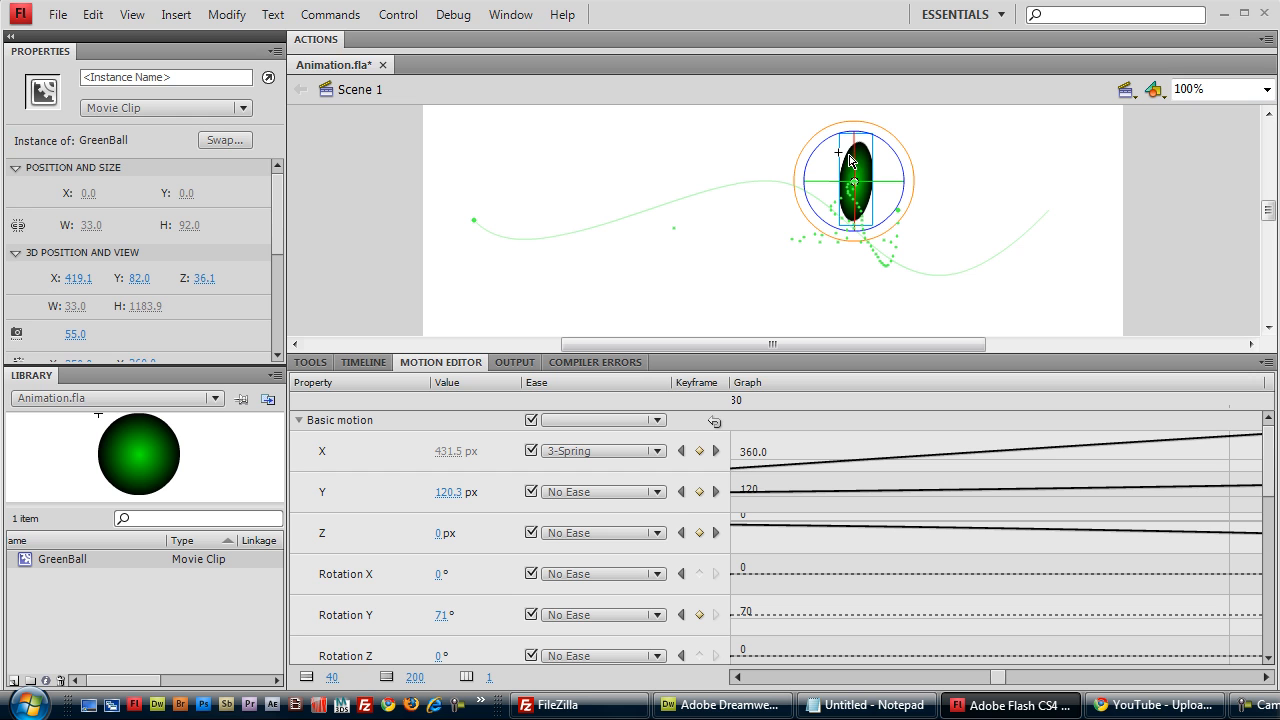
{"action": "mouse_move", "coordinate": [860, 188]}
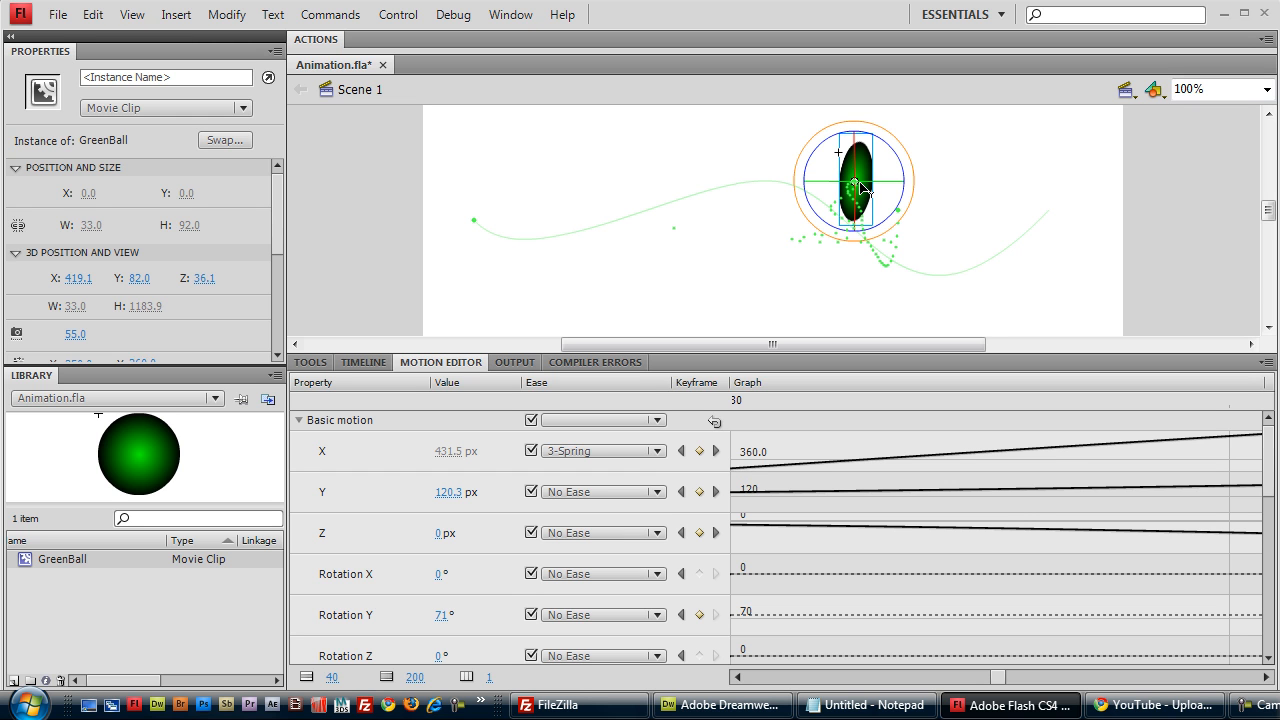
{"action": "mouse_move", "coordinate": [775, 228]}
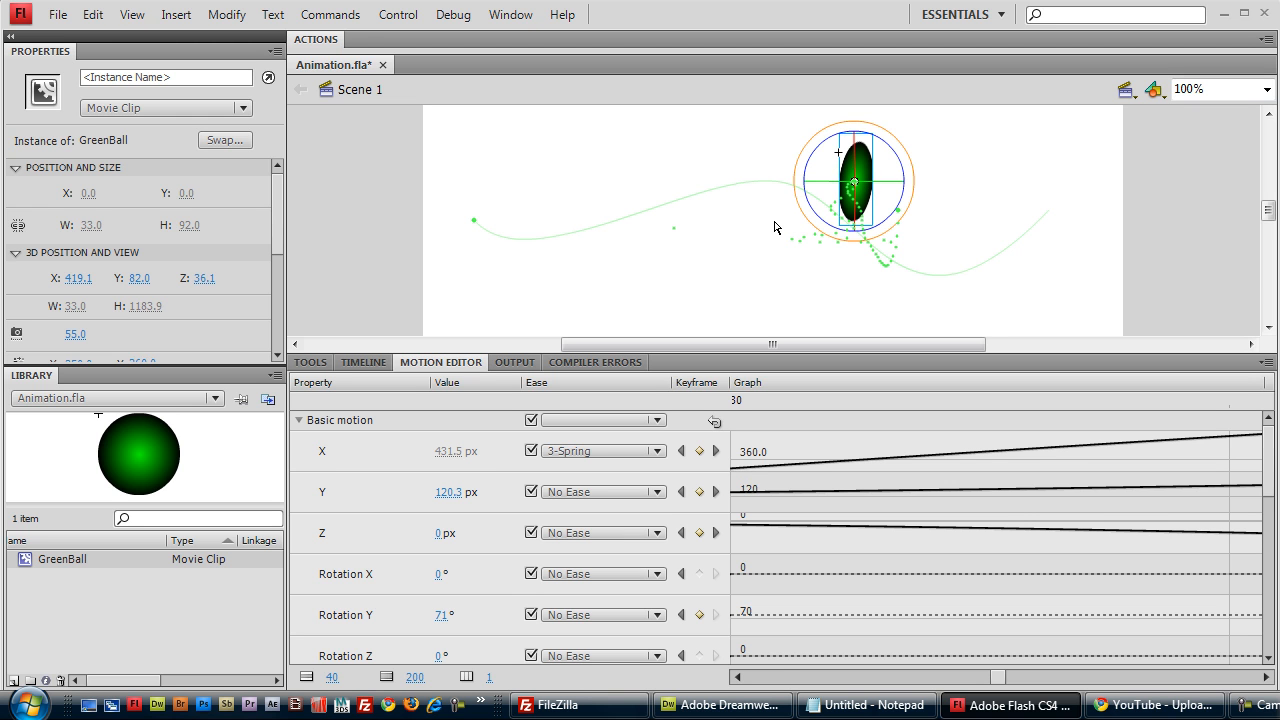
{"action": "mouse_move", "coordinate": [525, 230]}
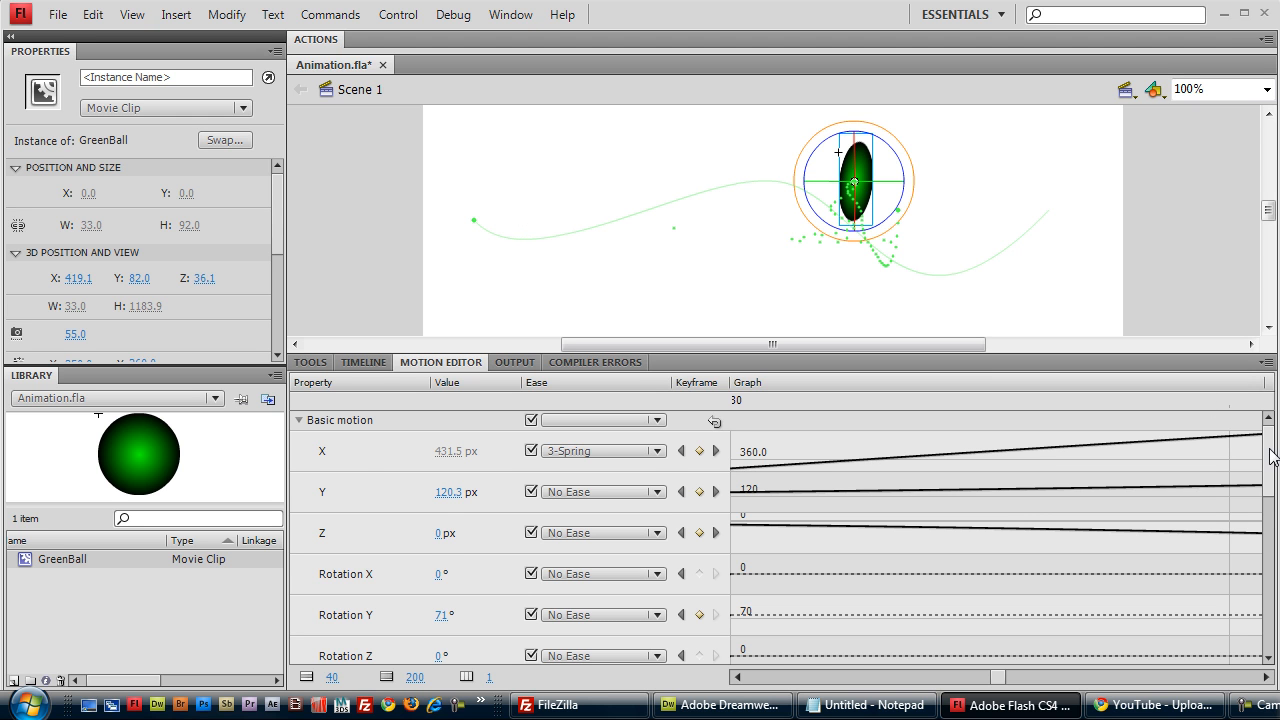
{"action": "scroll", "scroll_direction": "down", "scroll_amount": 3}
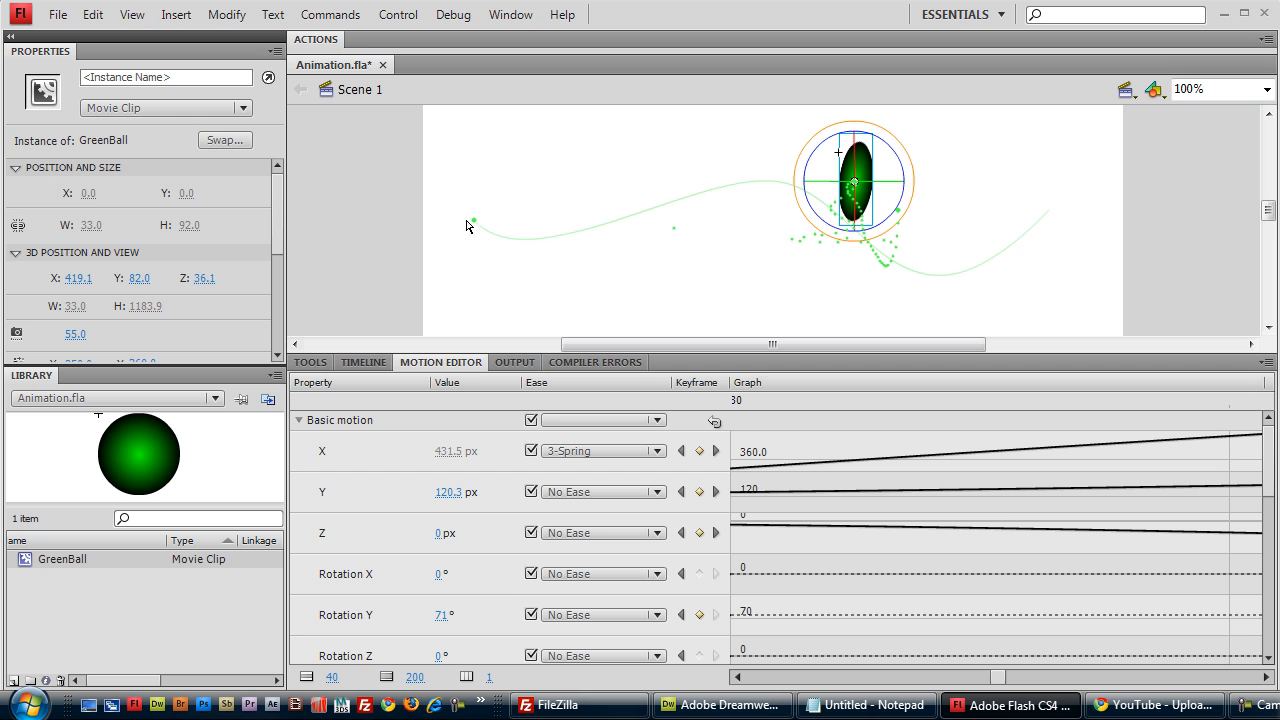
{"action": "mouse_move", "coordinate": [1045, 117]}
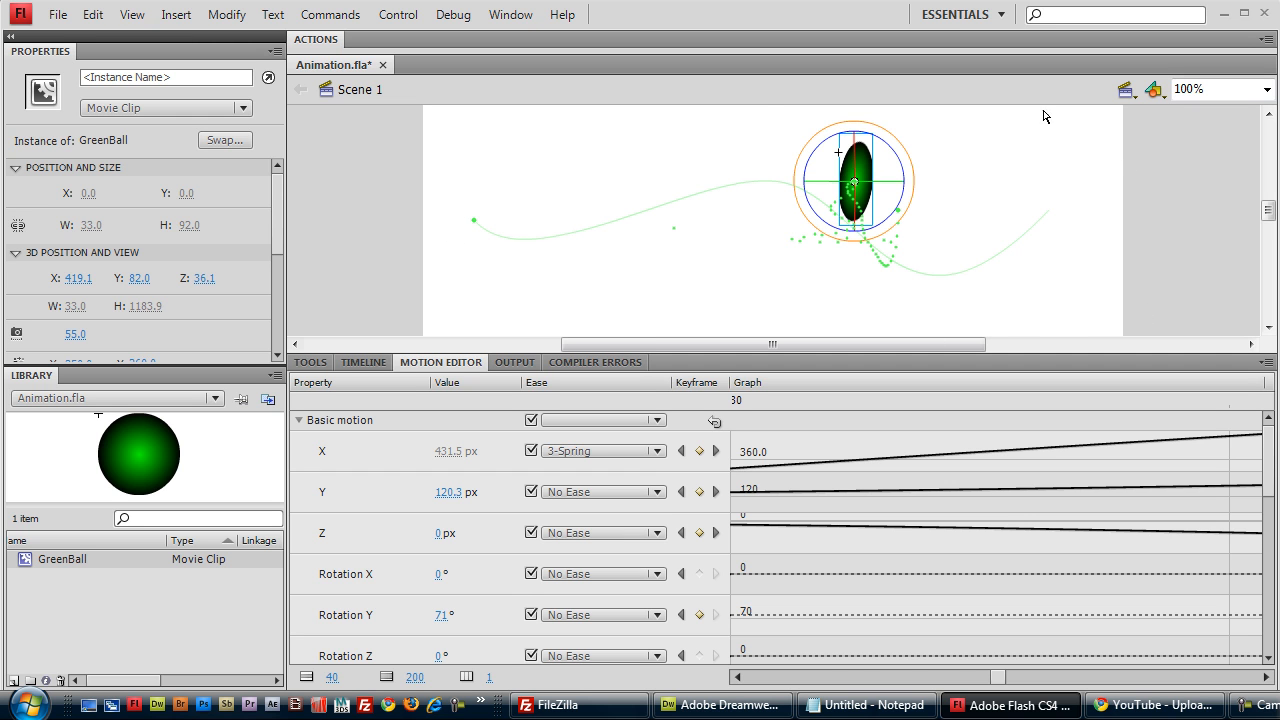
{"action": "mouse_move", "coordinate": [940, 109]}
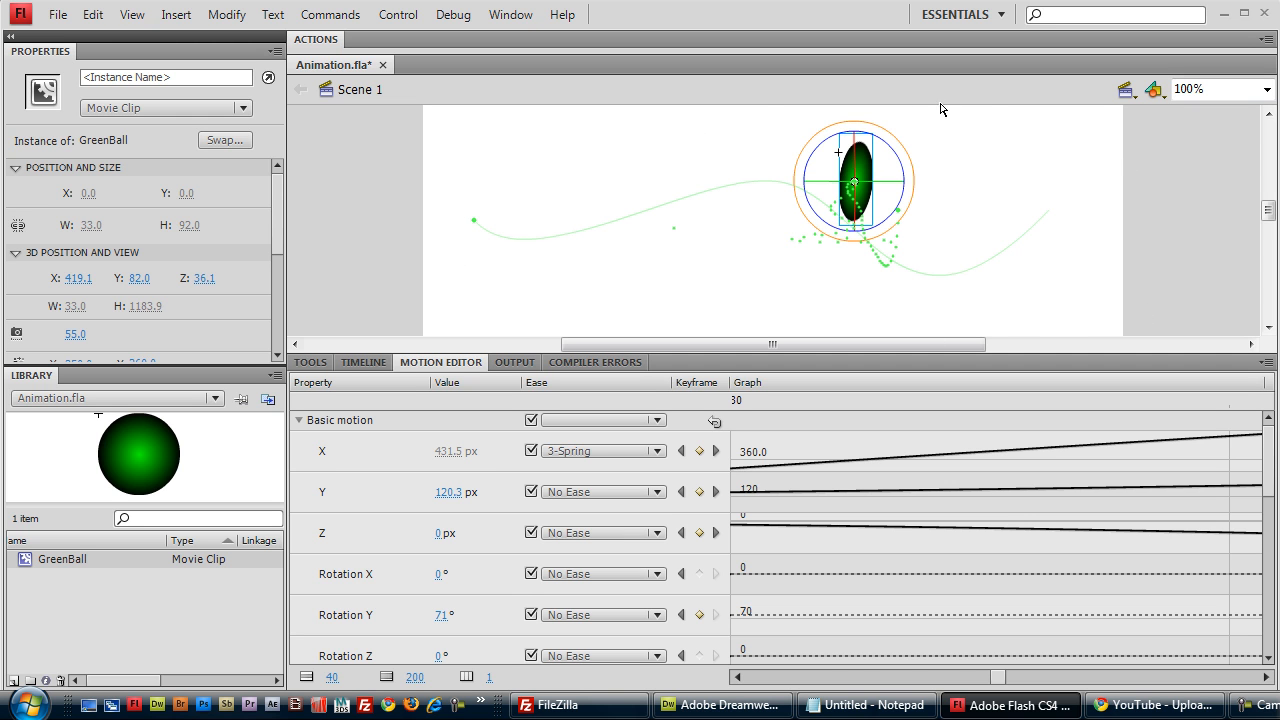
{"action": "mouse_move", "coordinate": [974, 127]}
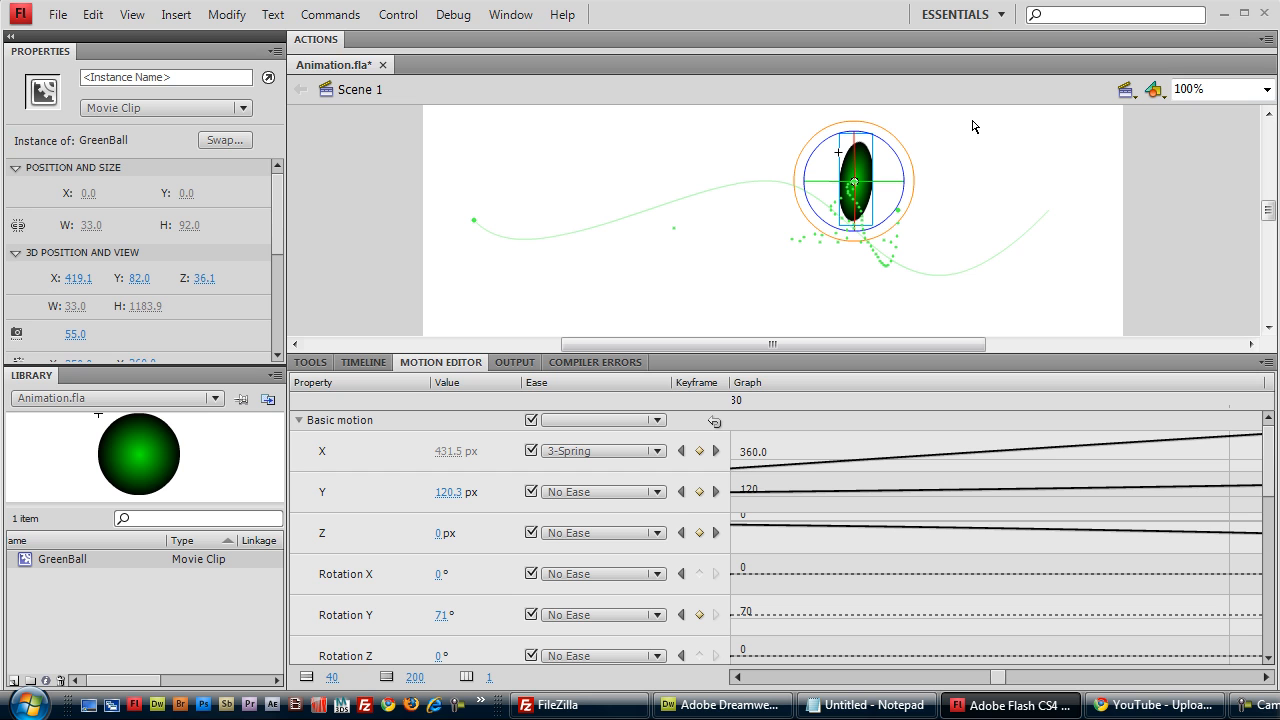
{"action": "mouse_move", "coordinate": [578, 150]}
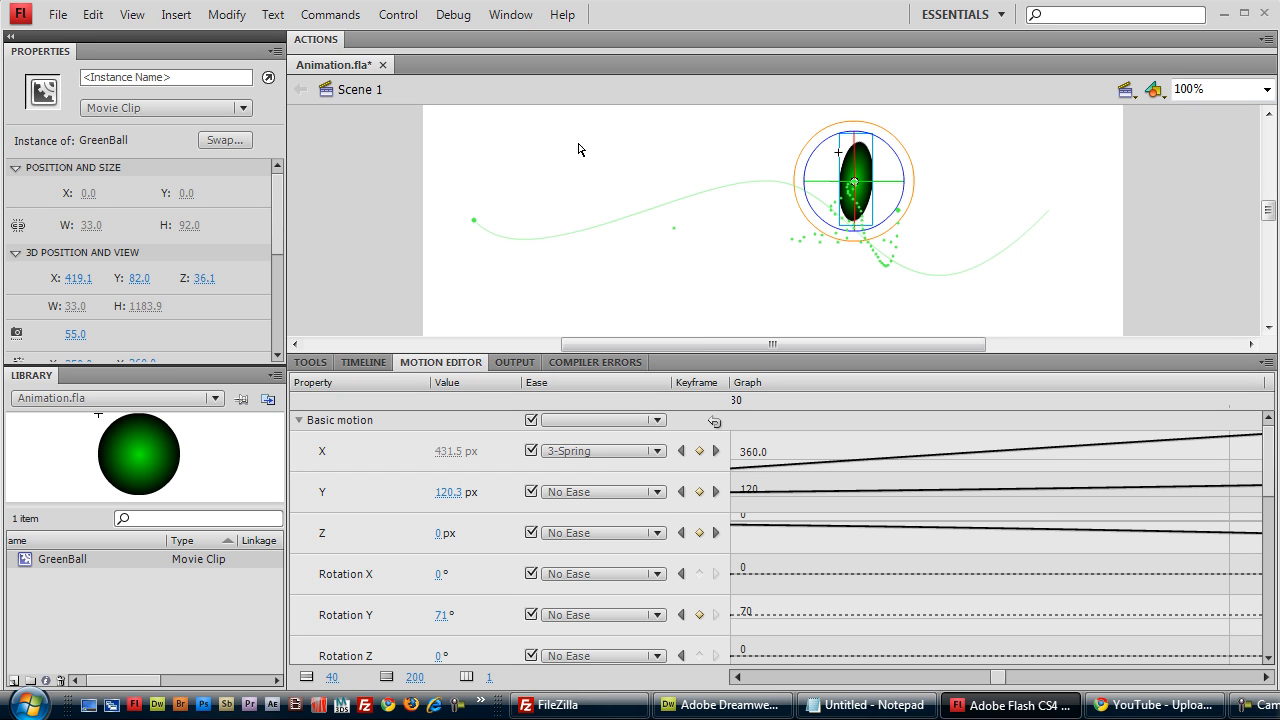
{"action": "mouse_move", "coordinate": [1025, 258]}
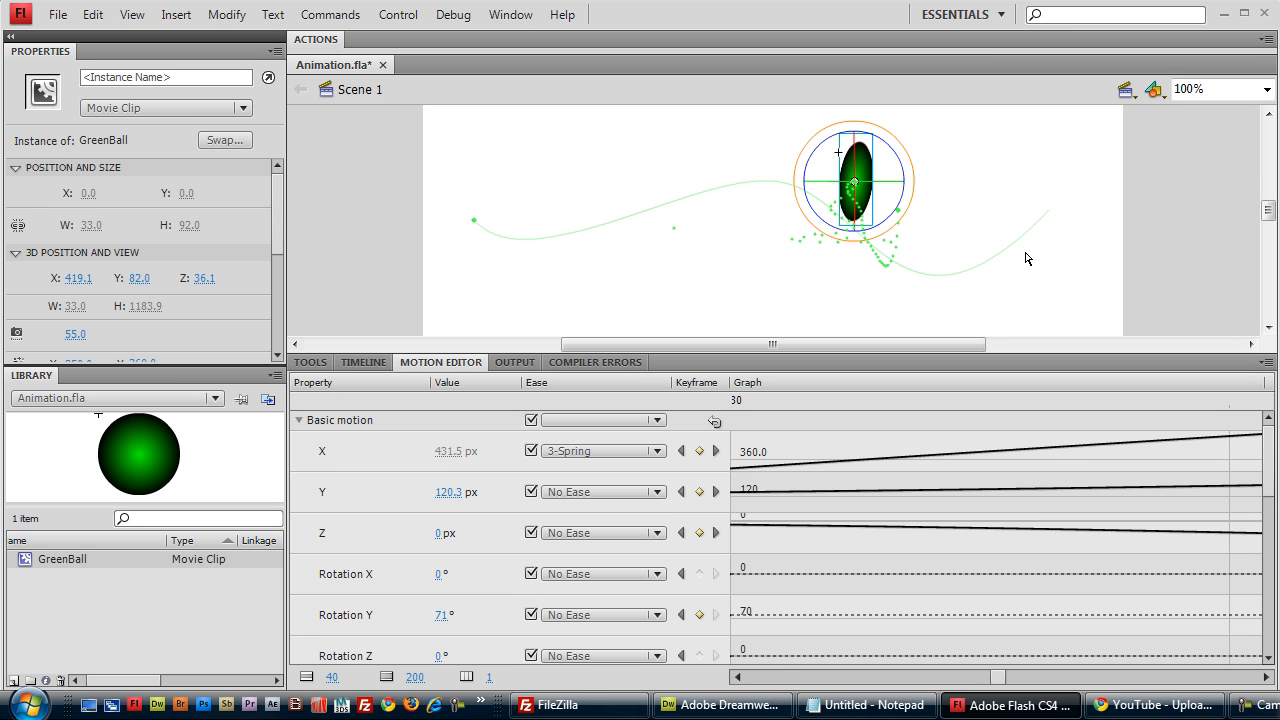
{"action": "mouse_move", "coordinate": [763, 131]}
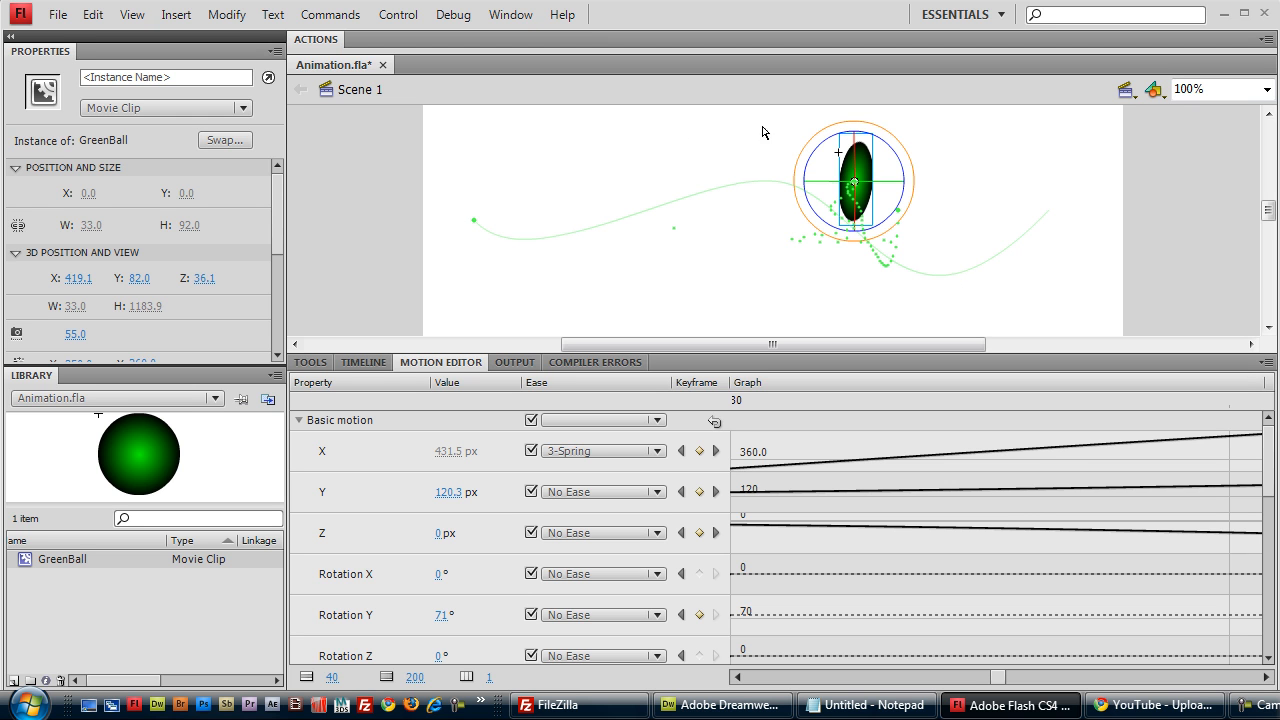
{"action": "mouse_move", "coordinate": [470, 197]}
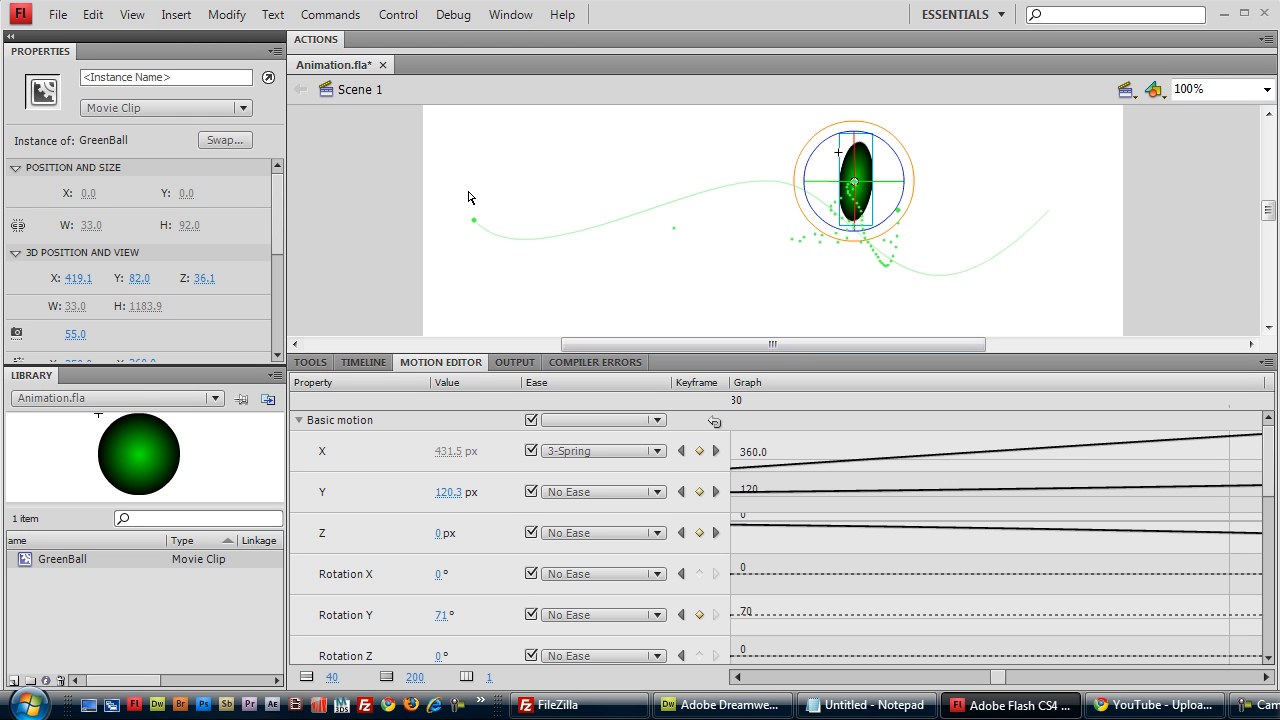